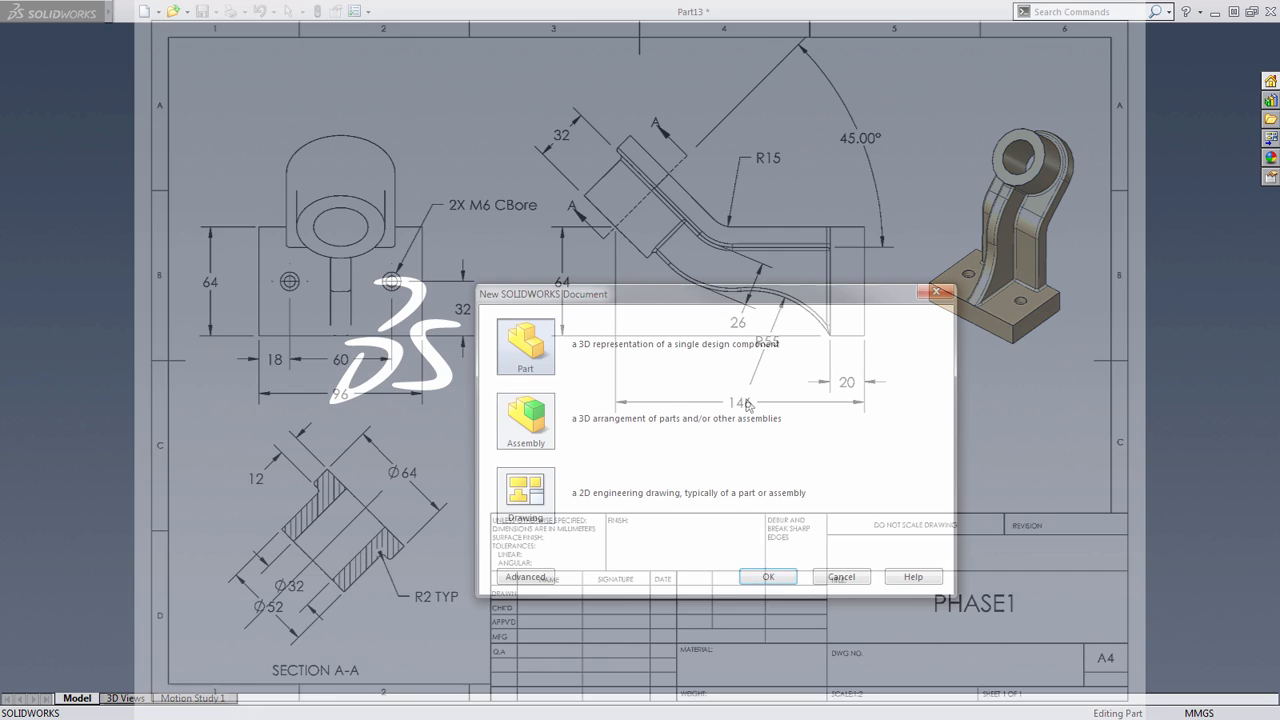
- Create a new part and extrude a 96 by 64 center rectangle into Boss-Extrude1
click(767, 577)
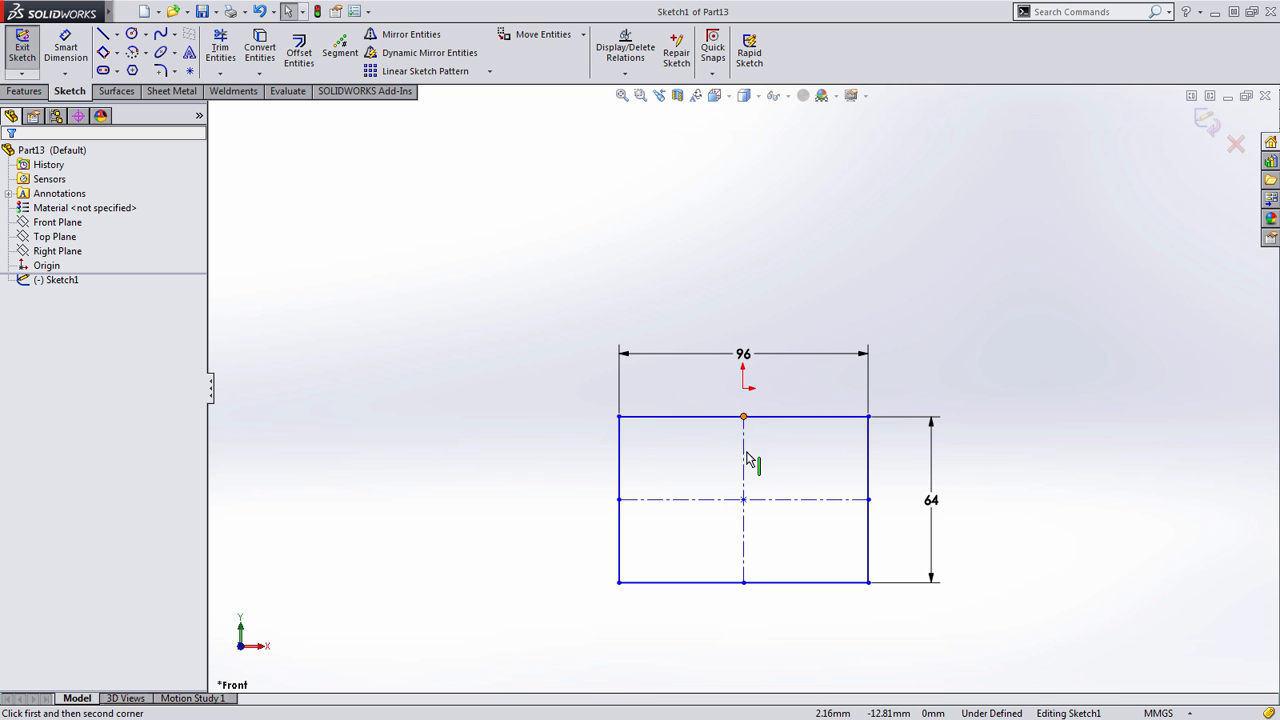
click(743, 416)
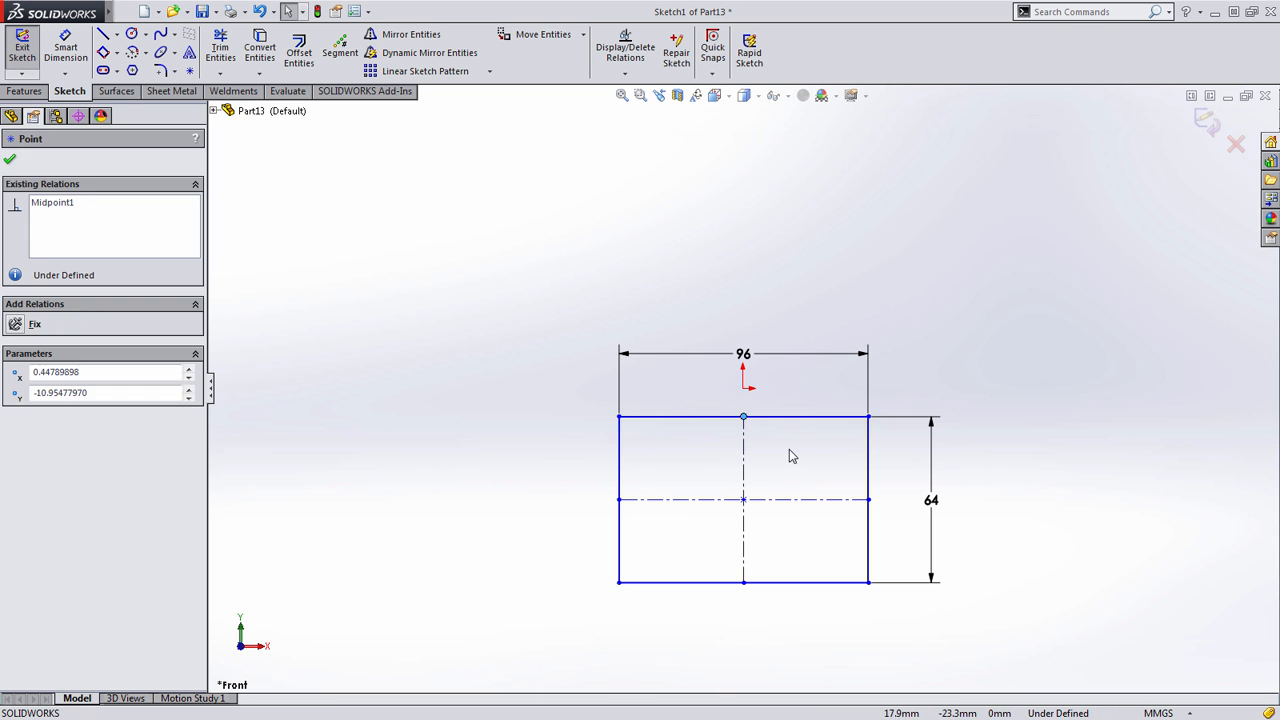
click(743, 416)
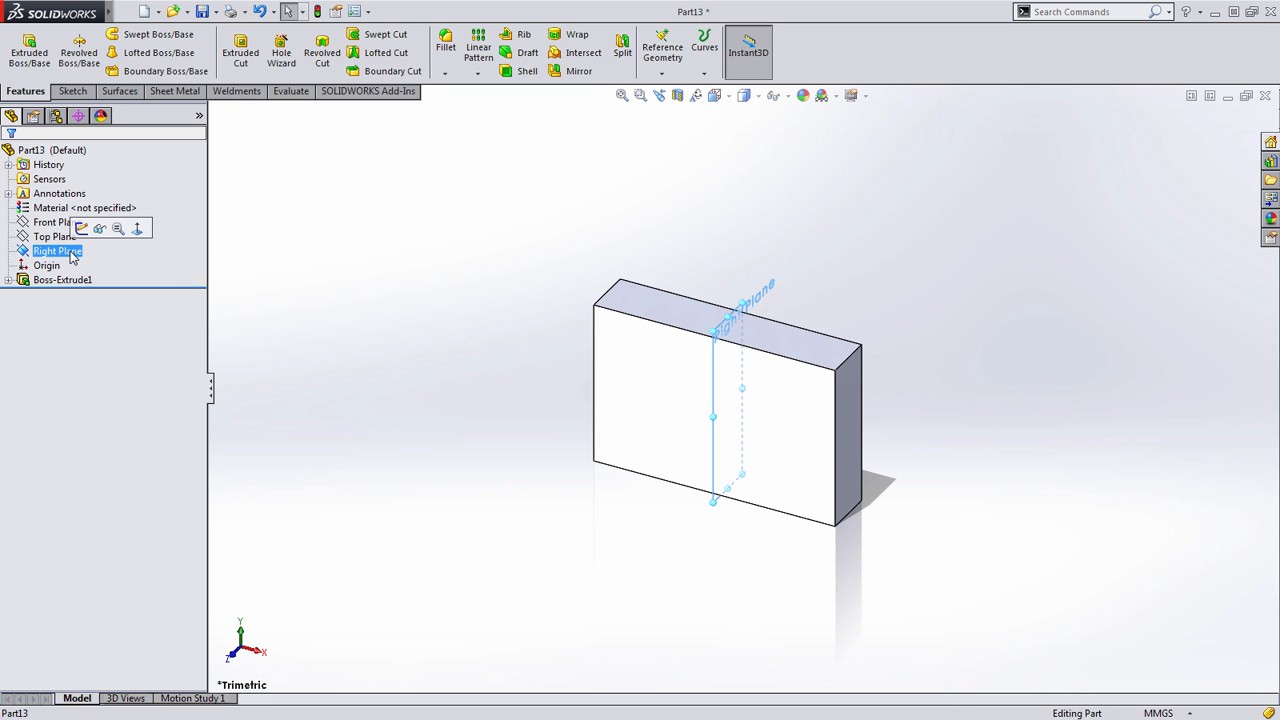
- On the Right Plane, sketch a horizontal line, R15 fillet, 45° leg and a centerline
click(82, 228)
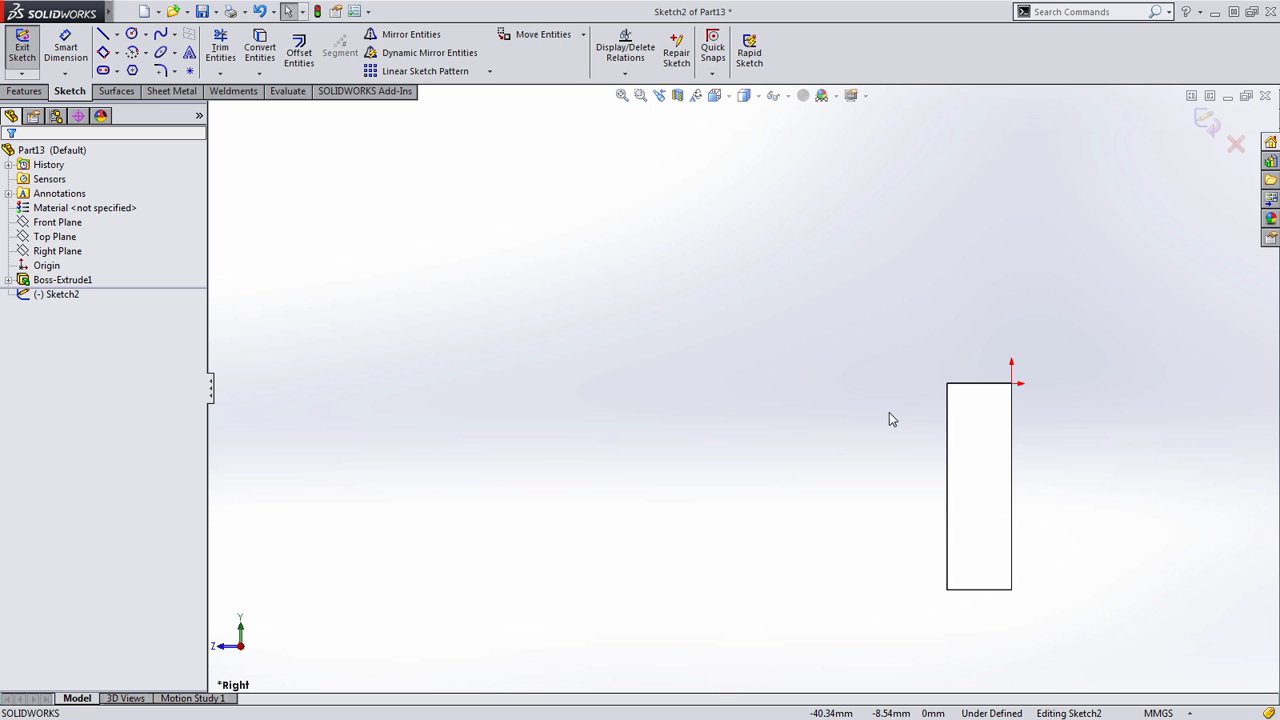
right_click(892, 419)
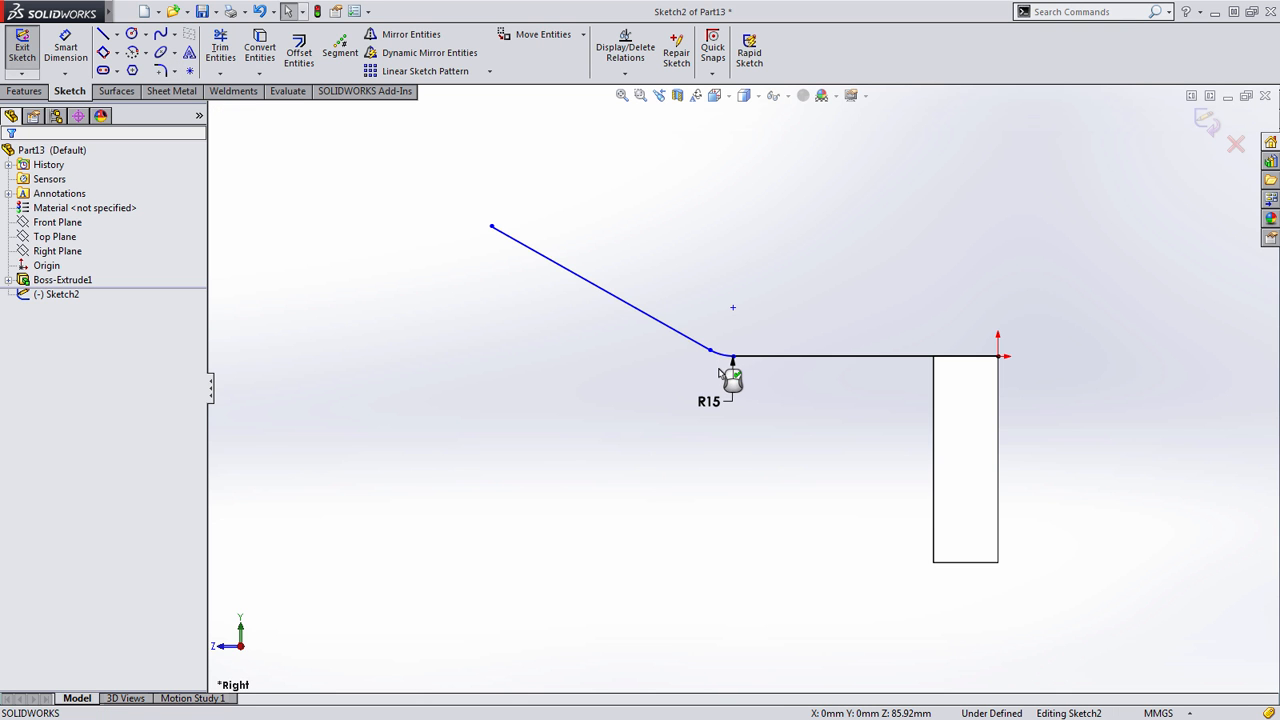
mouse_move(613, 373)
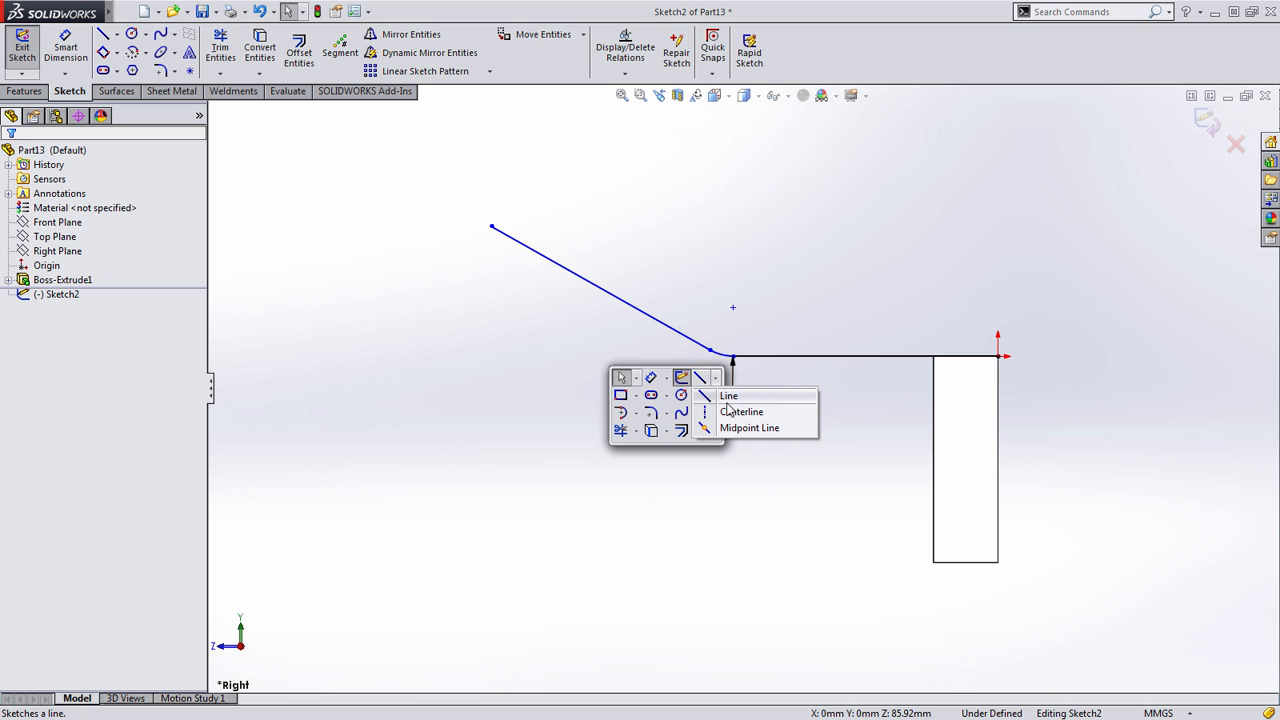
click(743, 412)
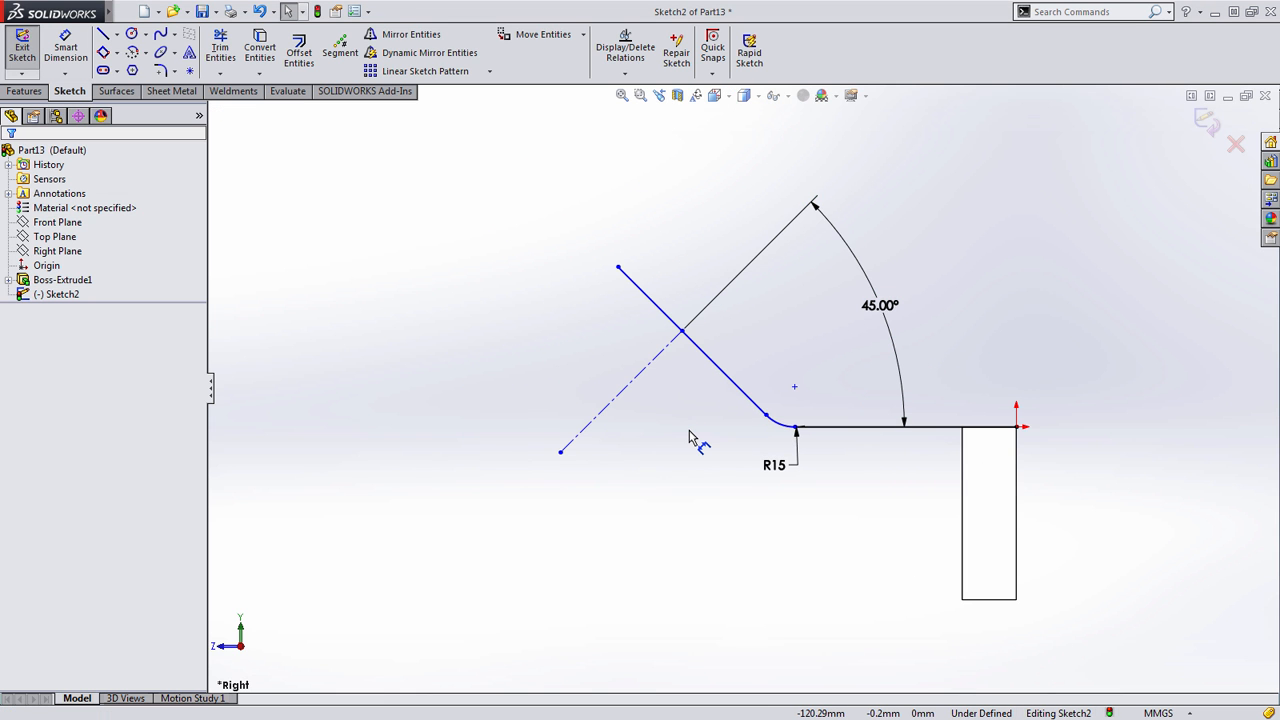
mouse_move(693, 488)
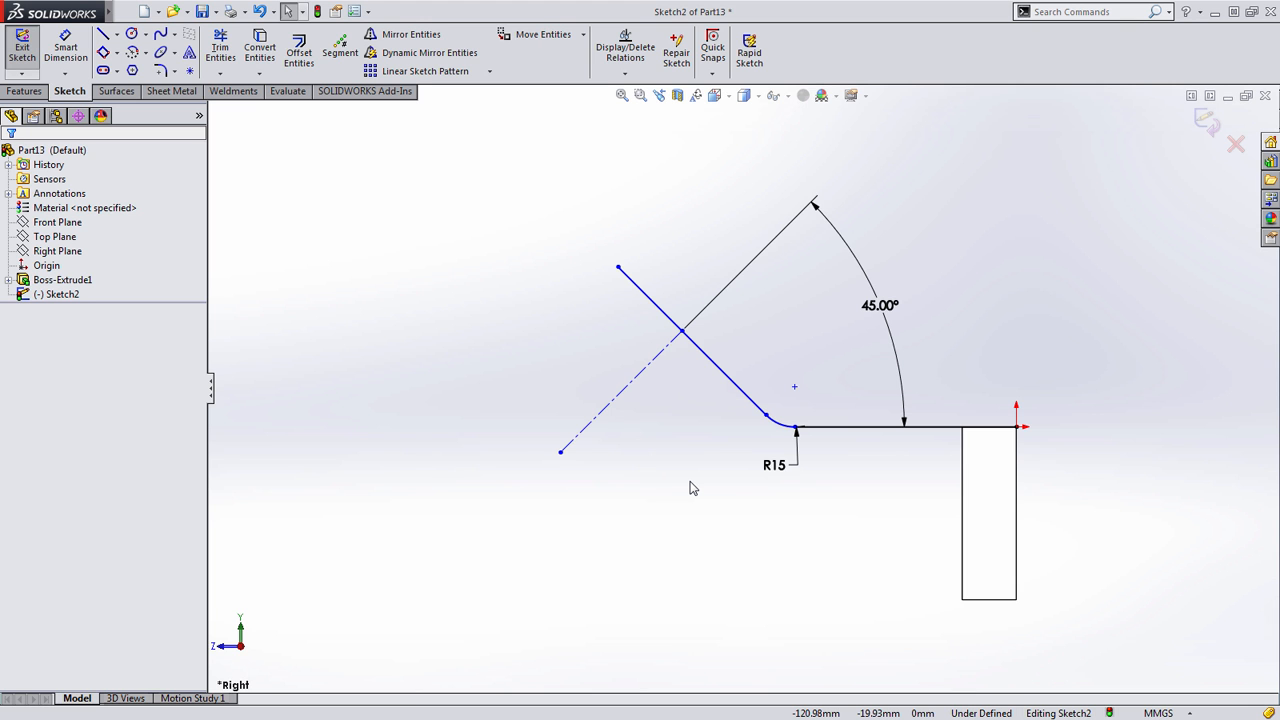
mouse_move(568, 502)
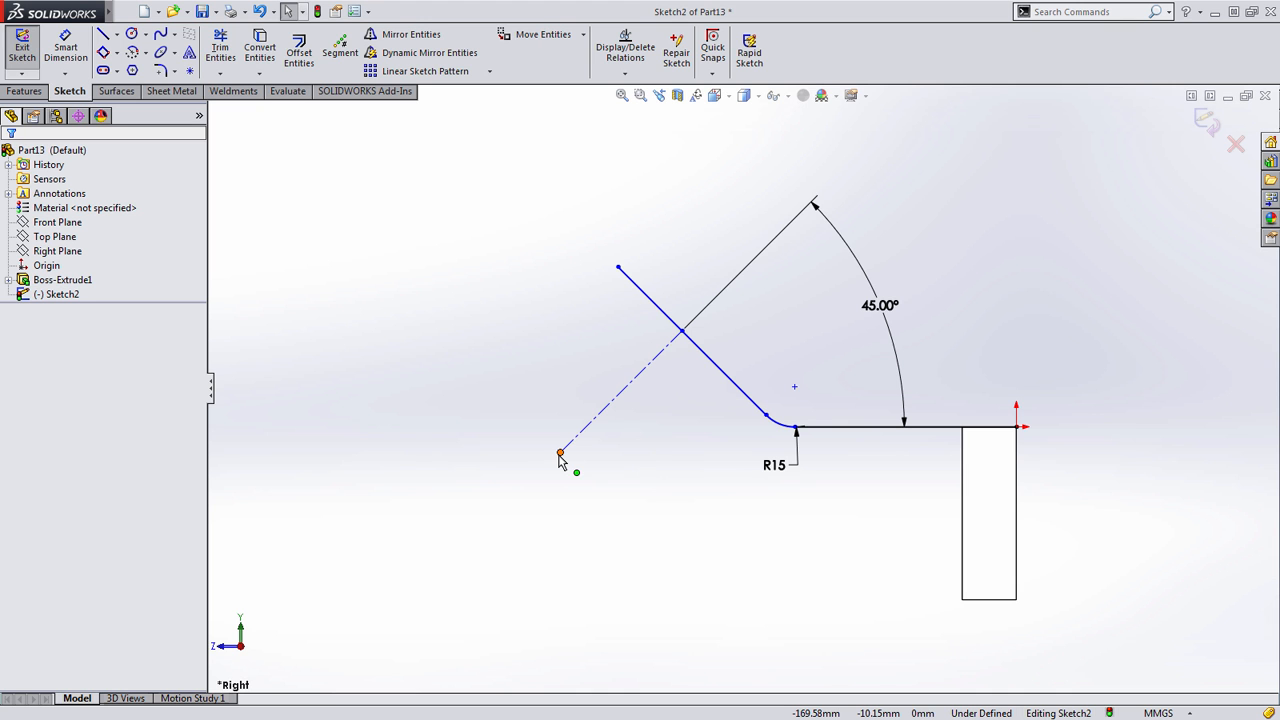
mouse_move(630, 456)
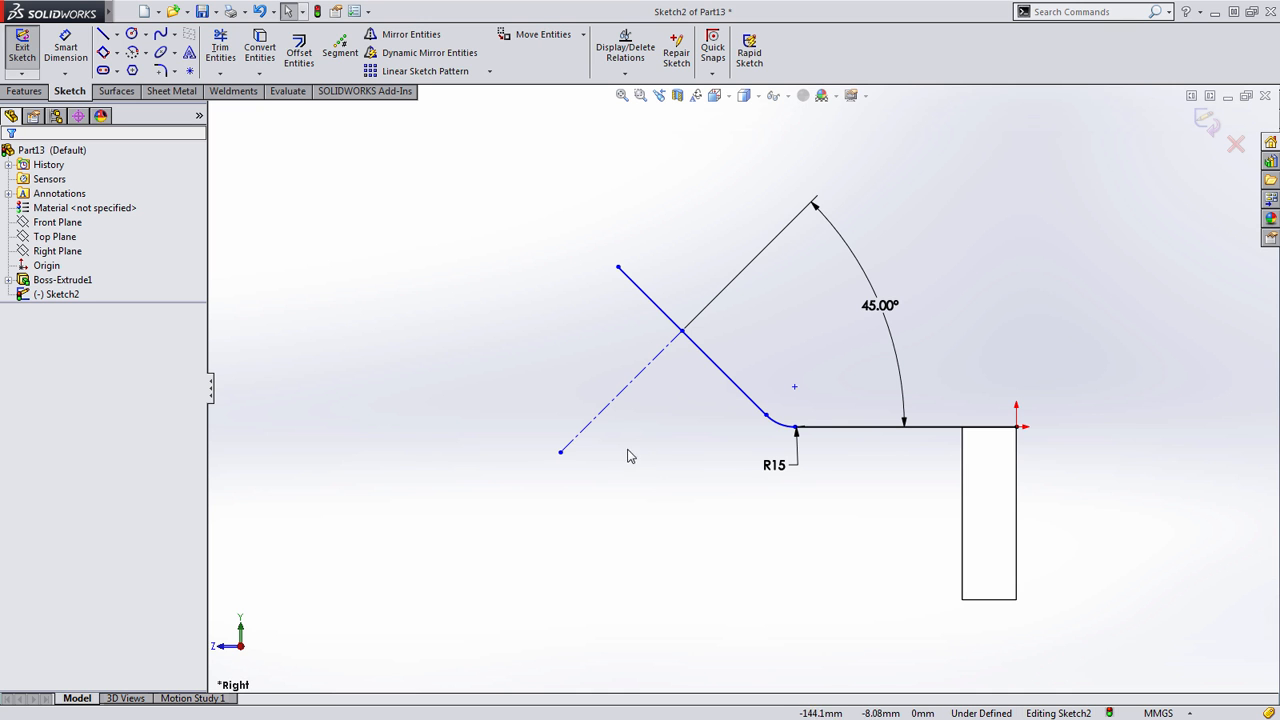
- Dimension the arm sketch with 146 overall length, 64 height and a 44 (32+12) offset
click(560, 452)
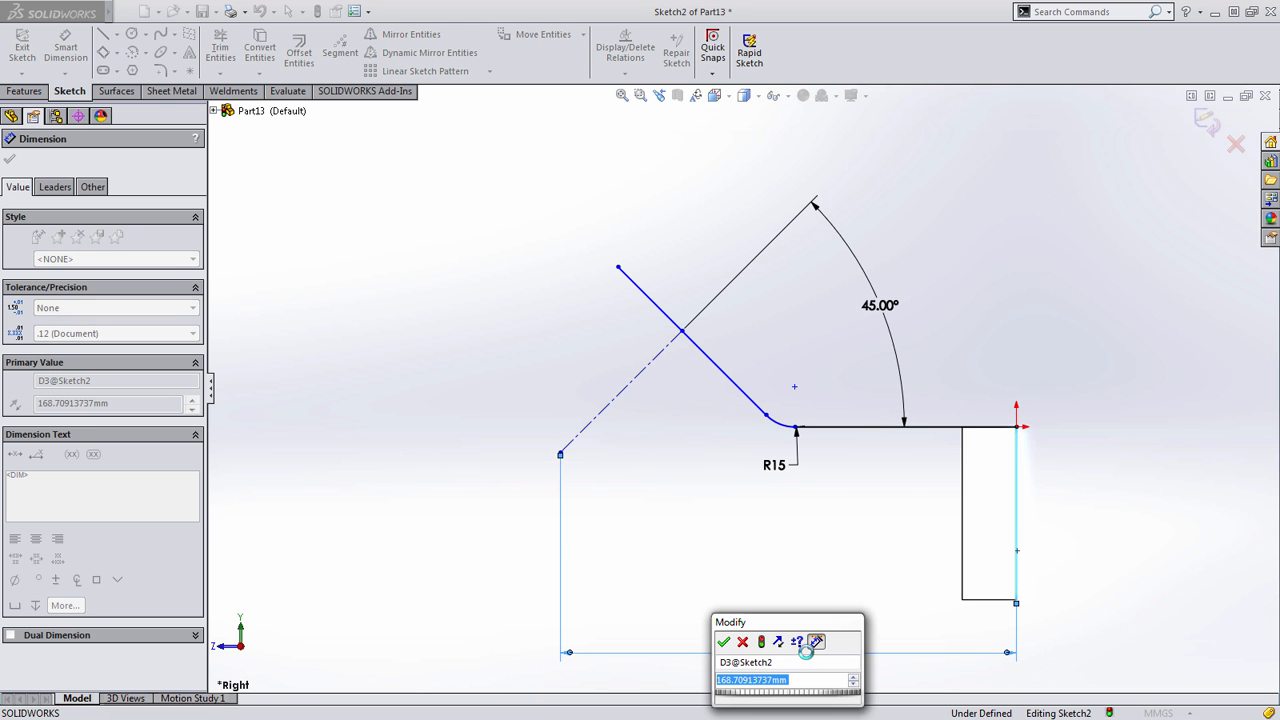
click(724, 642)
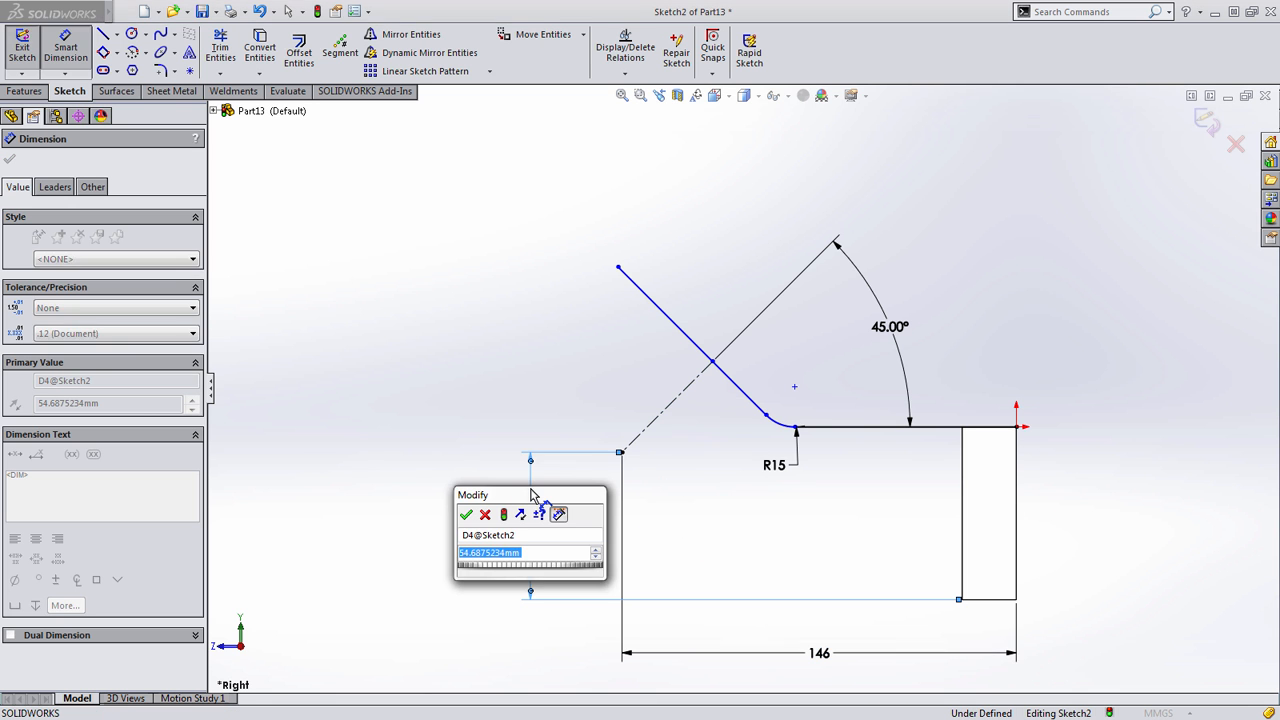
click(465, 514)
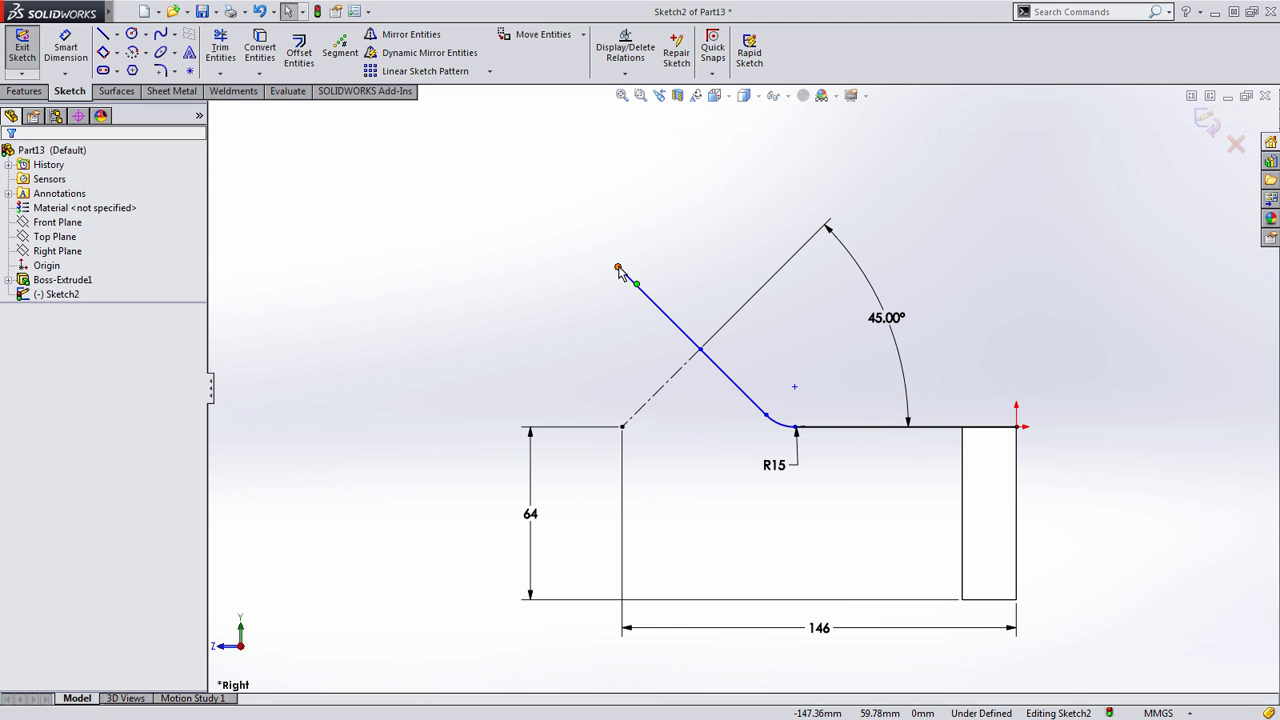
click(619, 270)
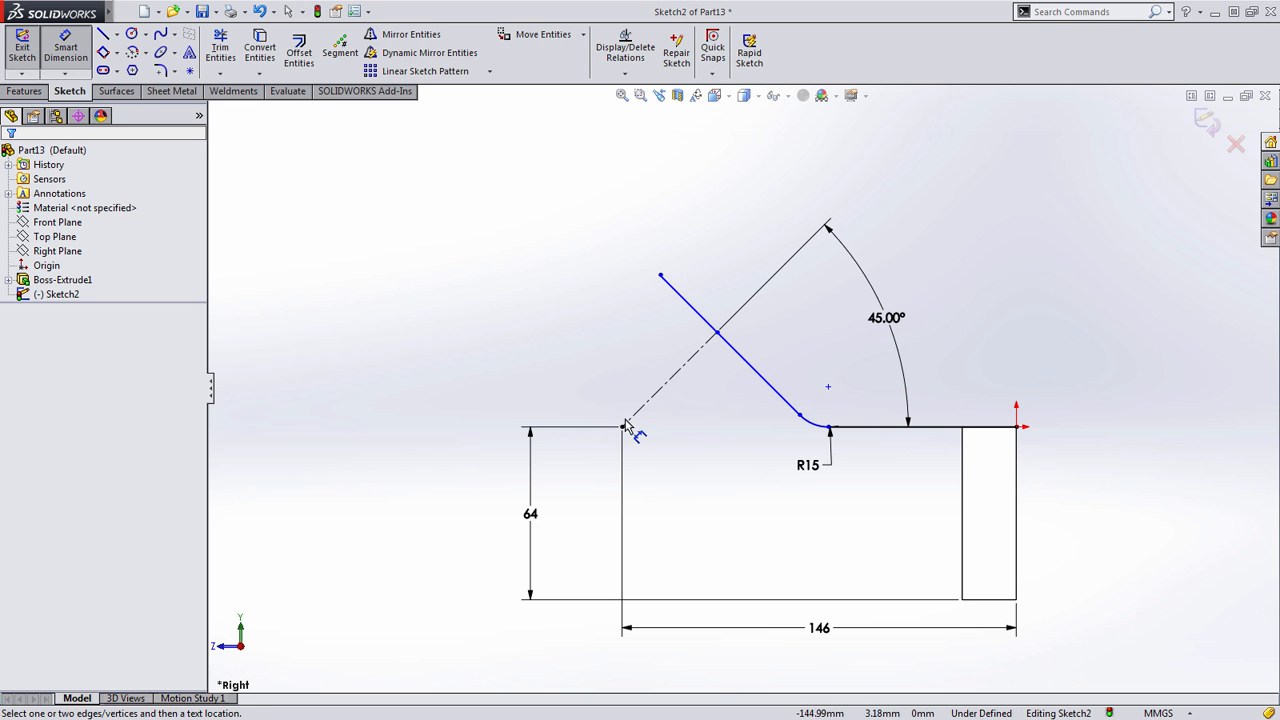
click(660, 277)
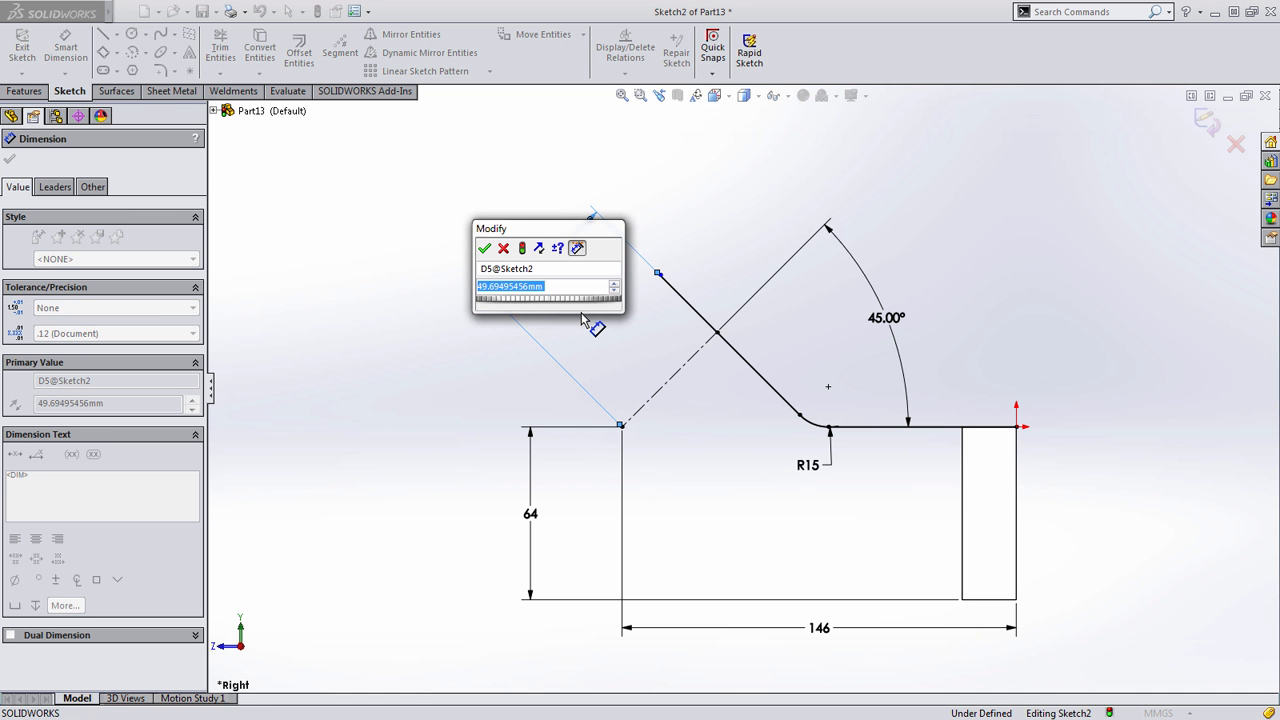
text(32-12)
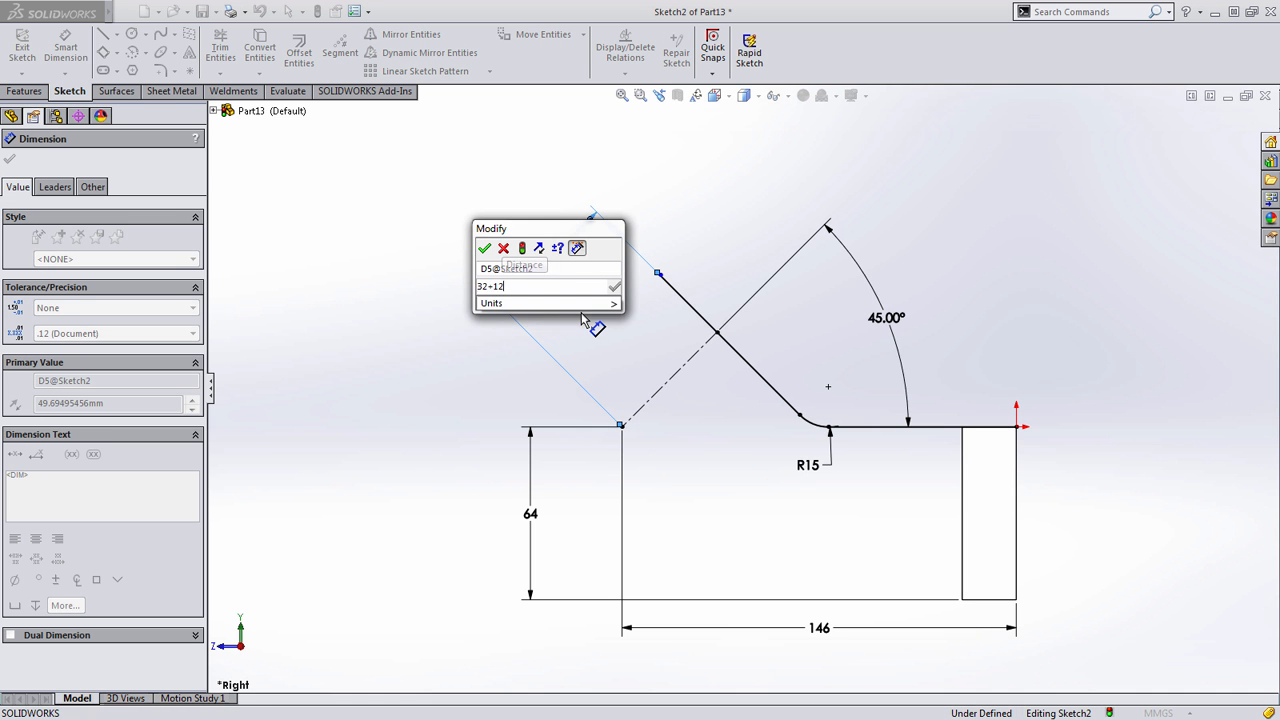
click(485, 248)
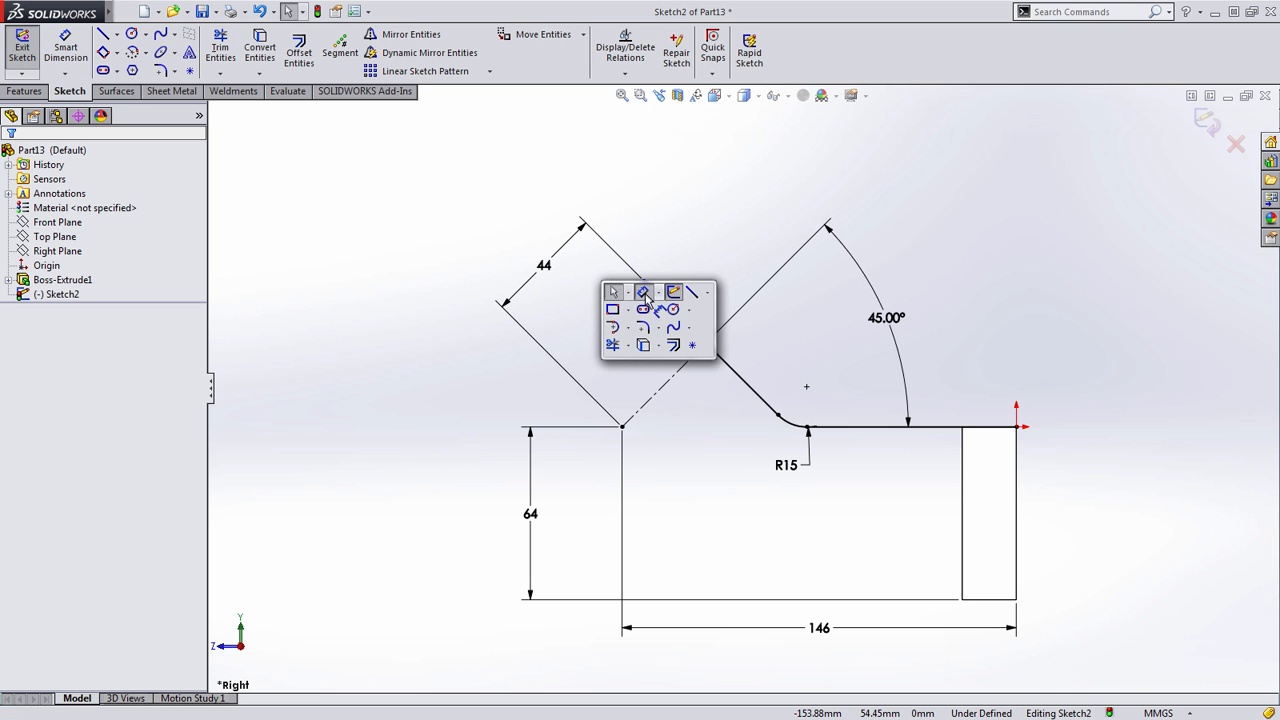
- Set the length dimension of the angled leg
click(643, 292)
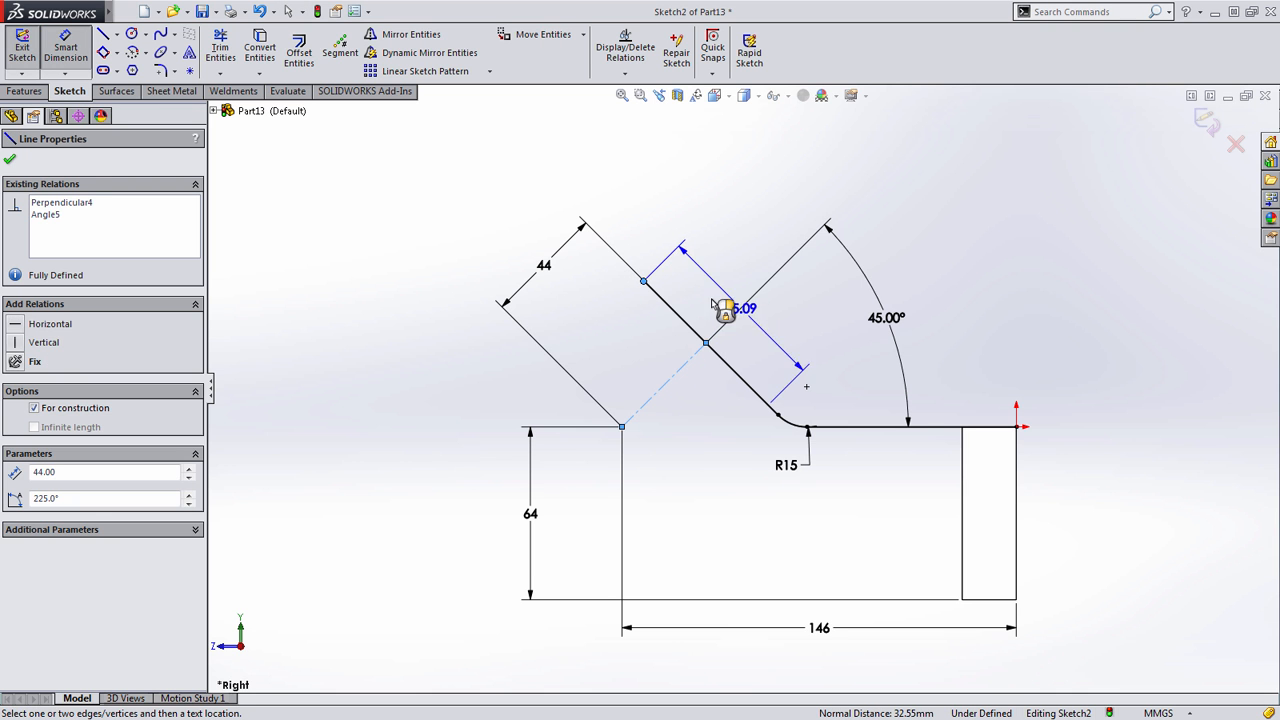
click(709, 305)
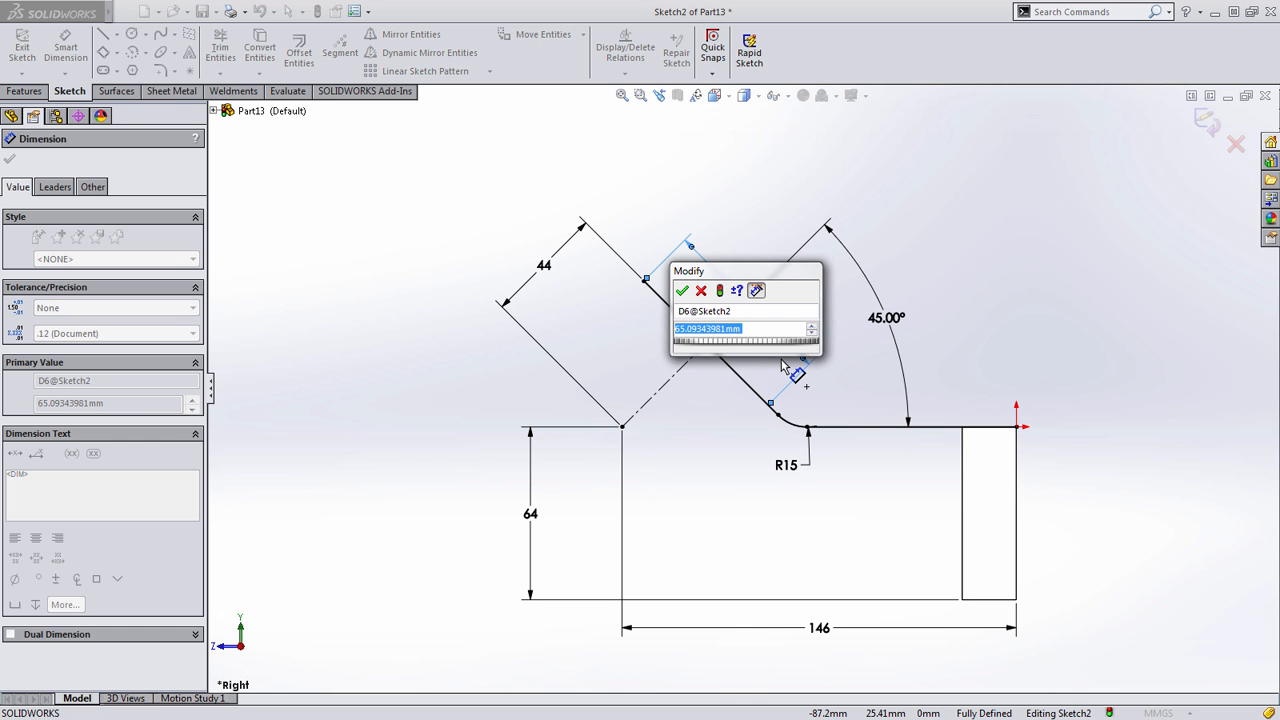
text(6)
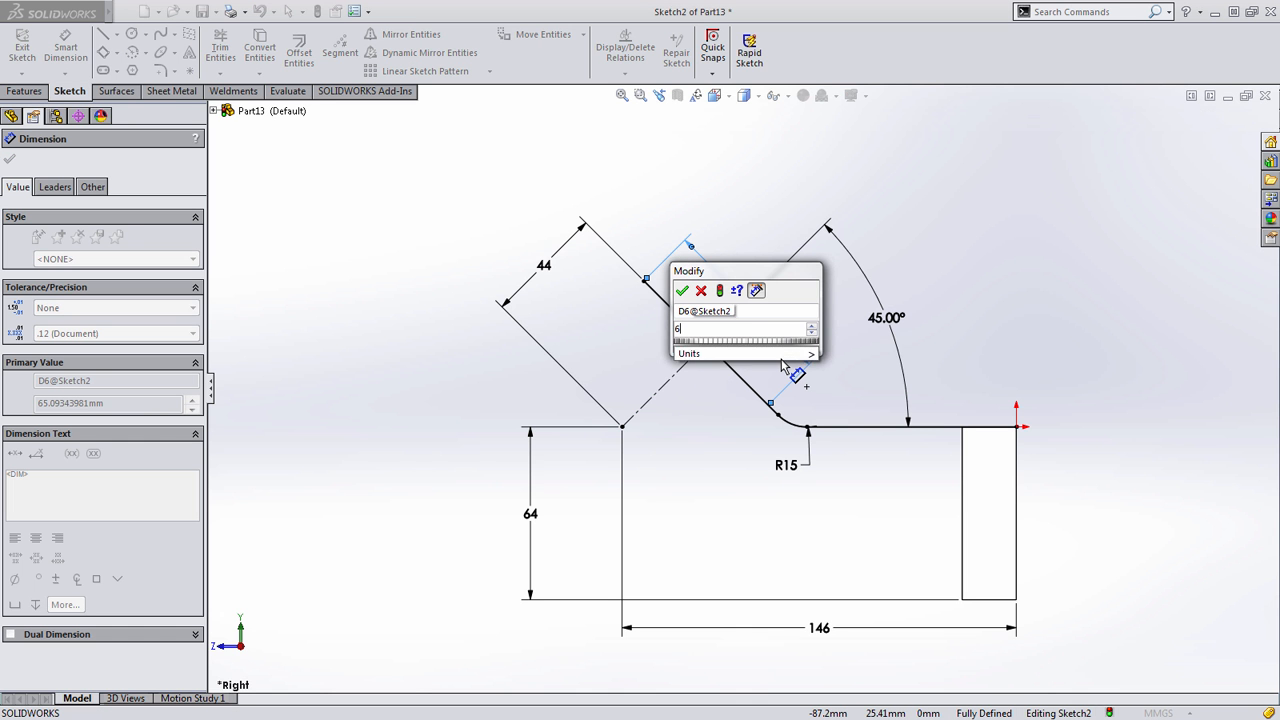
click(683, 290)
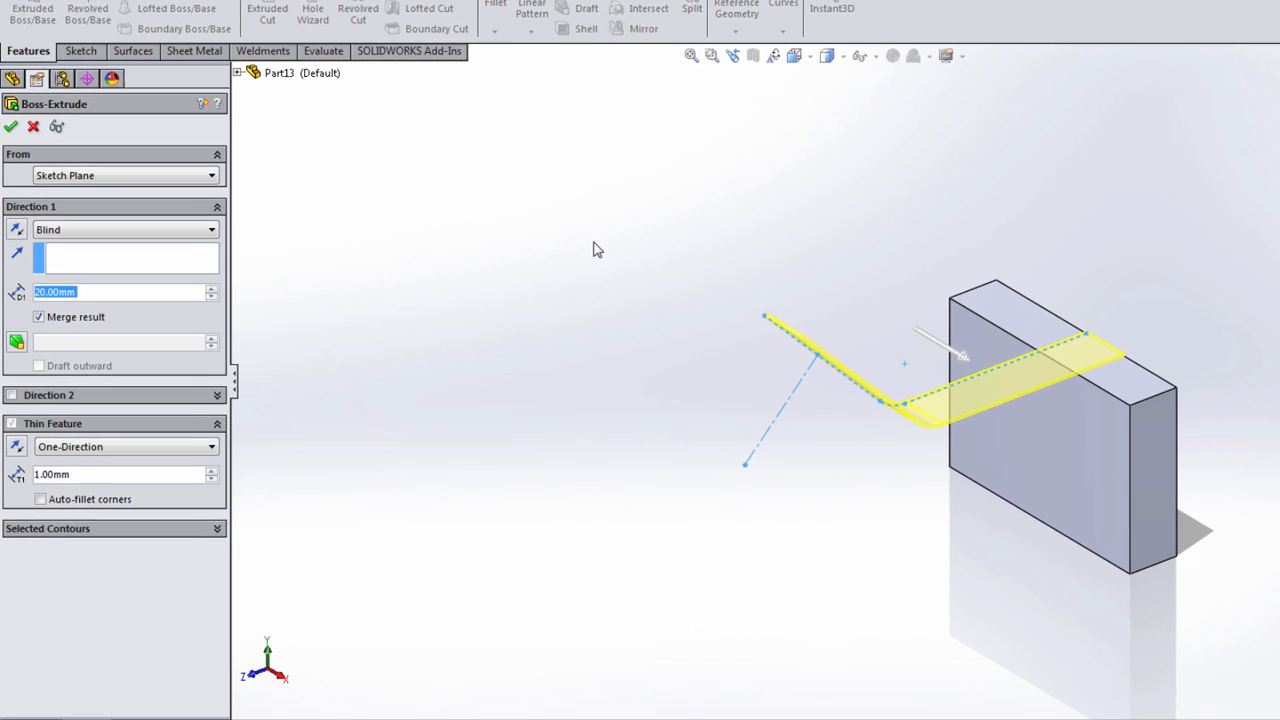
- Extrude the arm sketch mid-plane 64 mm as a 12 mm thin feature
click(125, 229)
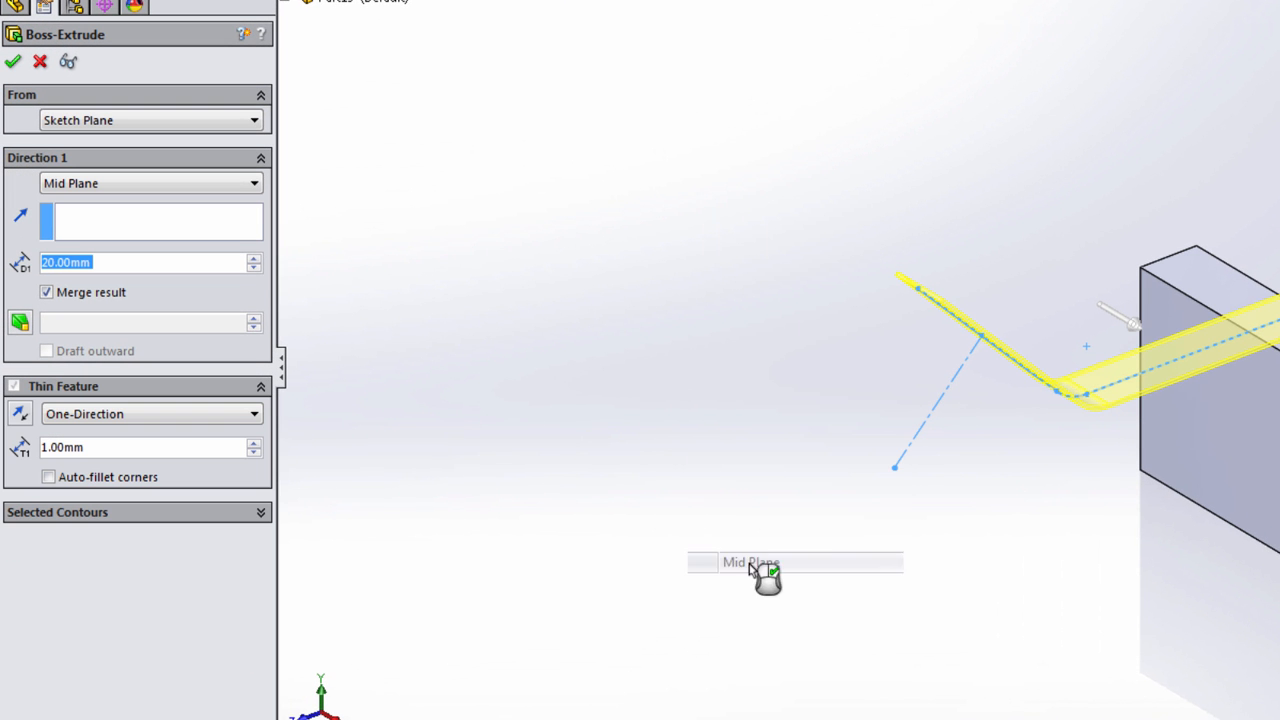
mouse_move(645, 370)
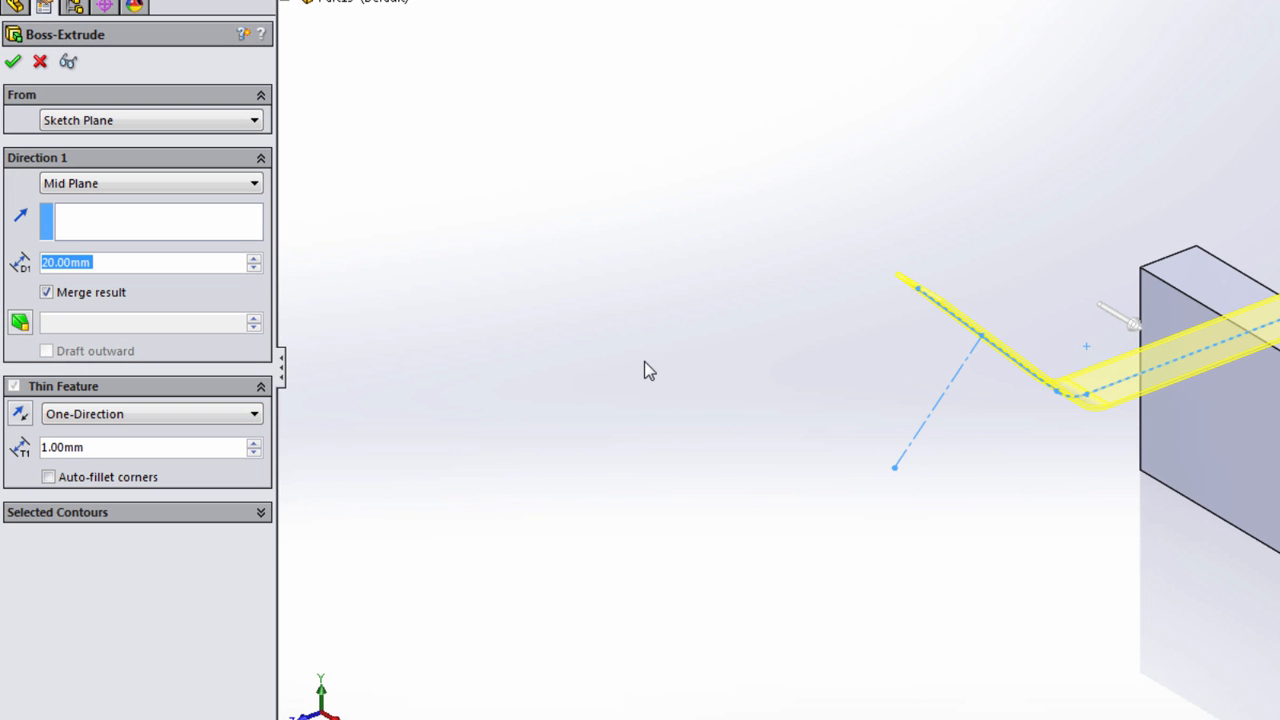
click(145, 262)
text(64)
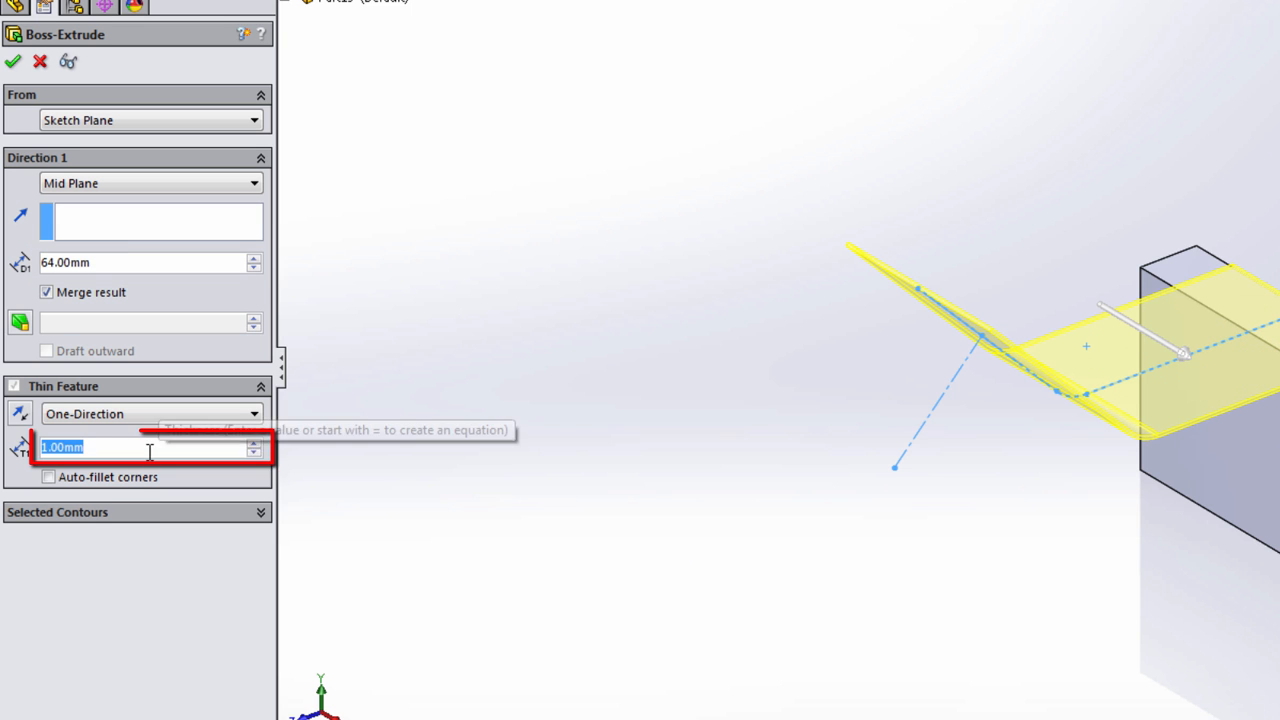
text(12.00mm)
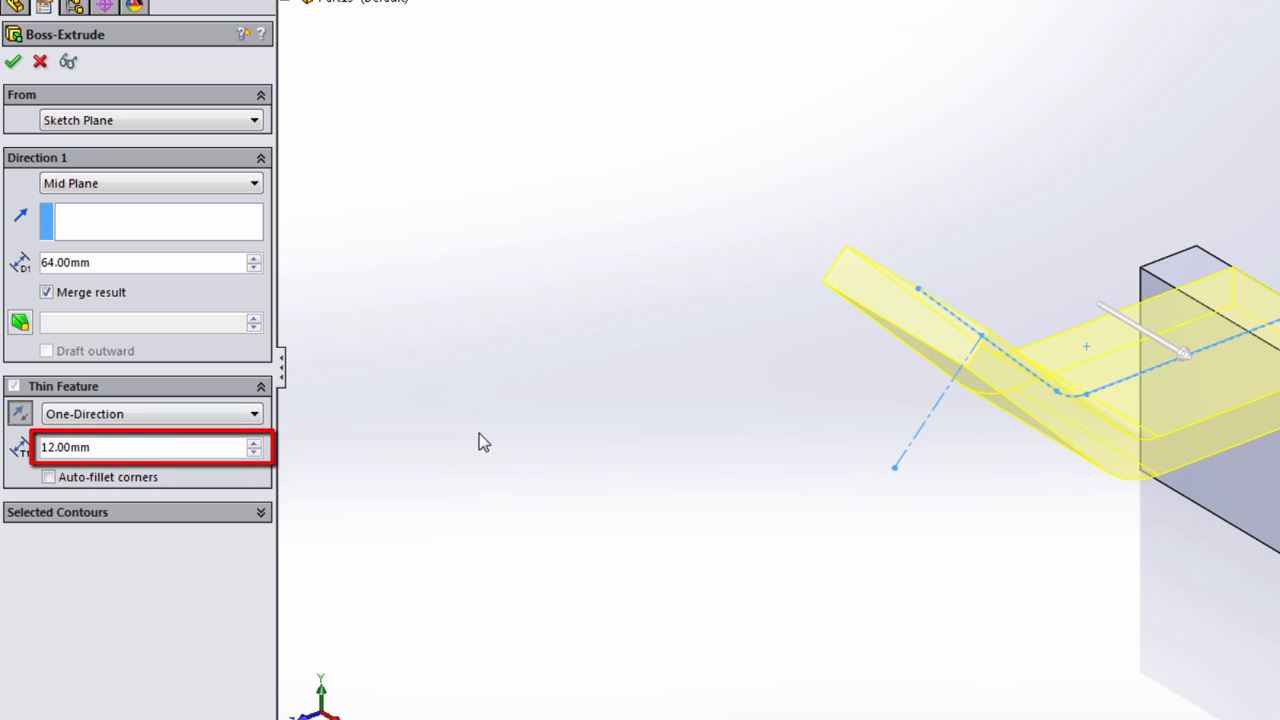
click(13, 61)
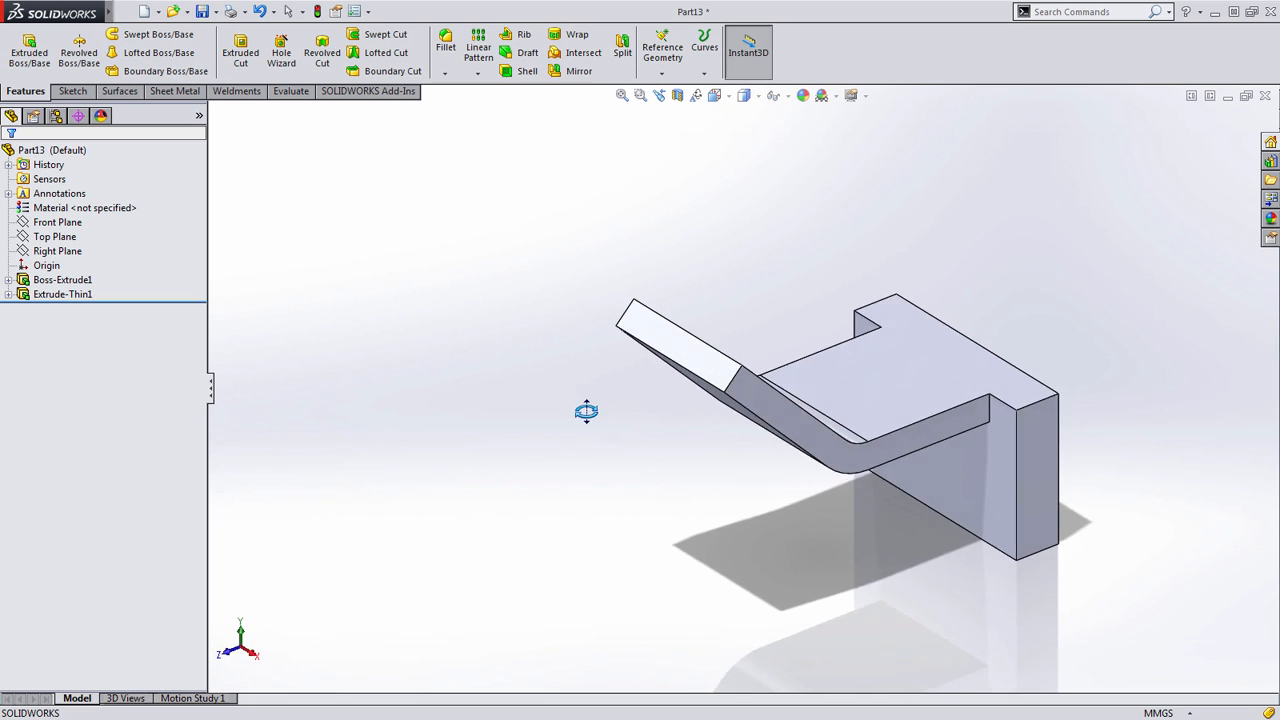
- Round the angled arm's free end with a full-round fillet using Select Other faces
drag(586, 411, 643, 317)
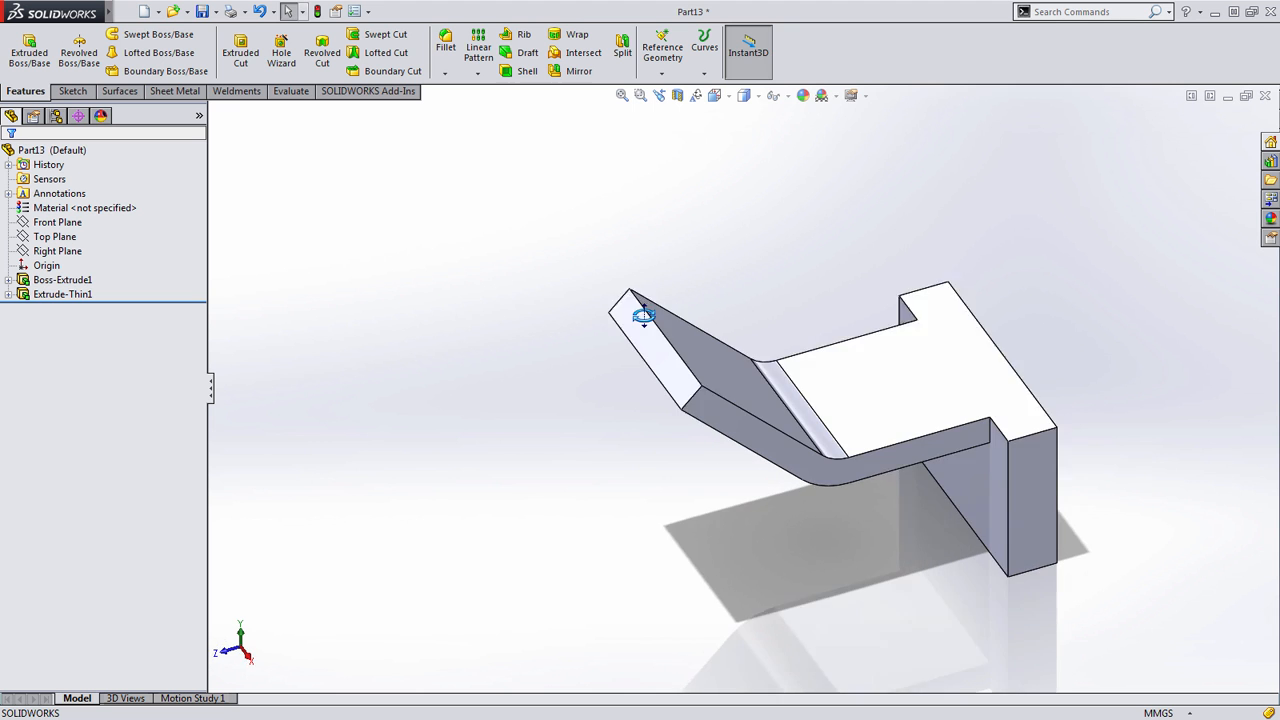
click(445, 47)
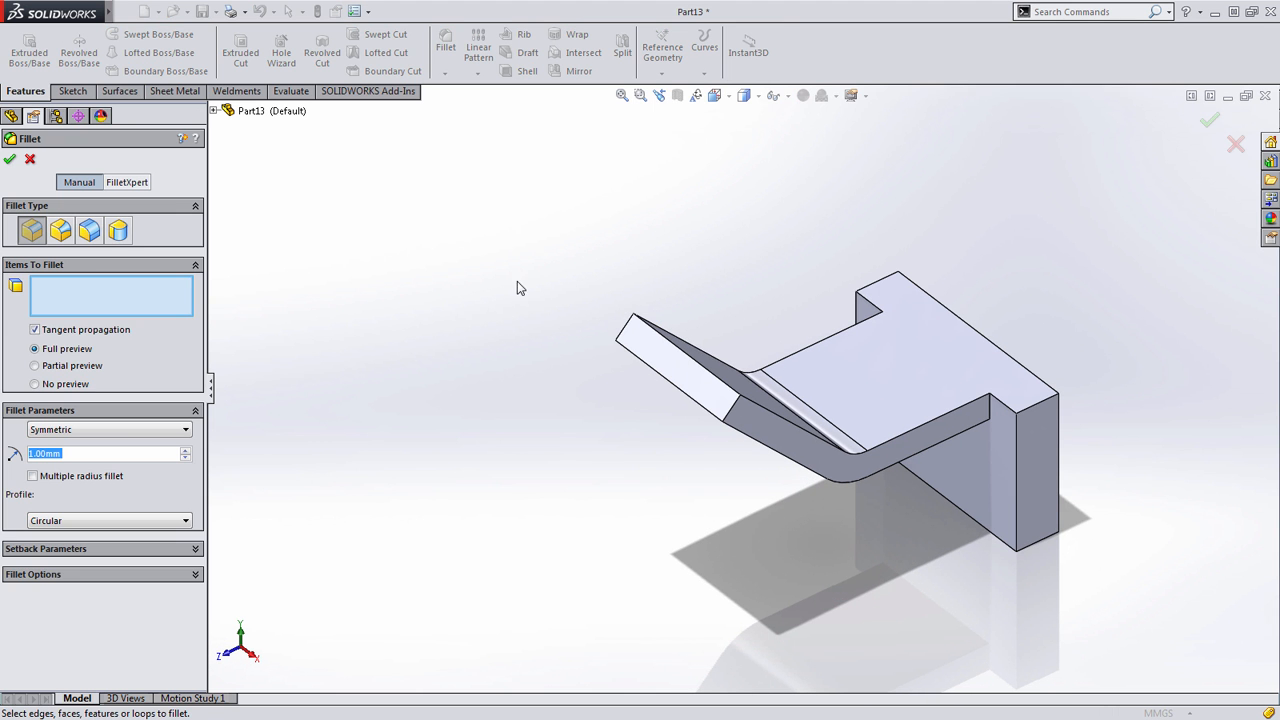
click(117, 230)
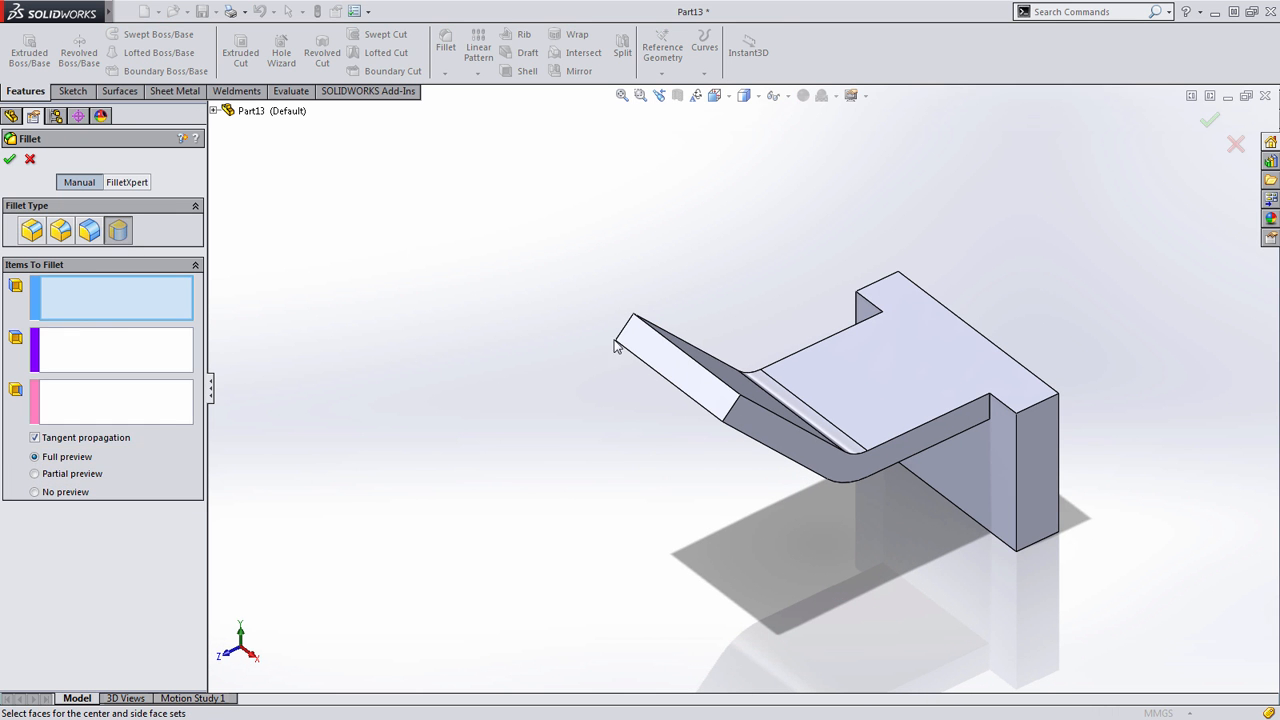
right_click(655, 345)
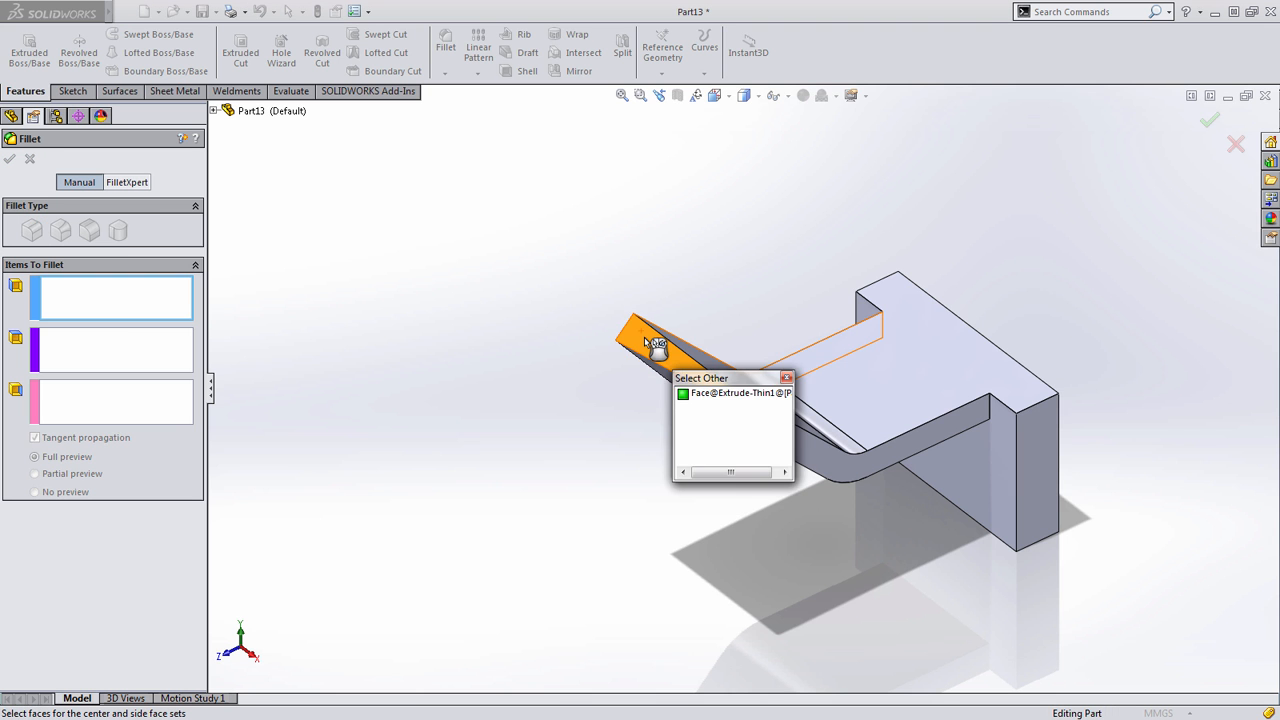
click(740, 392)
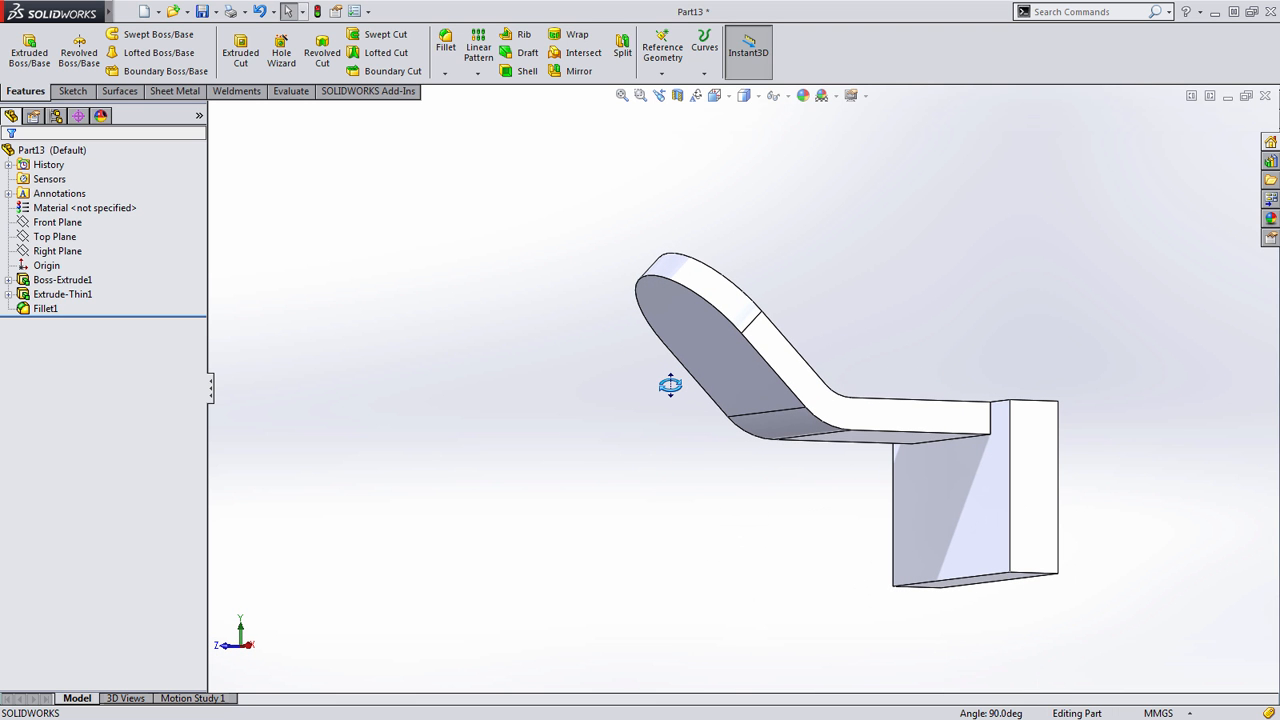
- Sketch a circle on the arm's end face and extrude it into Boss-Extrude2
click(55, 308)
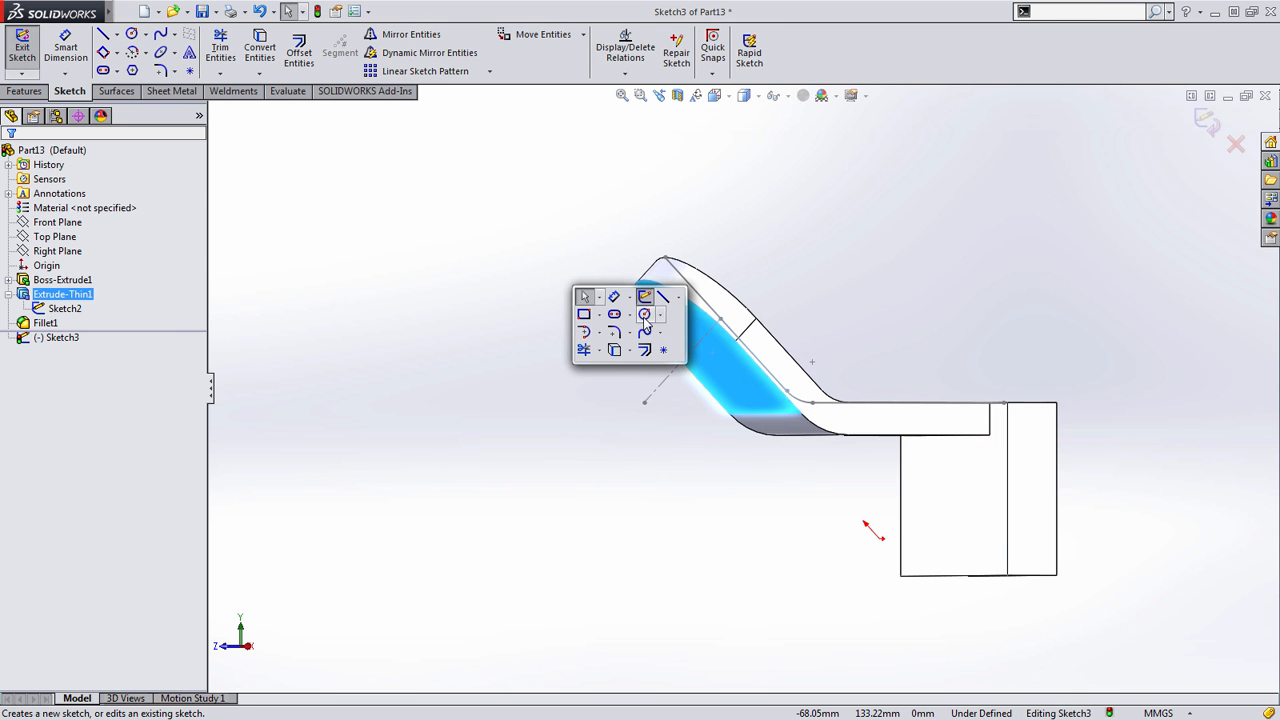
click(645, 314)
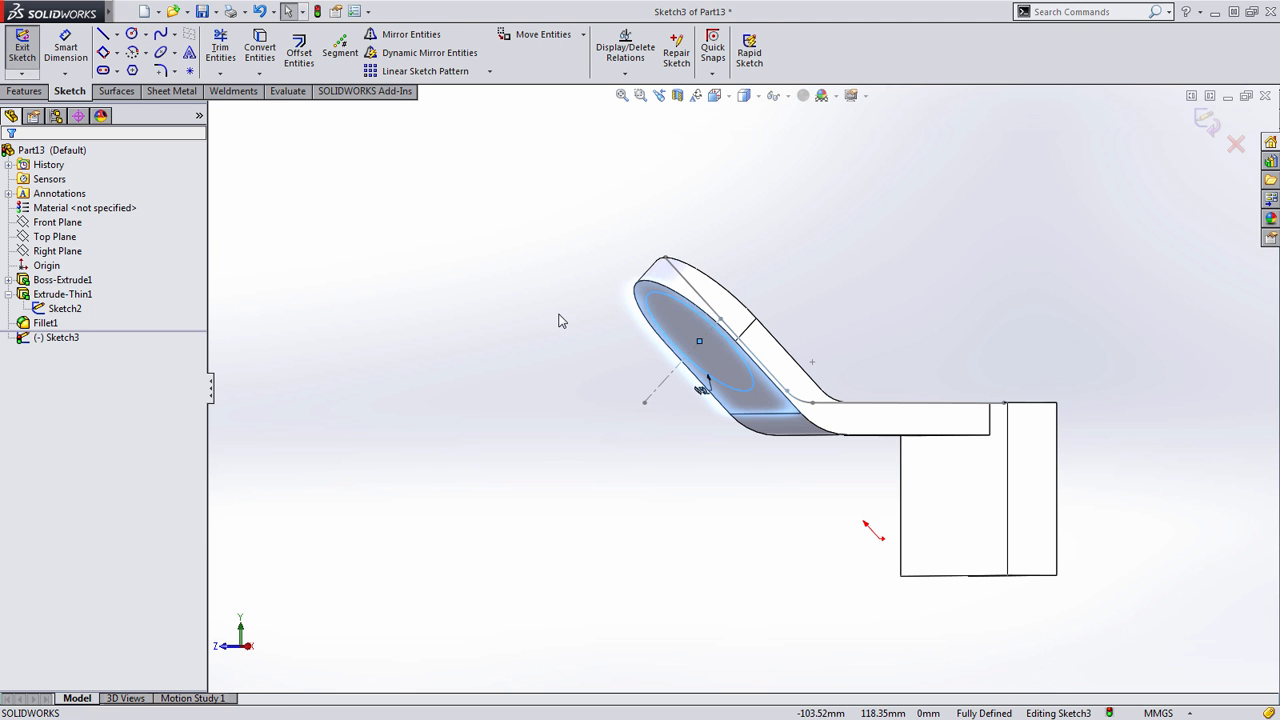
click(29, 50)
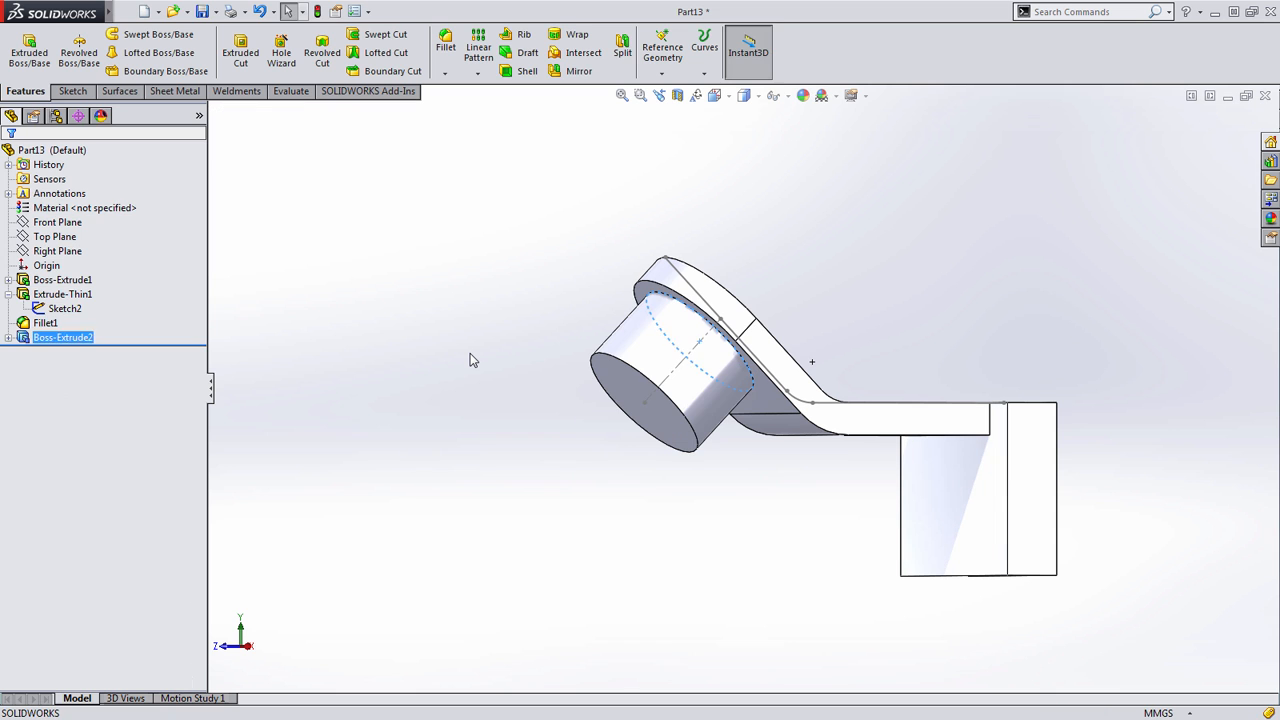
click(473, 360)
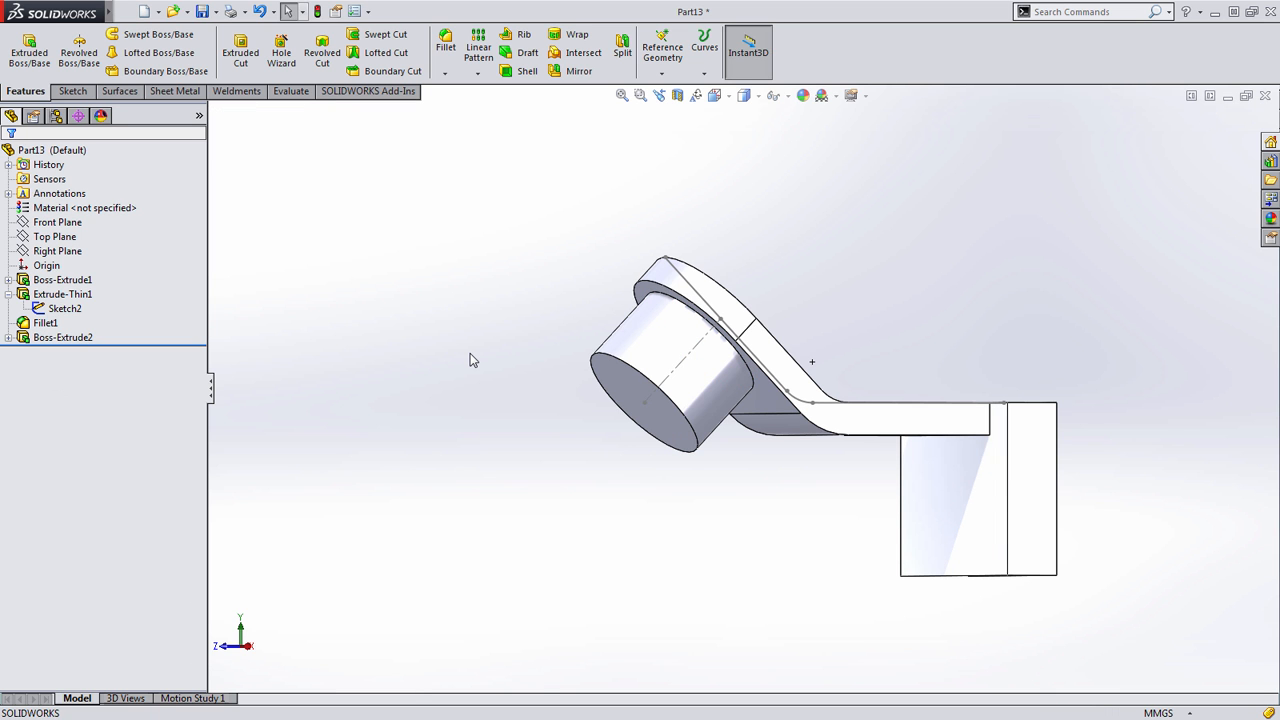
click(62, 337)
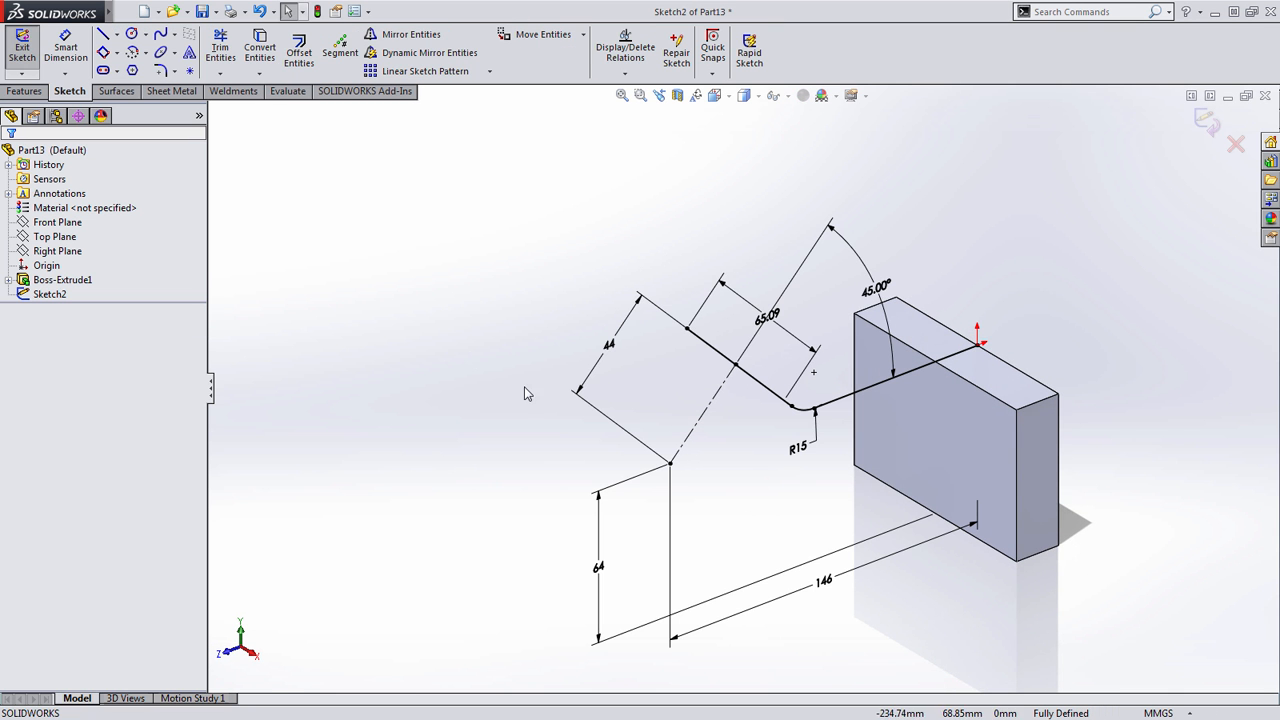
- View Sketch2 normal-to and replace the 65.09 angled-leg dimension with 64
click(822, 95)
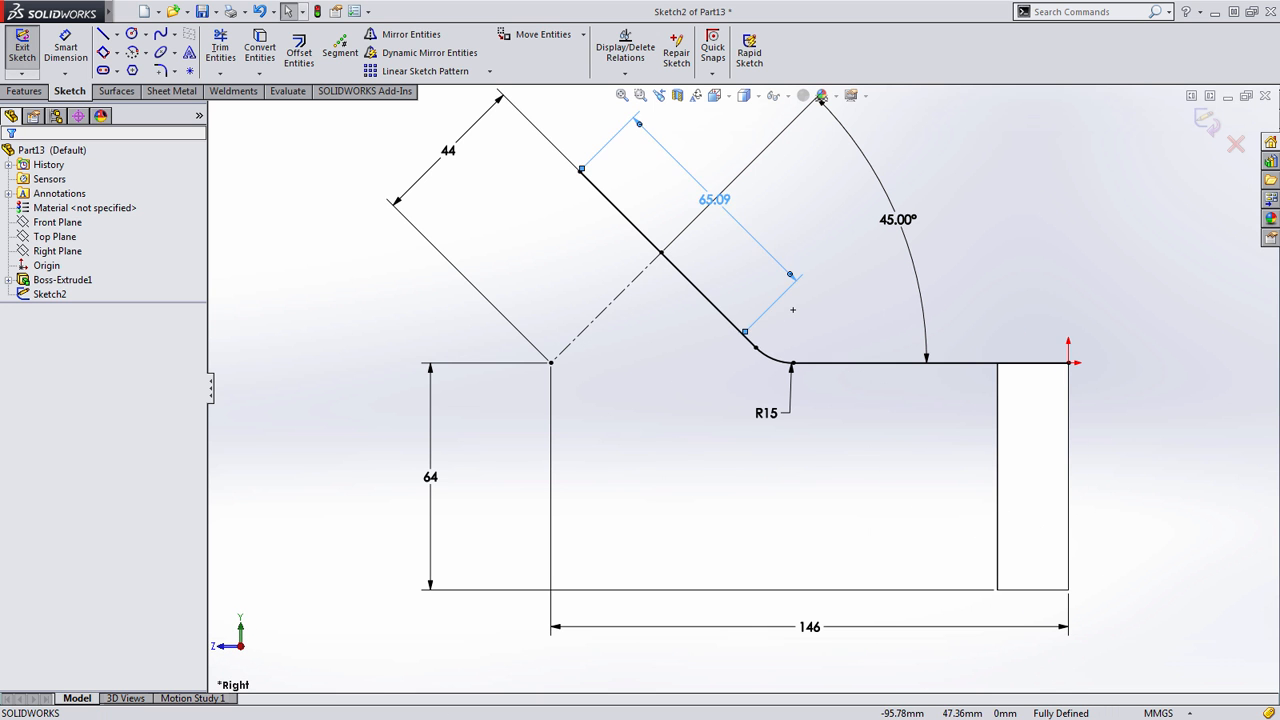
click(775, 273)
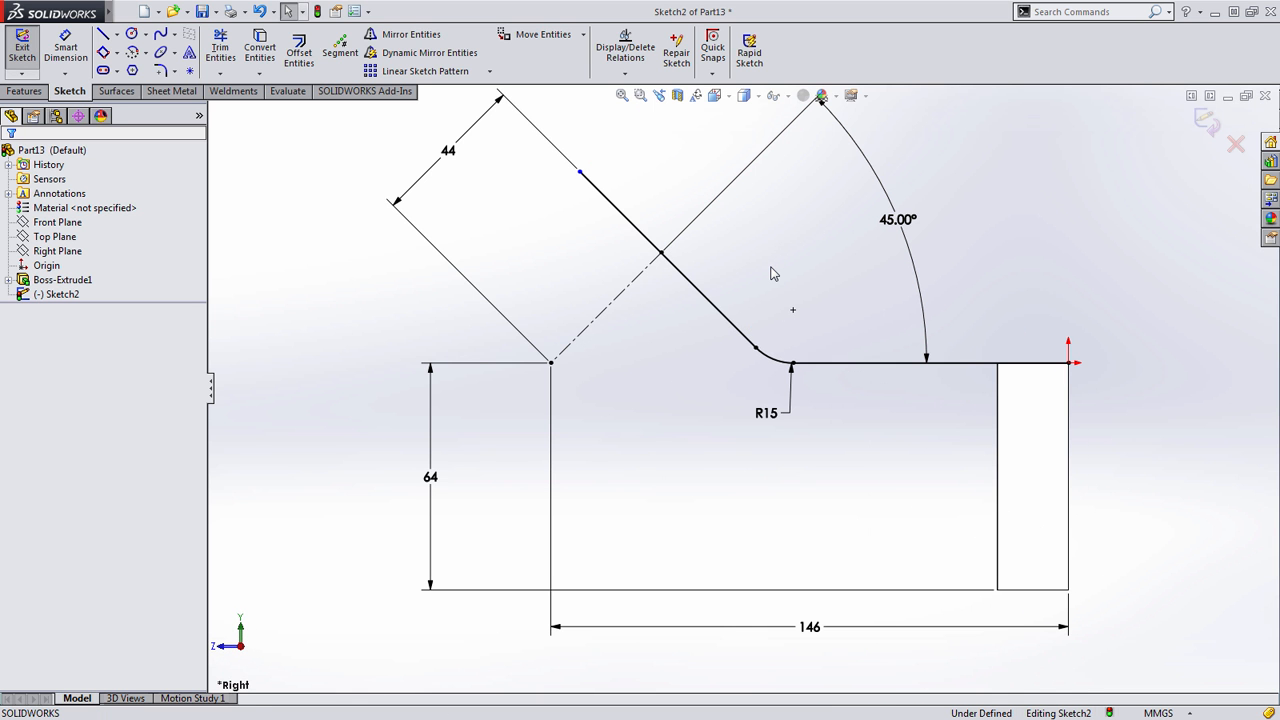
mouse_move(578, 220)
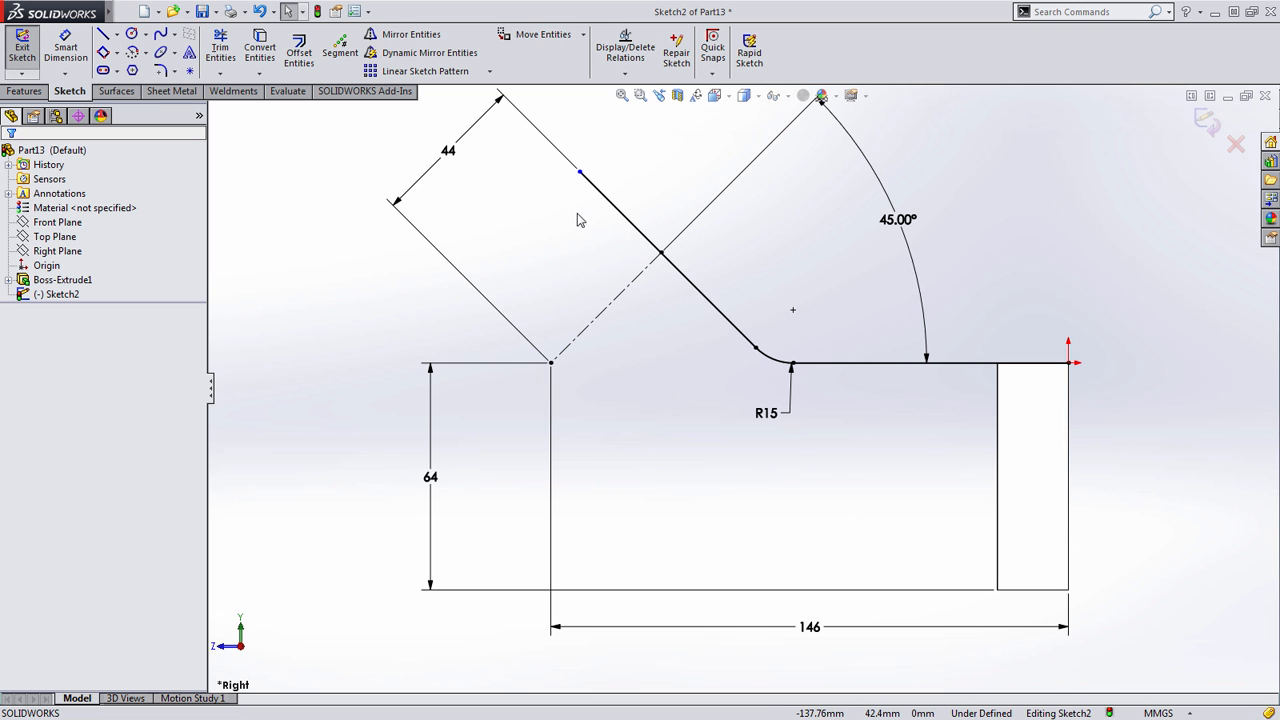
mouse_move(563, 228)
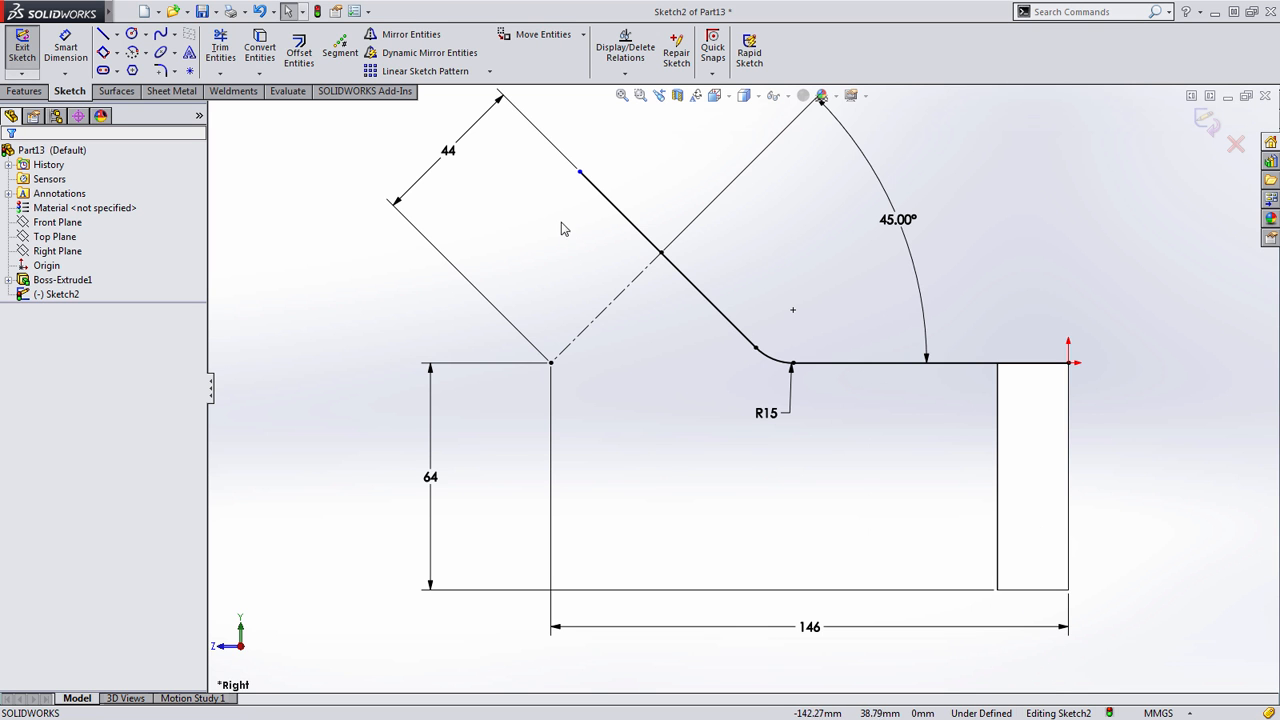
click(655, 270)
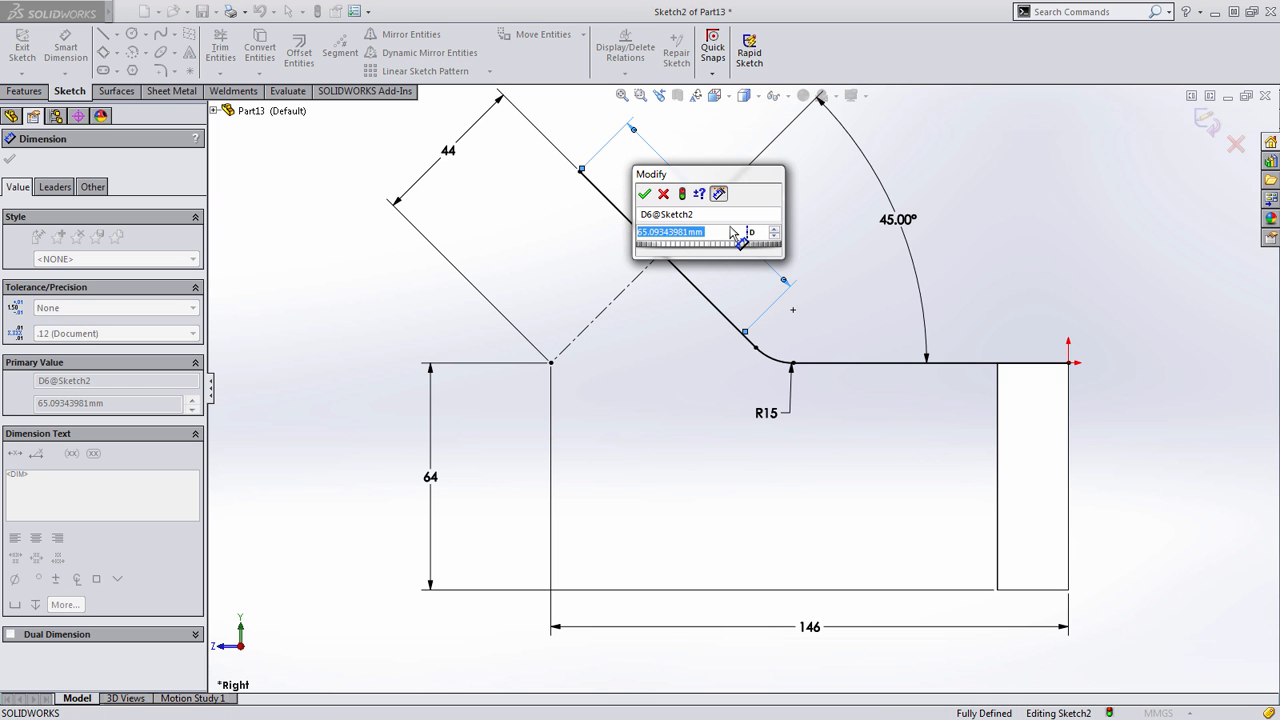
click(645, 194)
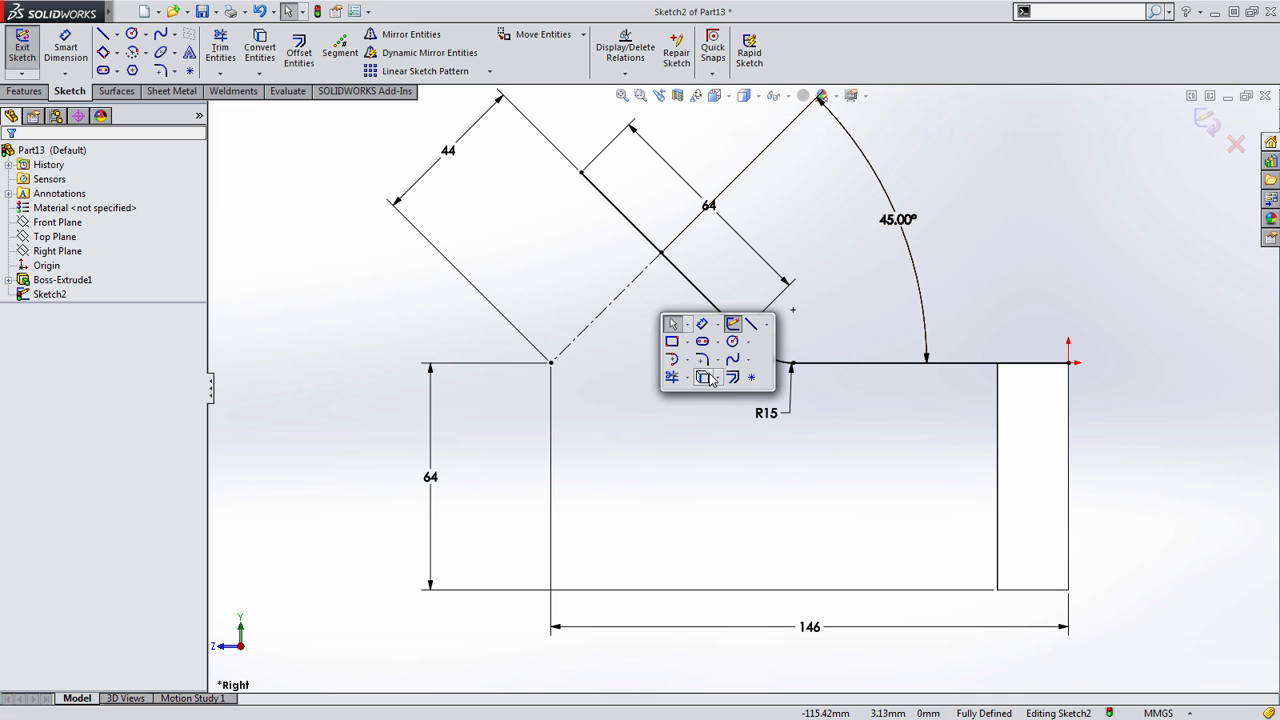
- Offset the arm path 12 mm to the reverse side and close the band's ends
click(703, 377)
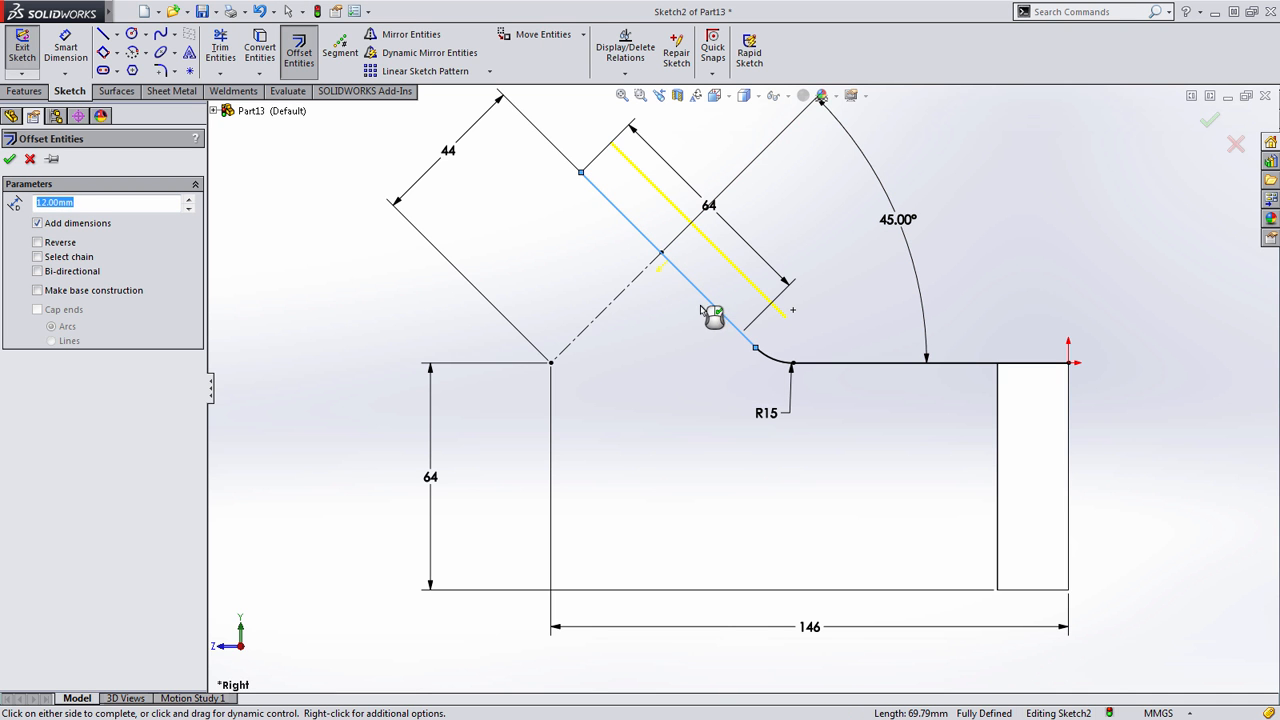
click(37, 256)
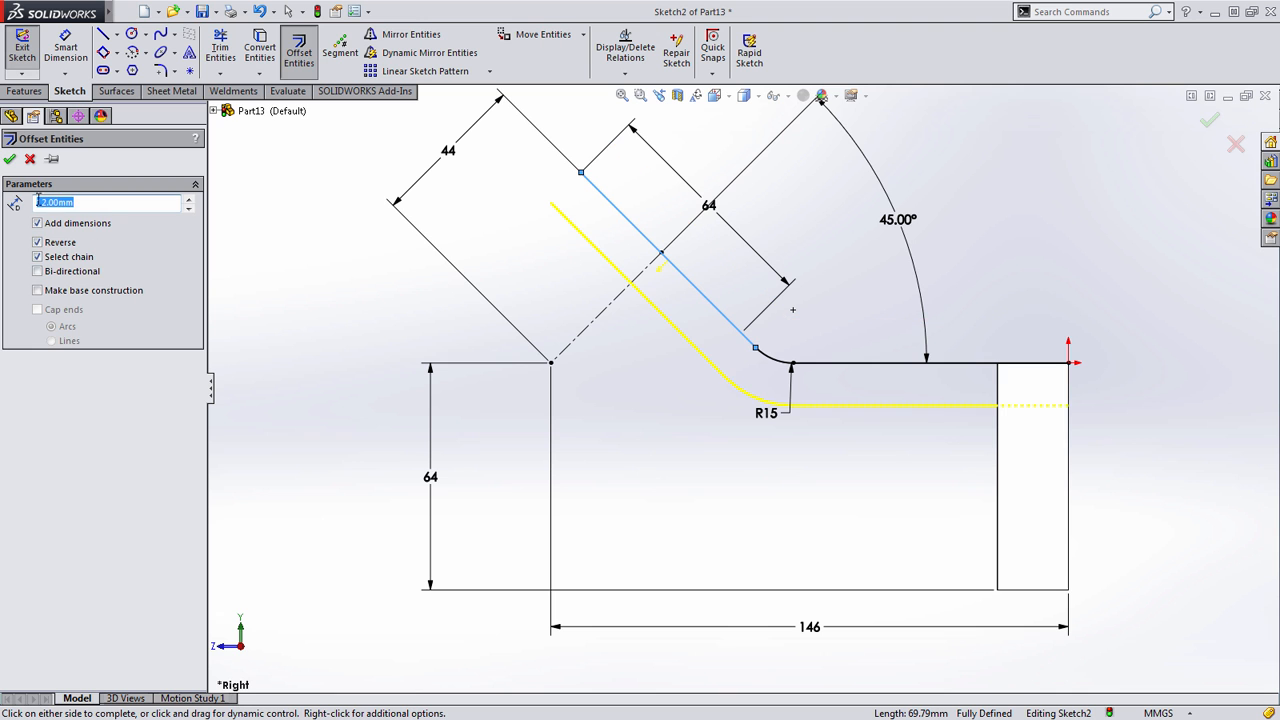
click(9, 159)
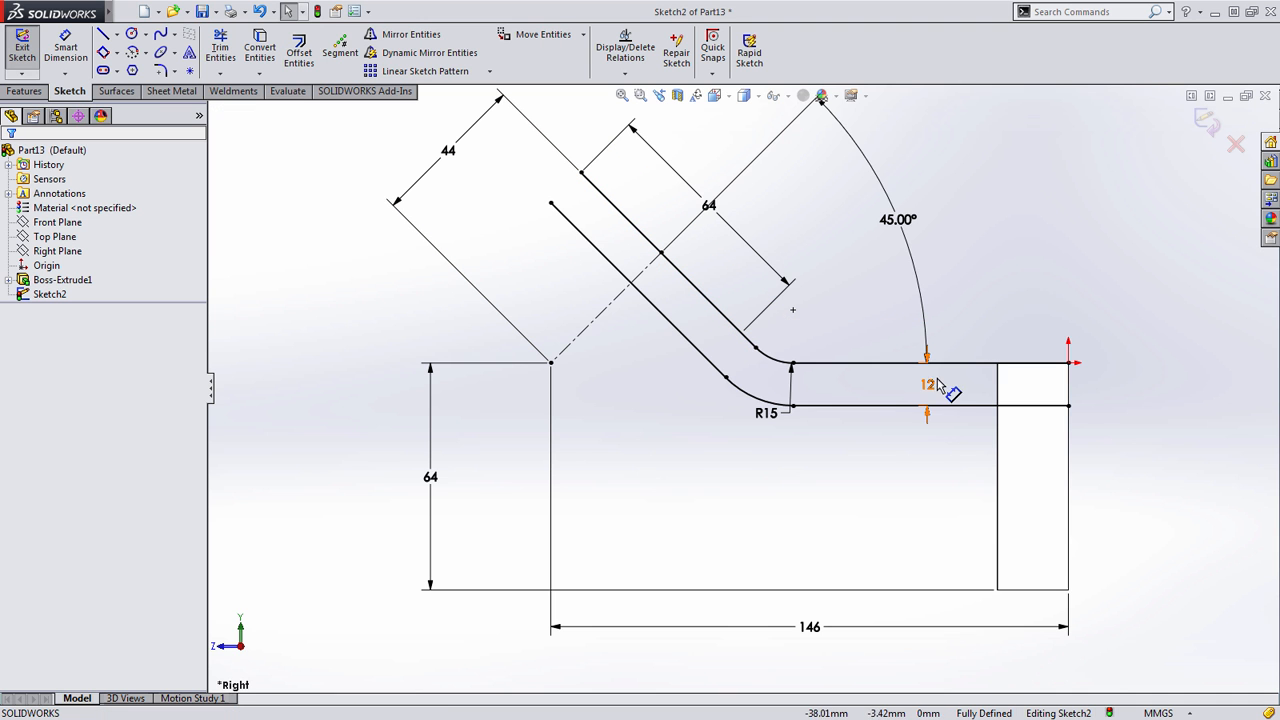
right_click(935, 390)
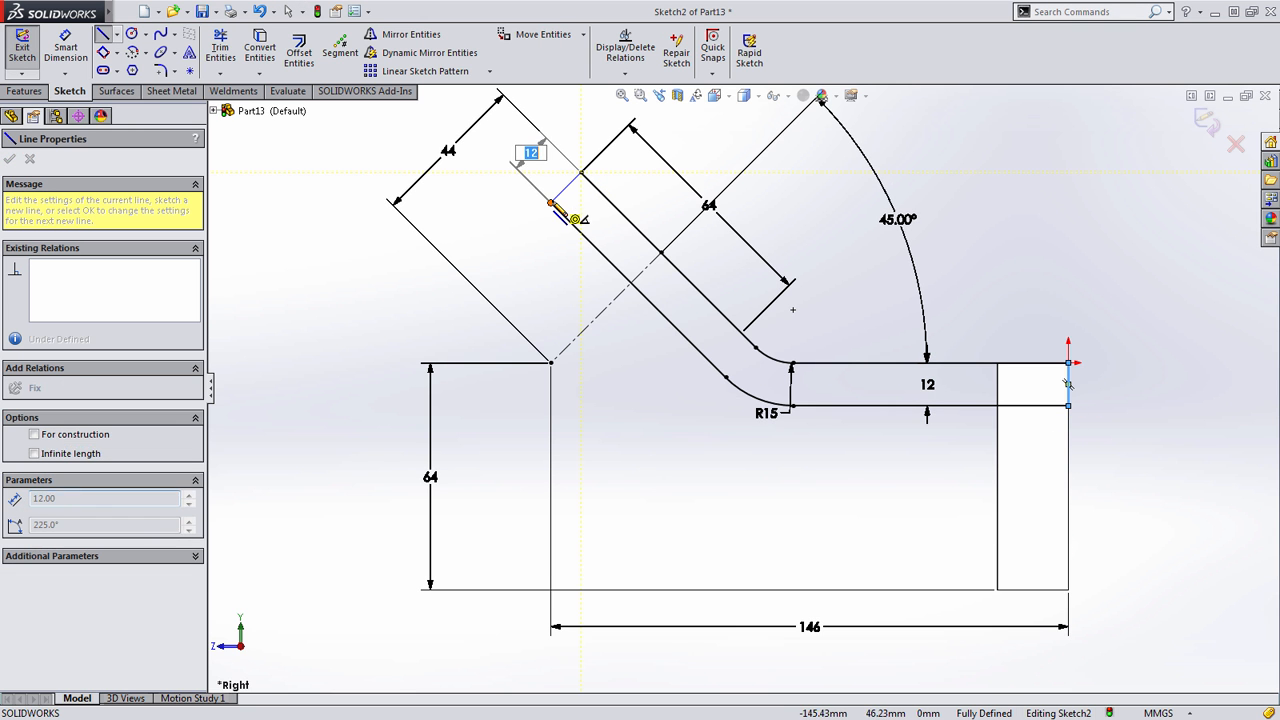
click(448, 150)
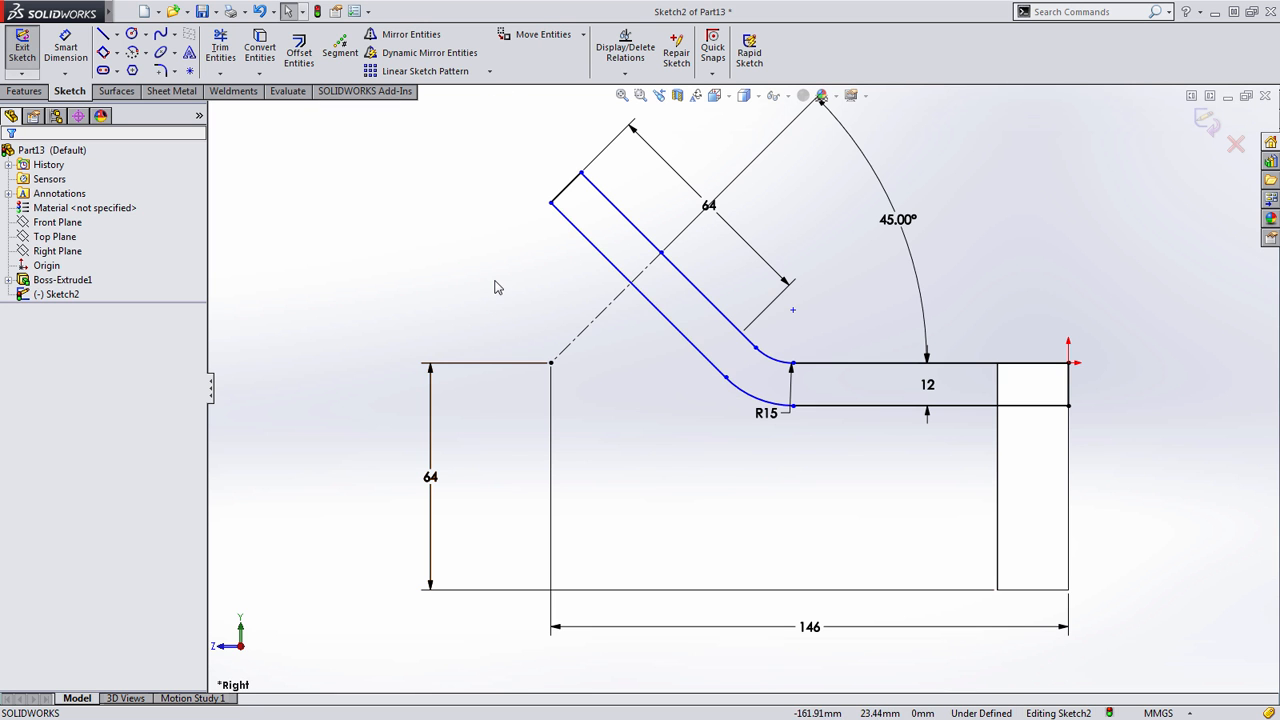
mouse_move(603, 373)
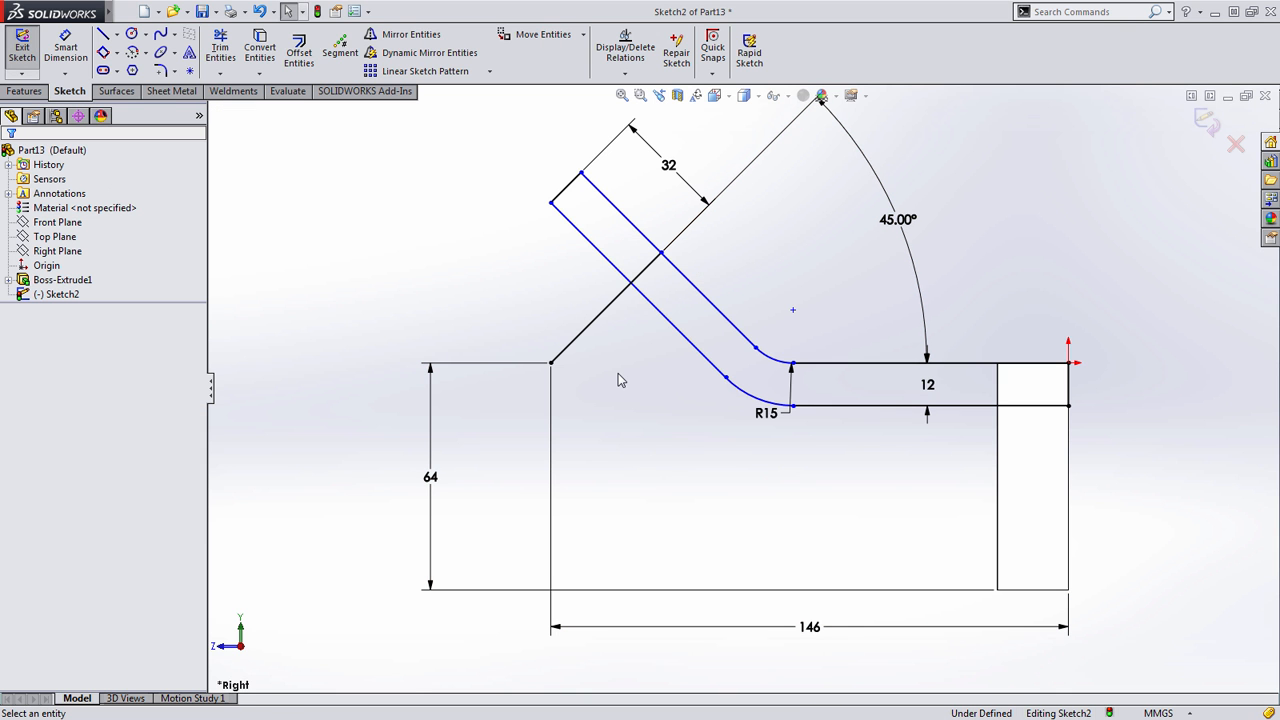
mouse_move(490, 280)
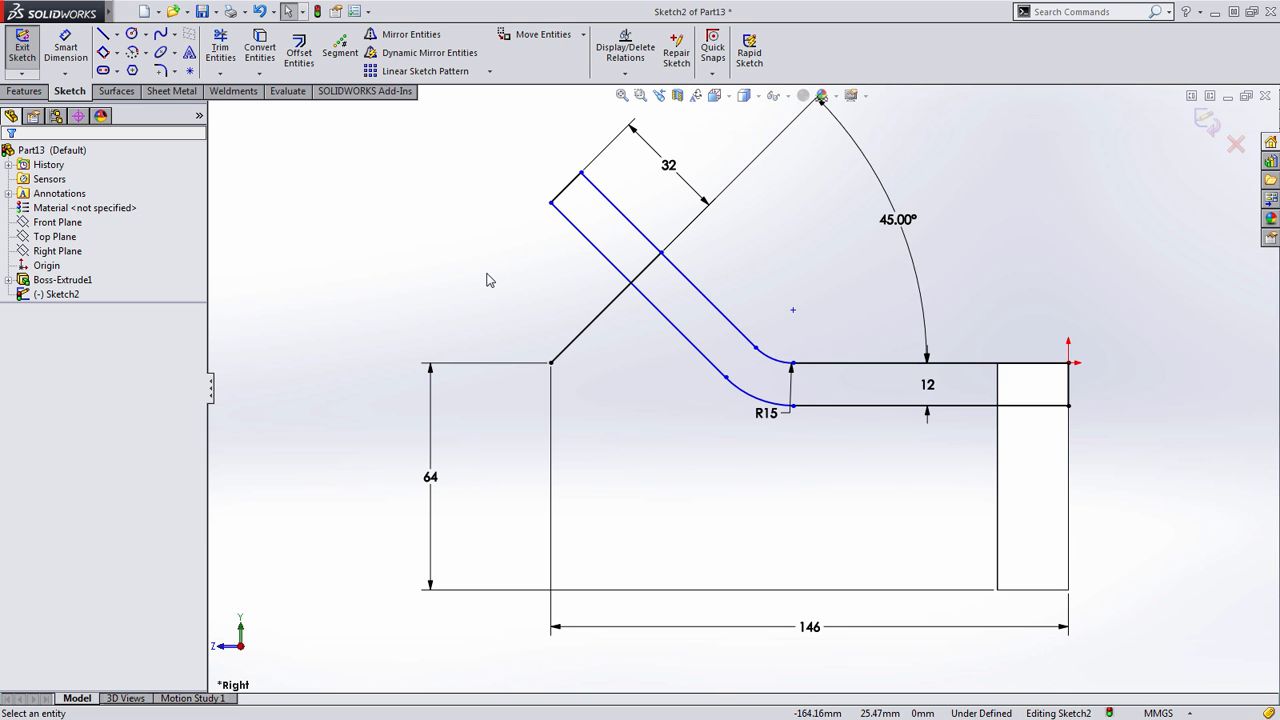
mouse_move(668, 175)
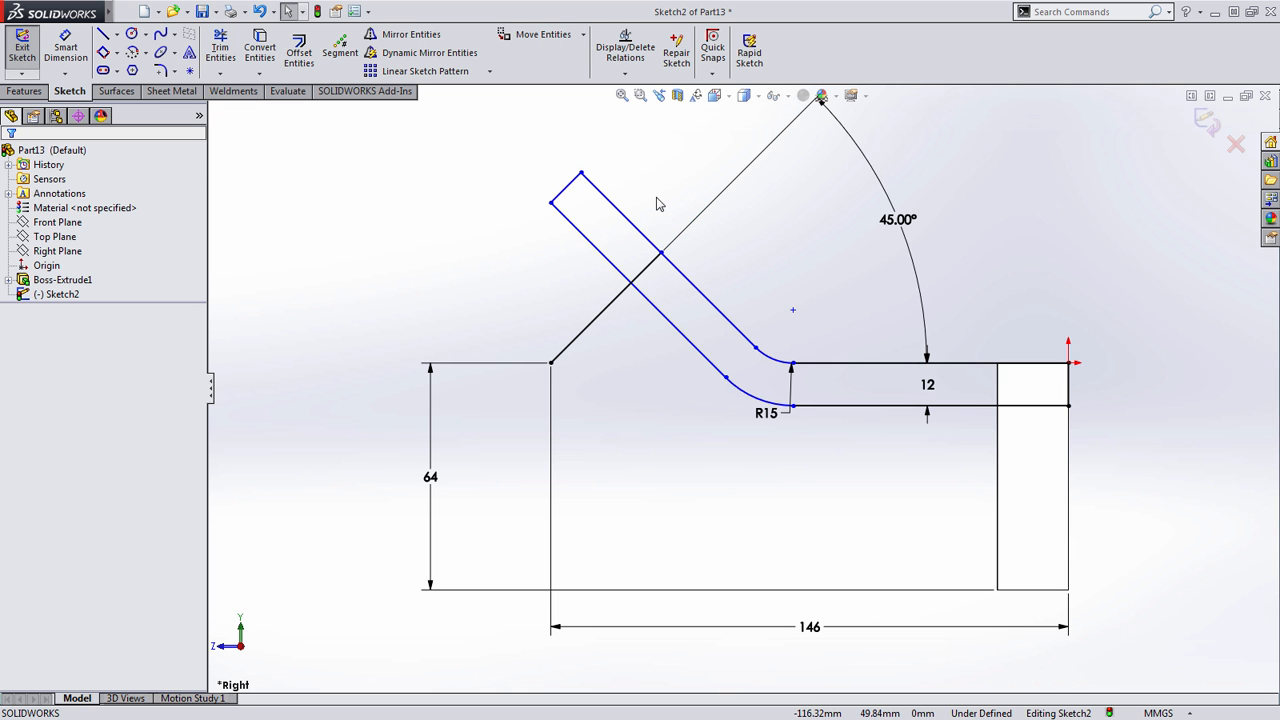
- Set the angled arm length dimension to 64
click(766, 190)
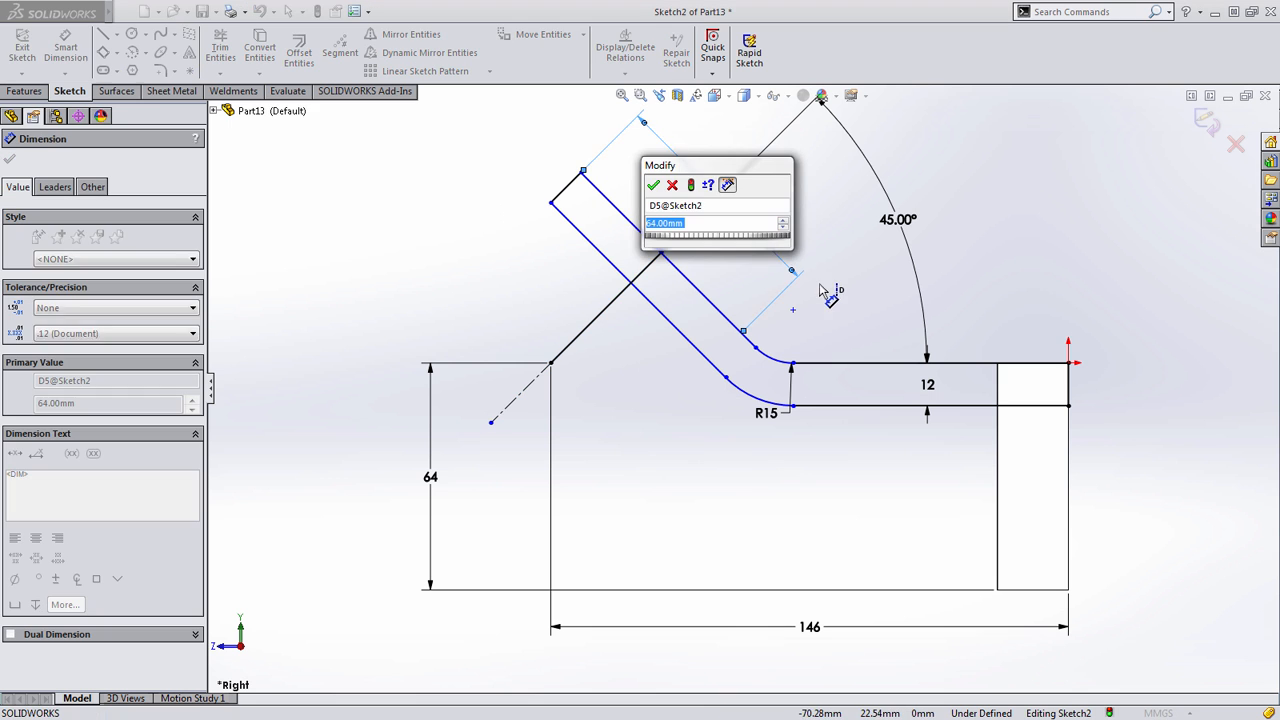
click(653, 185)
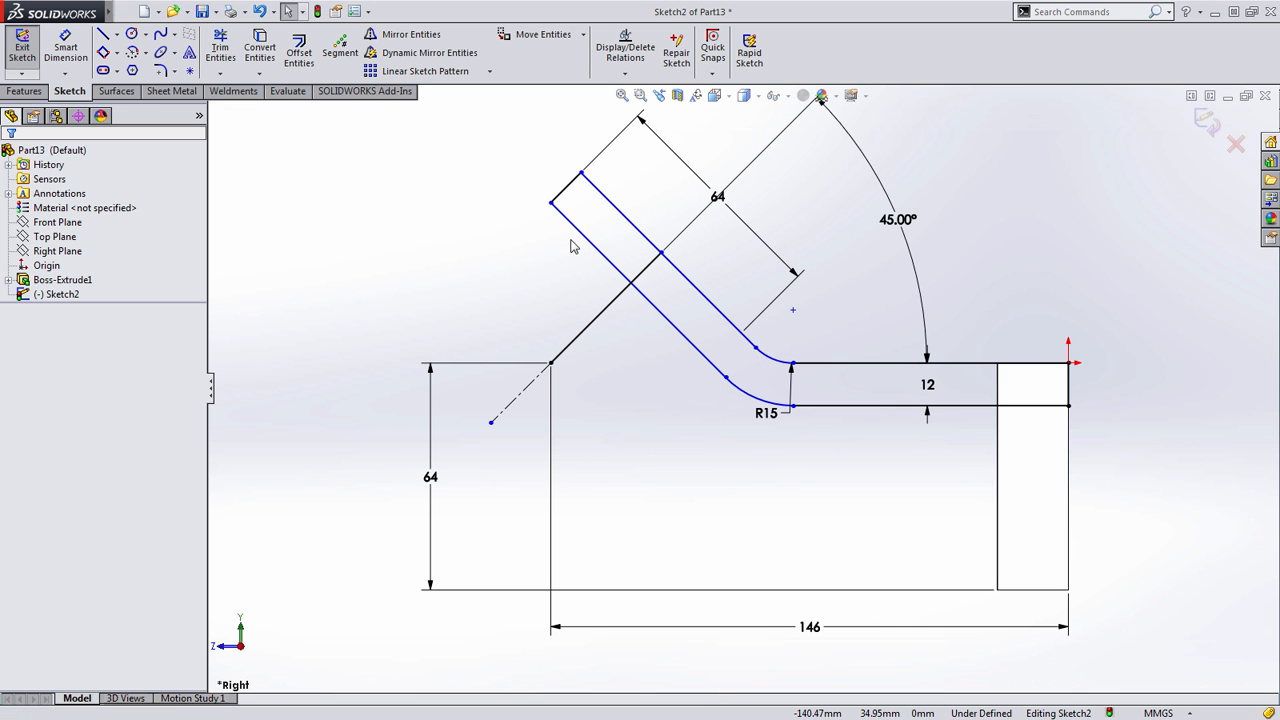
click(652, 260)
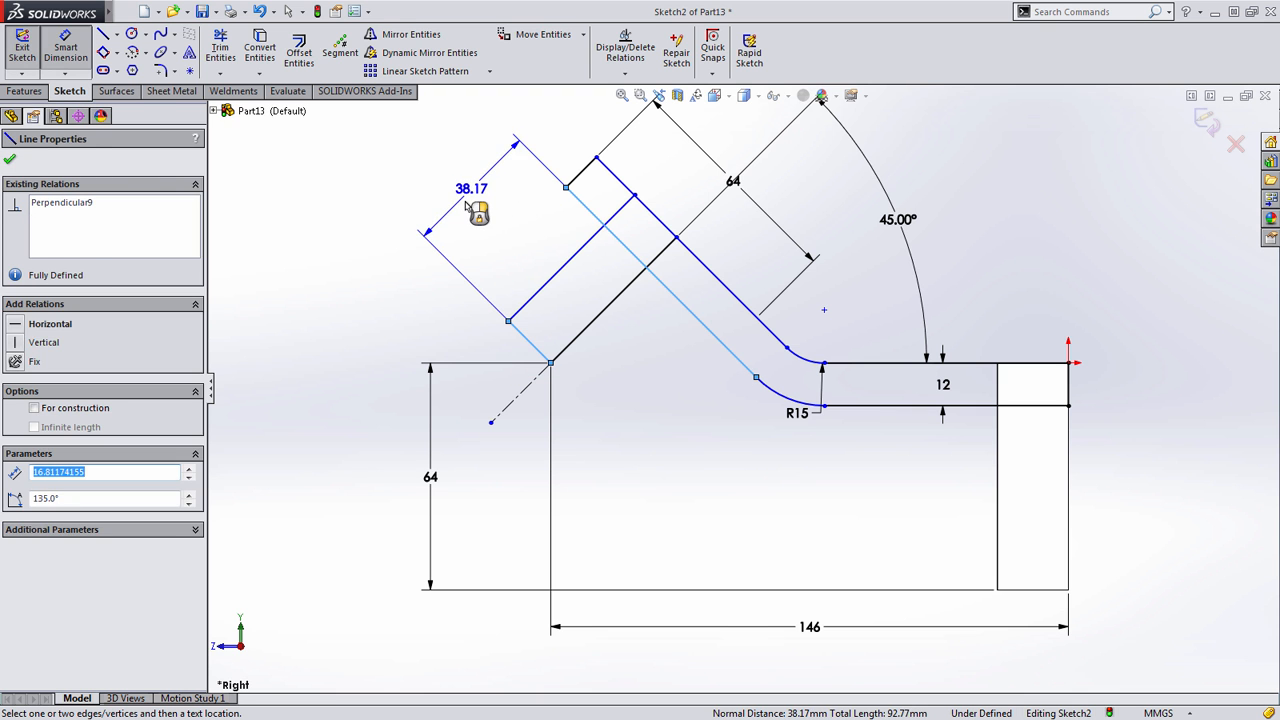
- Dimension the rib rectangle 32 wide by 52 long
click(472, 188)
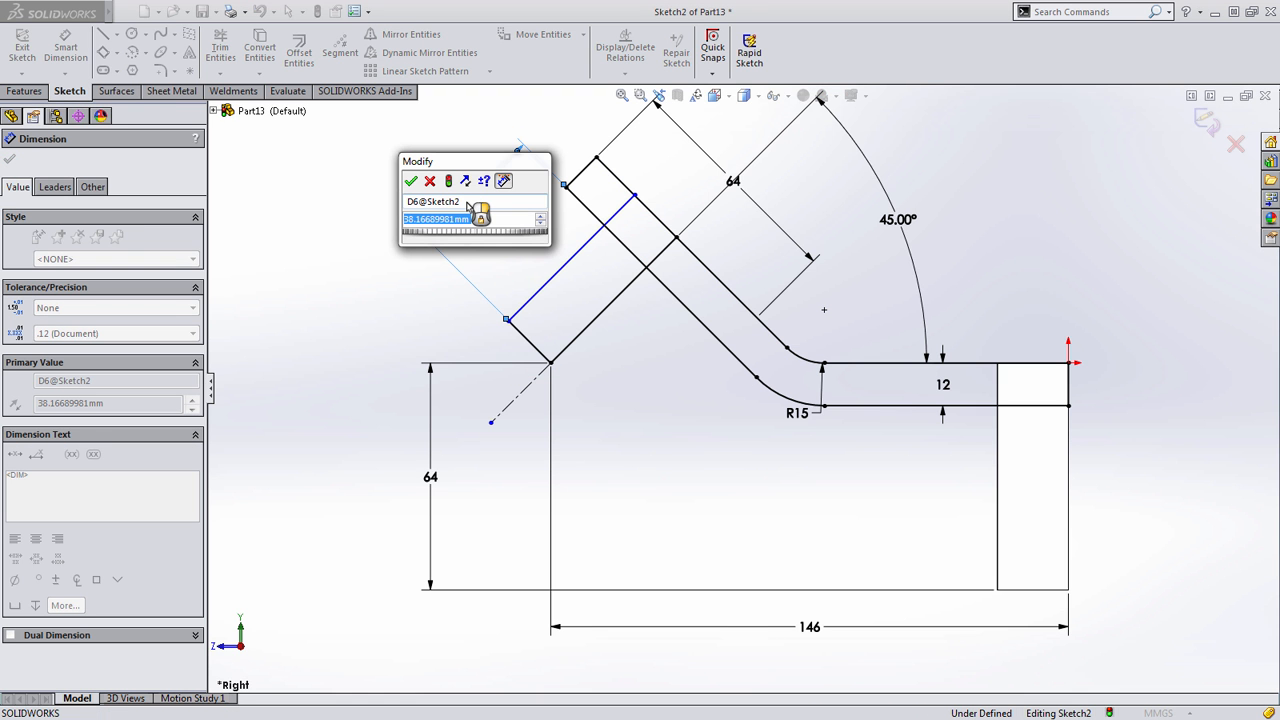
click(410, 181)
text(52)
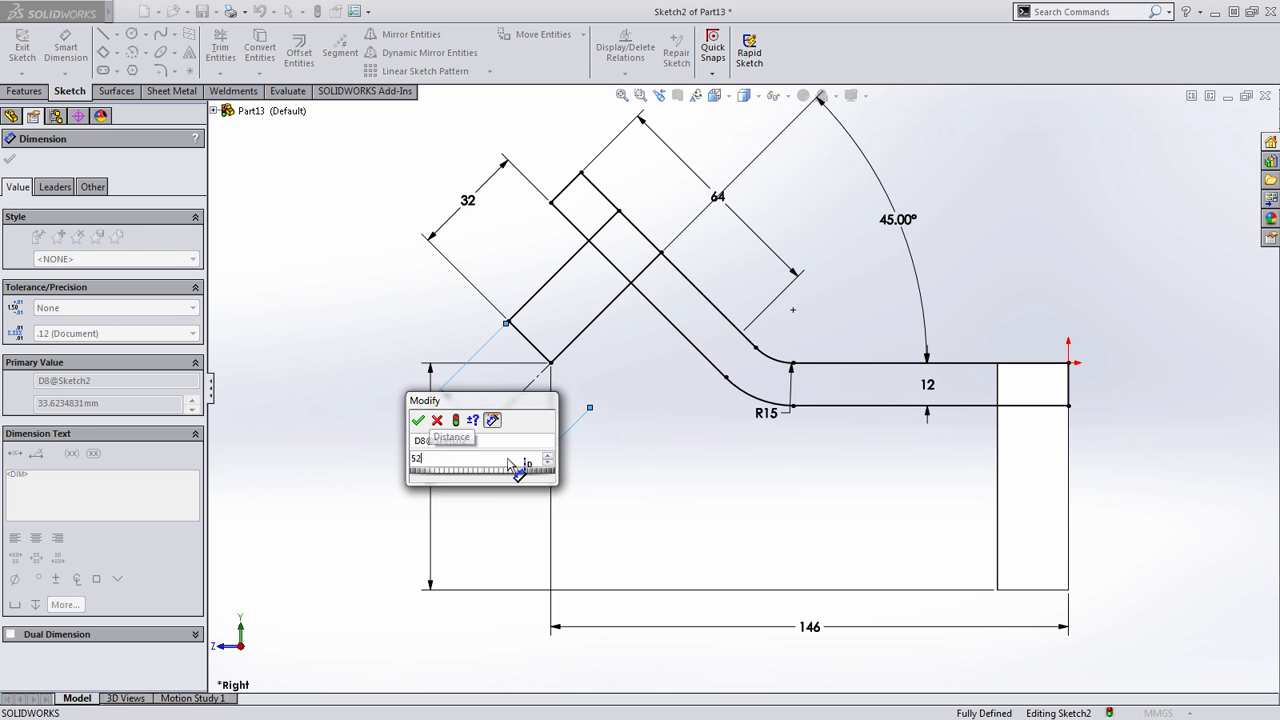
click(419, 420)
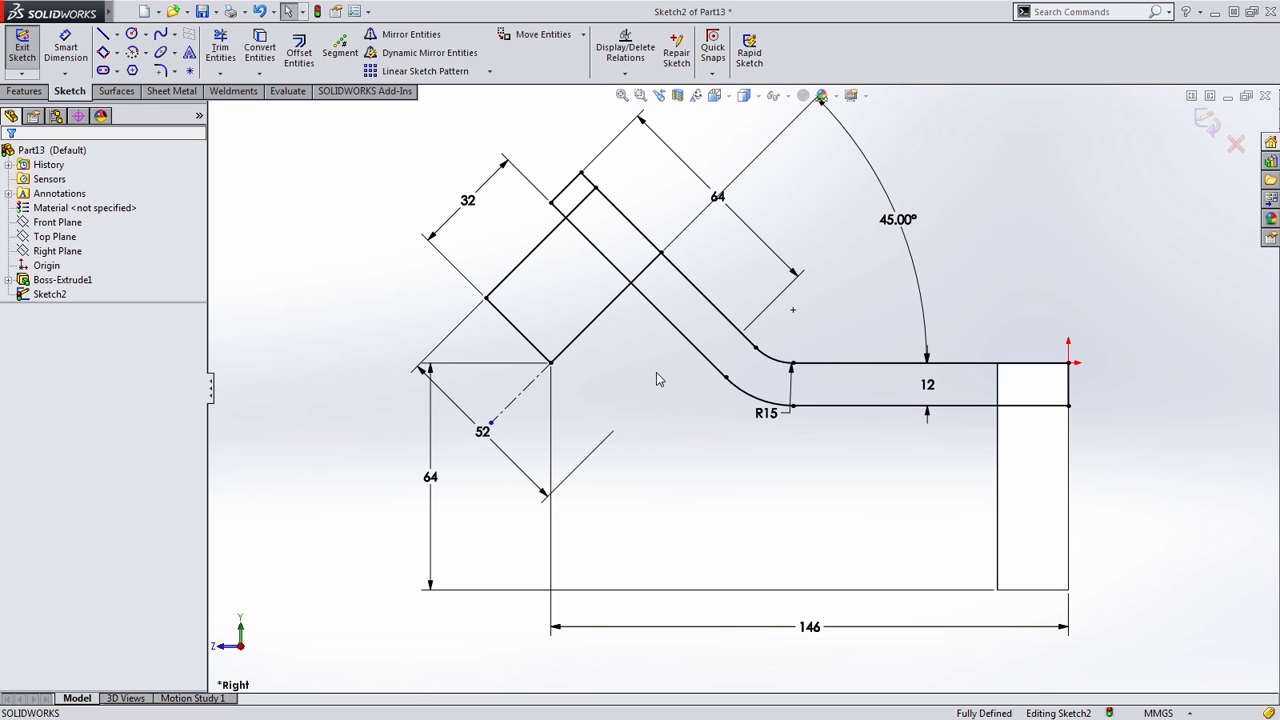
drag(660, 378, 697, 456)
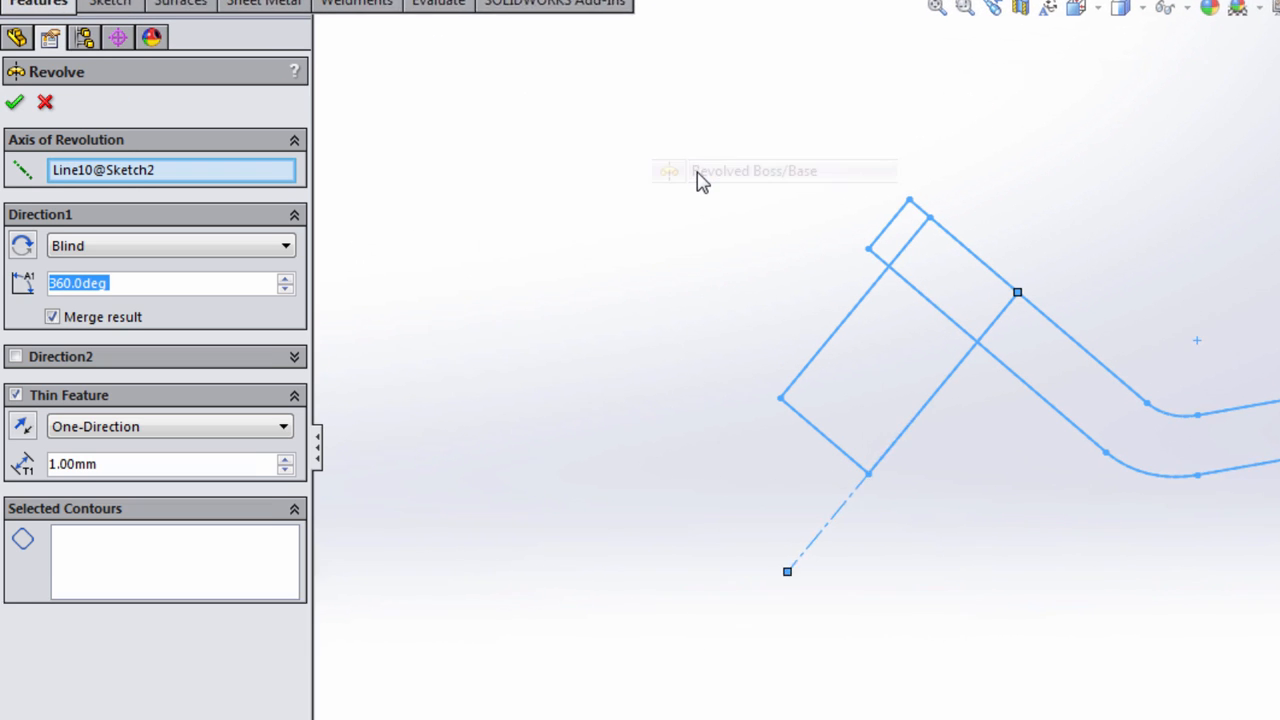
- Revolve the two end regions 360° about Line10 as a 1.00 mm thin feature
click(935, 240)
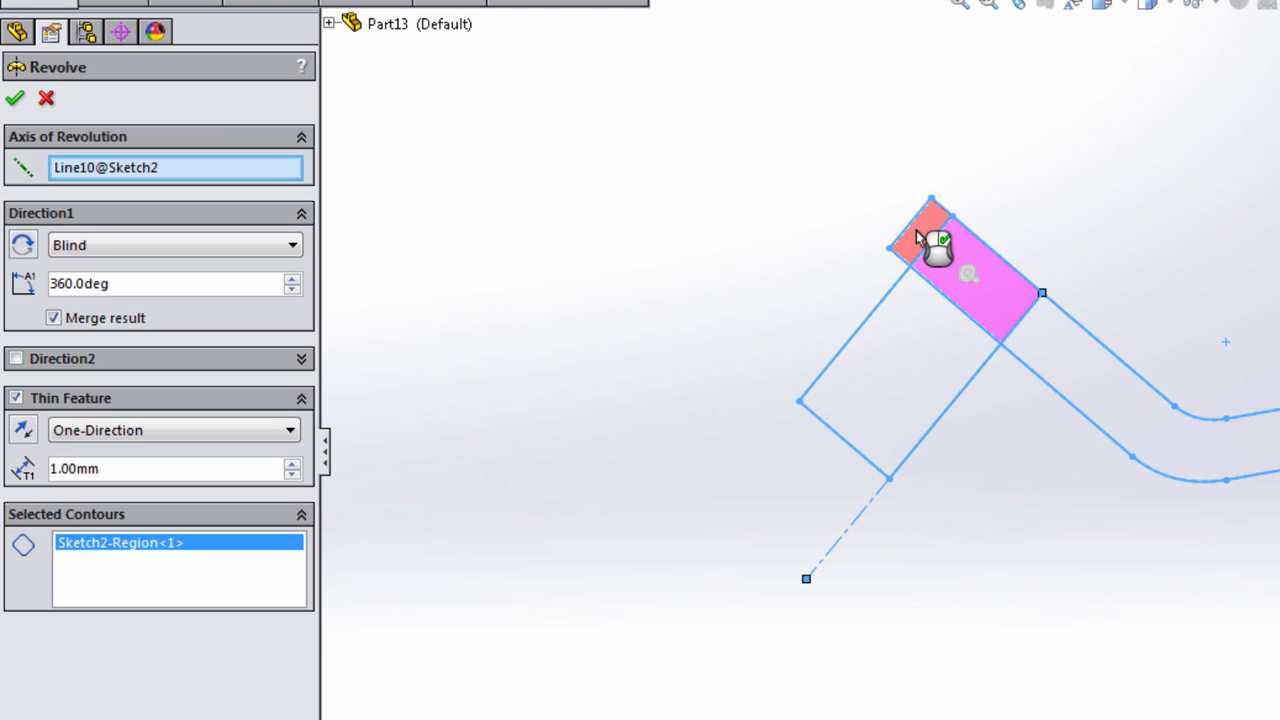
click(920, 235)
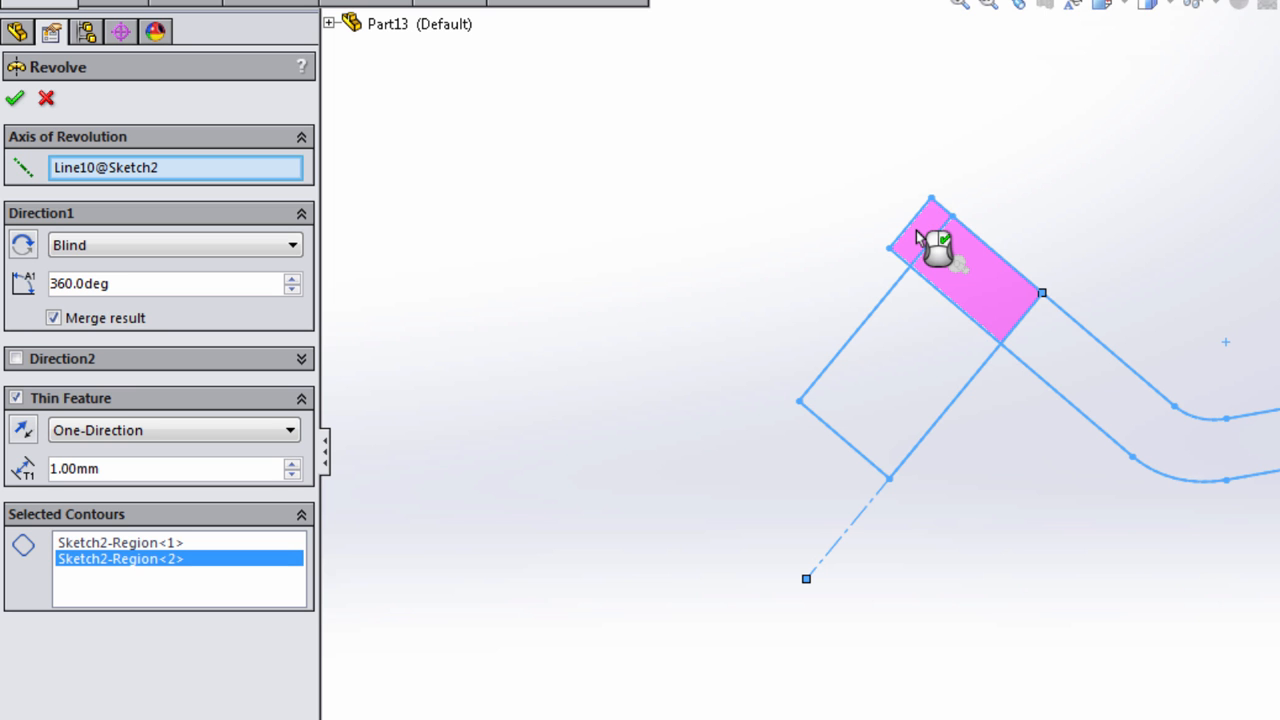
mouse_move(230, 463)
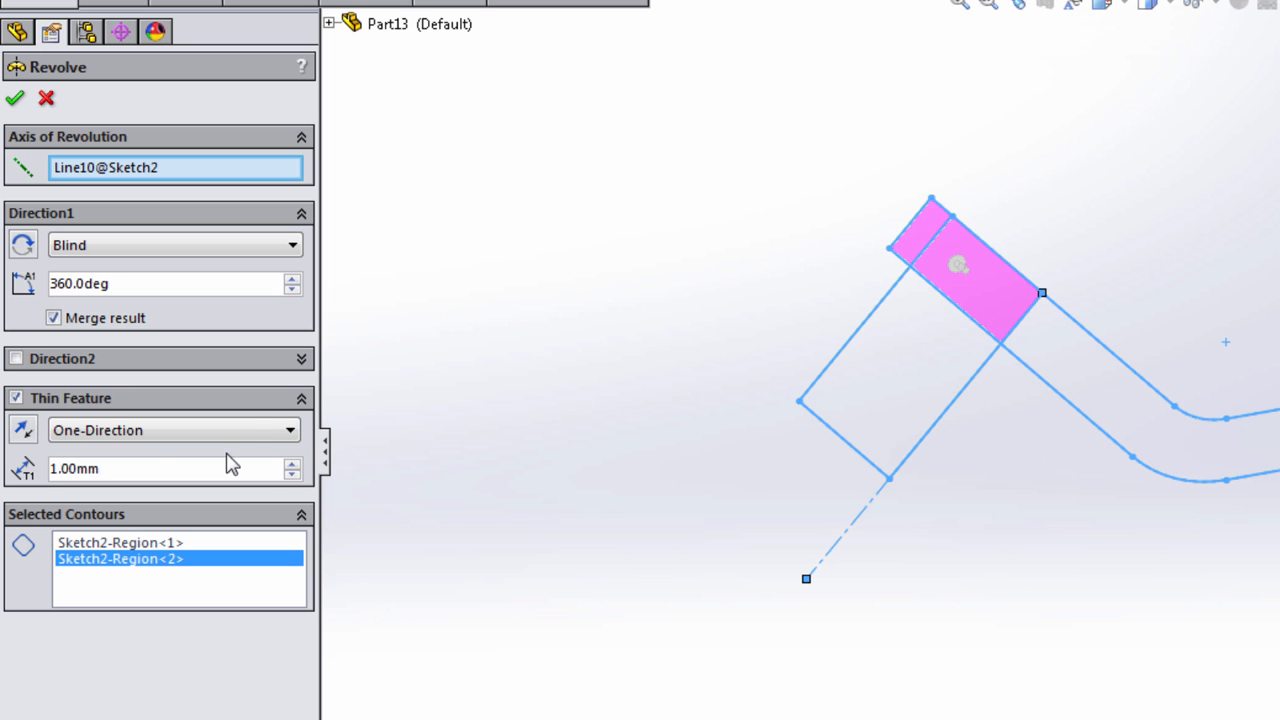
click(16, 397)
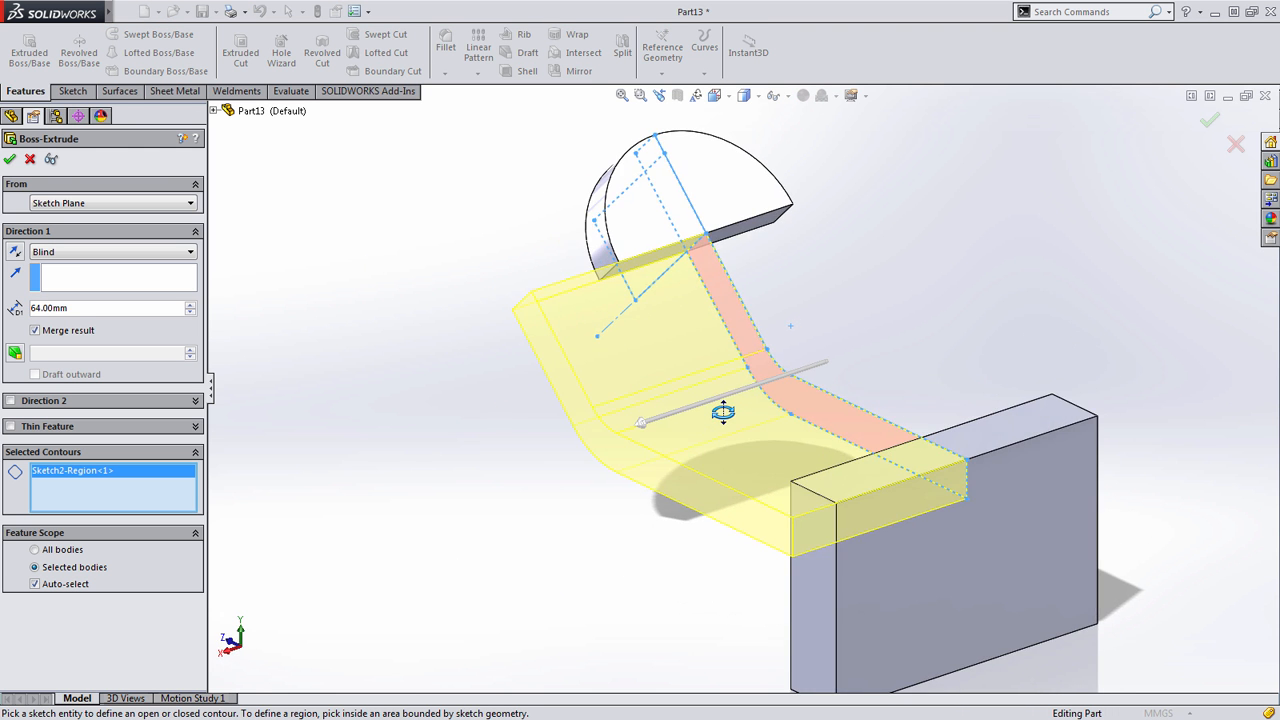
- Extrude the bent arm band Up To Vertex at the disc end, creating Boss-Extrude3
drag(723, 413, 635, 283)
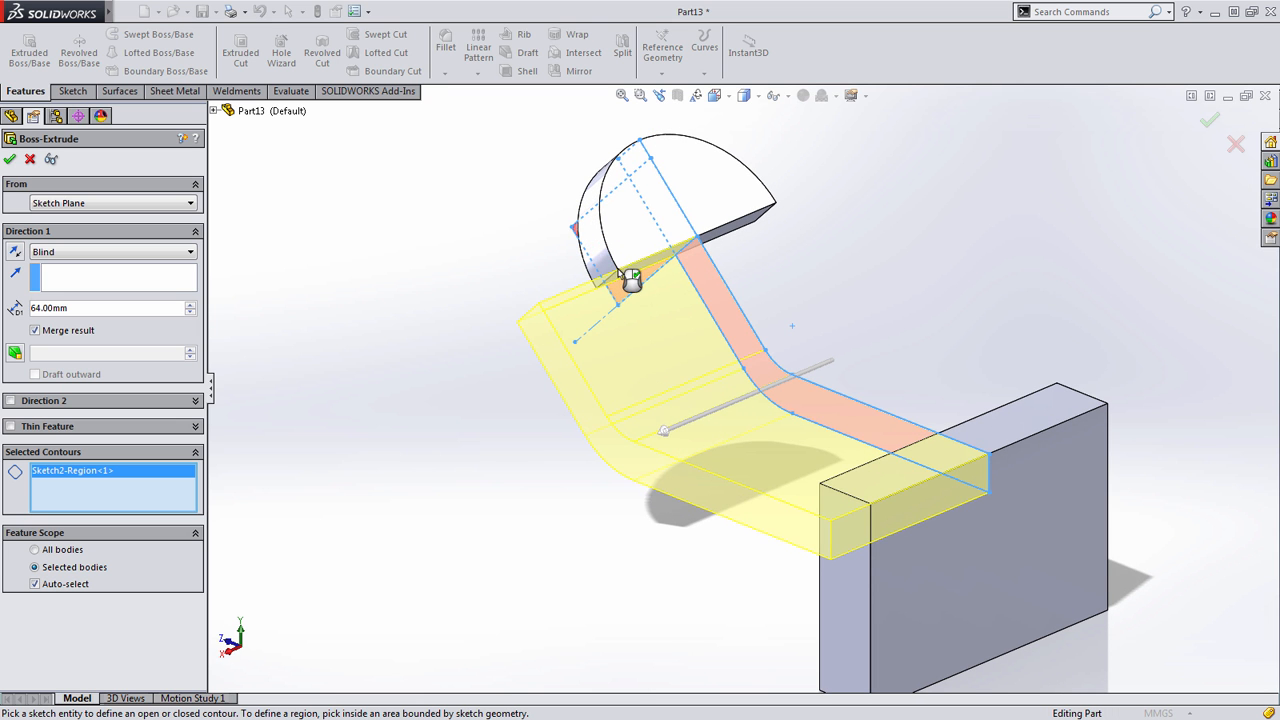
right_click(635, 283)
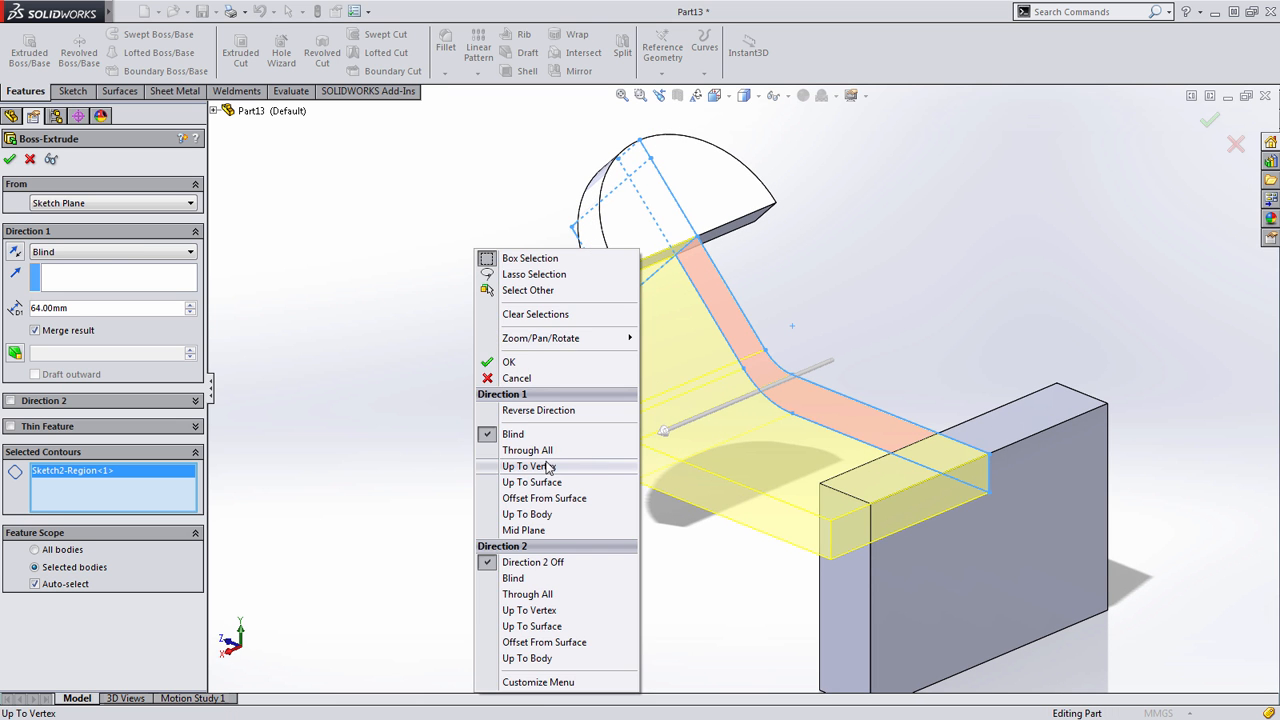
click(528, 466)
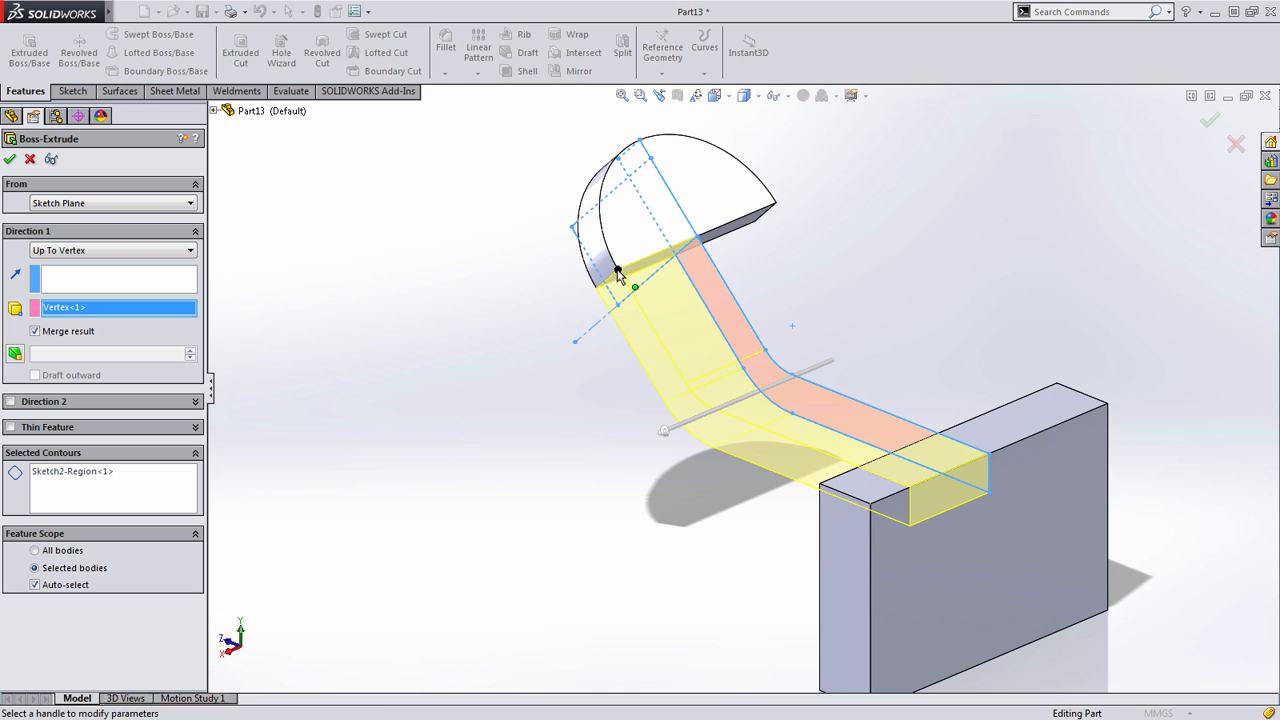
right_click(618, 278)
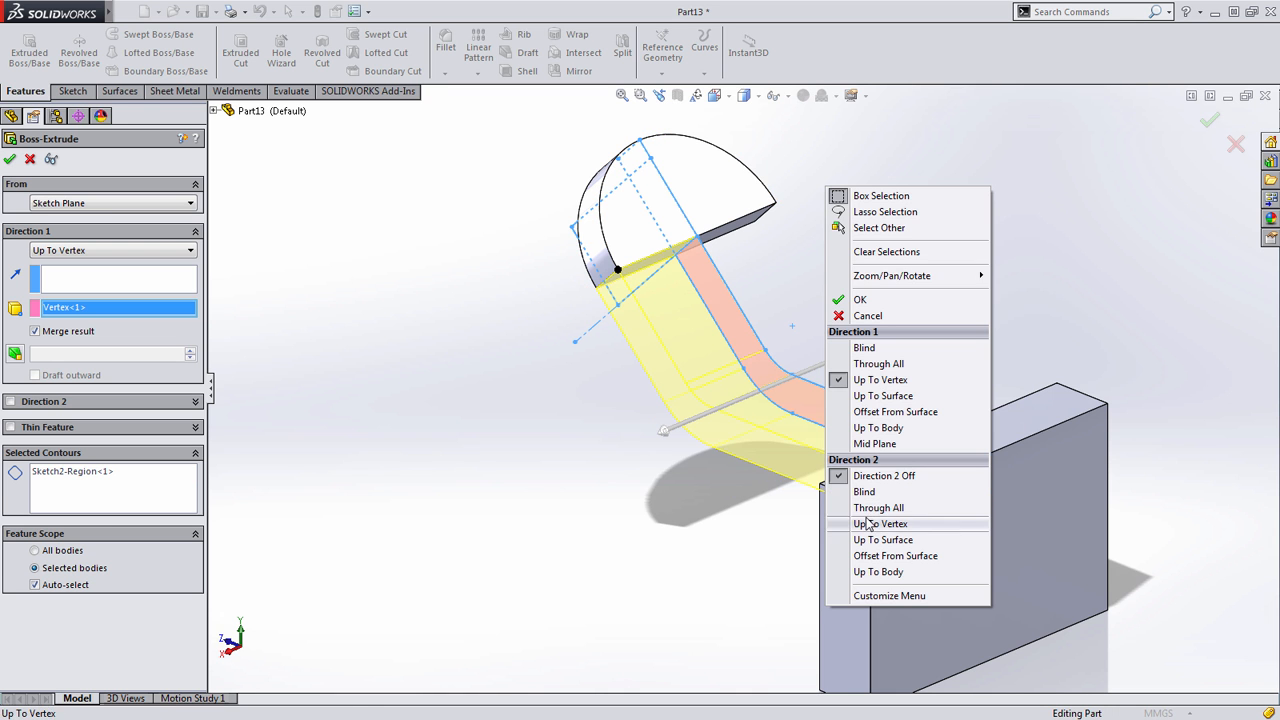
click(880, 523)
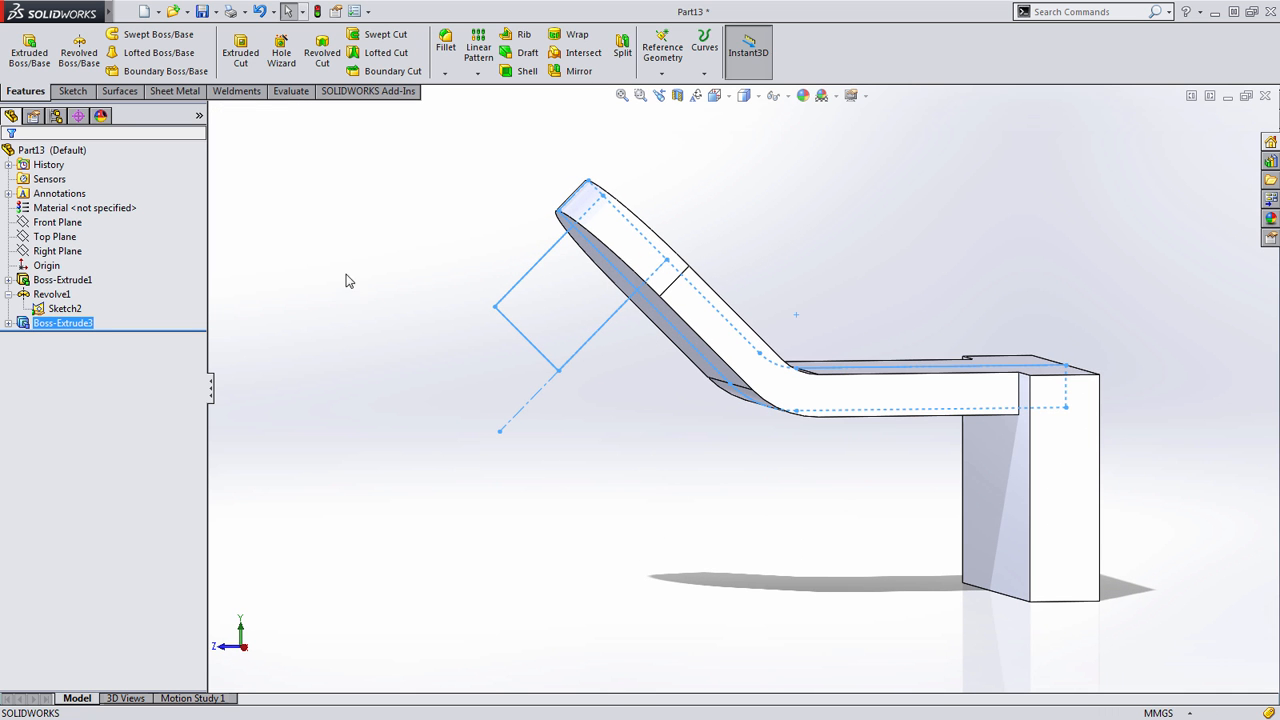
- Revolve Sketch2 into Revolve2, a cylindrical hub with a disc at the angled arm end
click(64, 308)
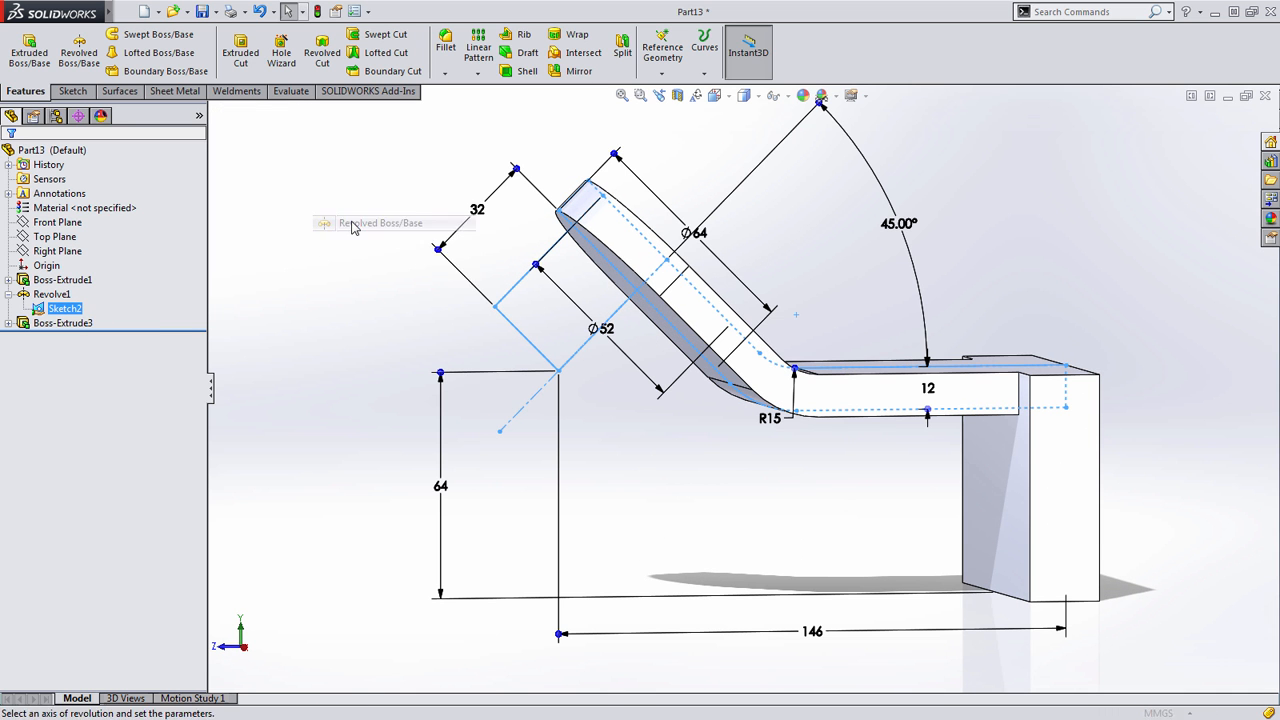
click(380, 222)
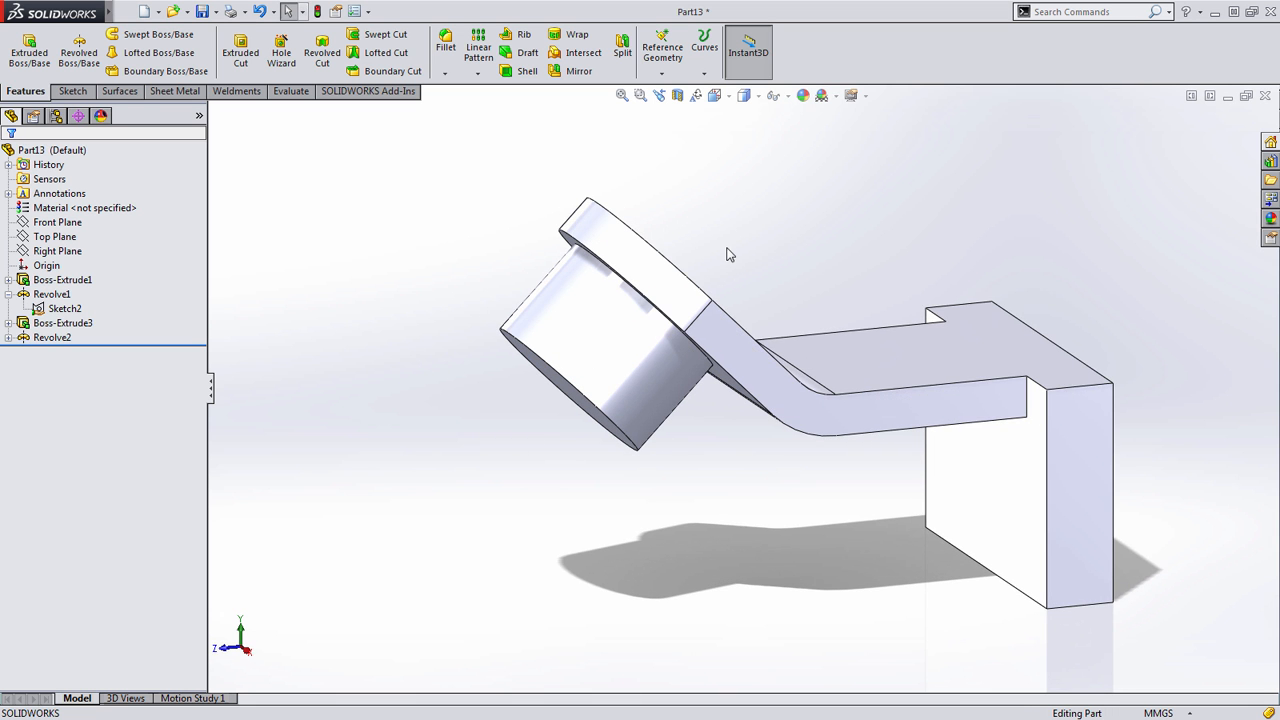
drag(730, 255, 748, 282)
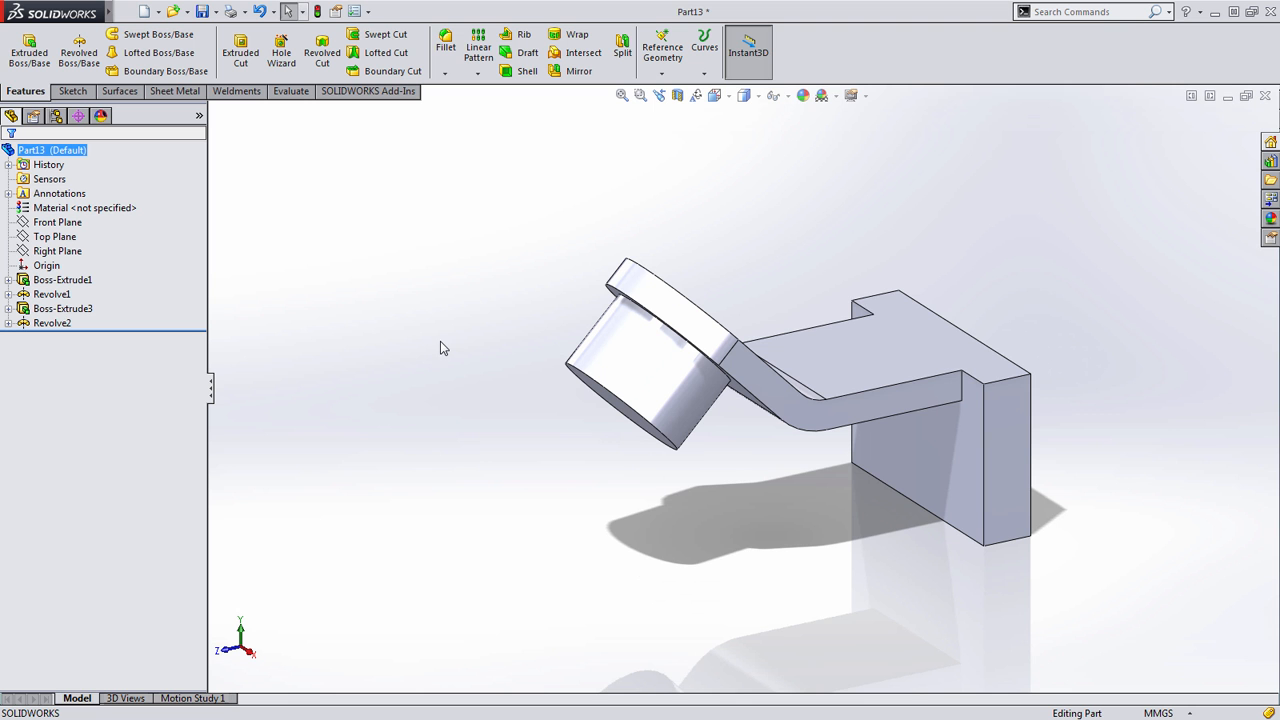
mouse_move(435, 315)
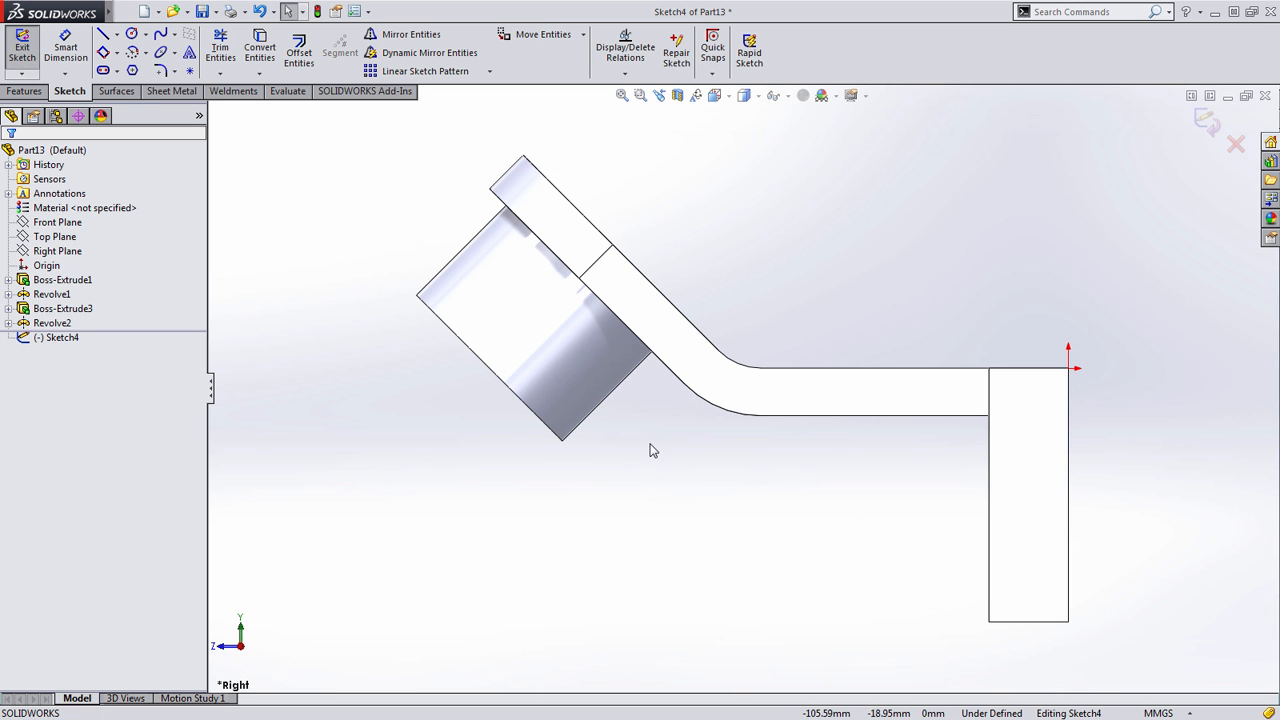
- On the Right plane, offset the arm edge and add tangent arcs with 26 and R55 radii
right_click(653, 450)
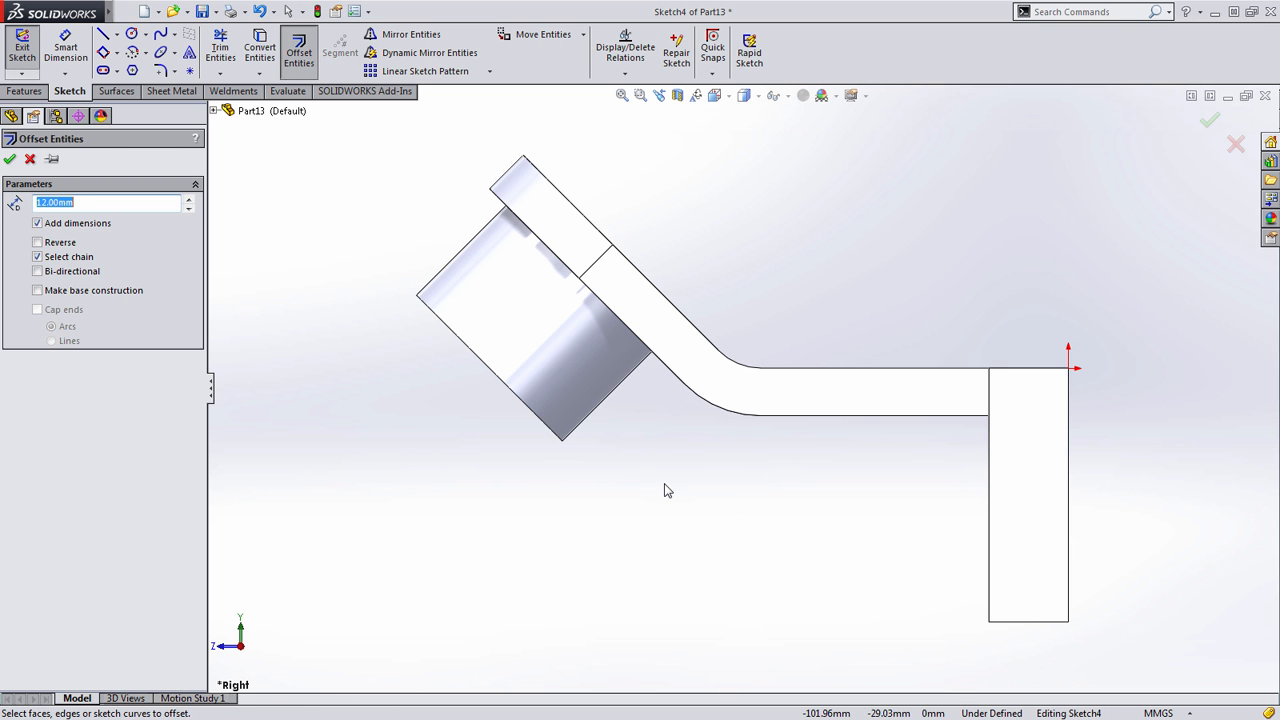
click(620, 320)
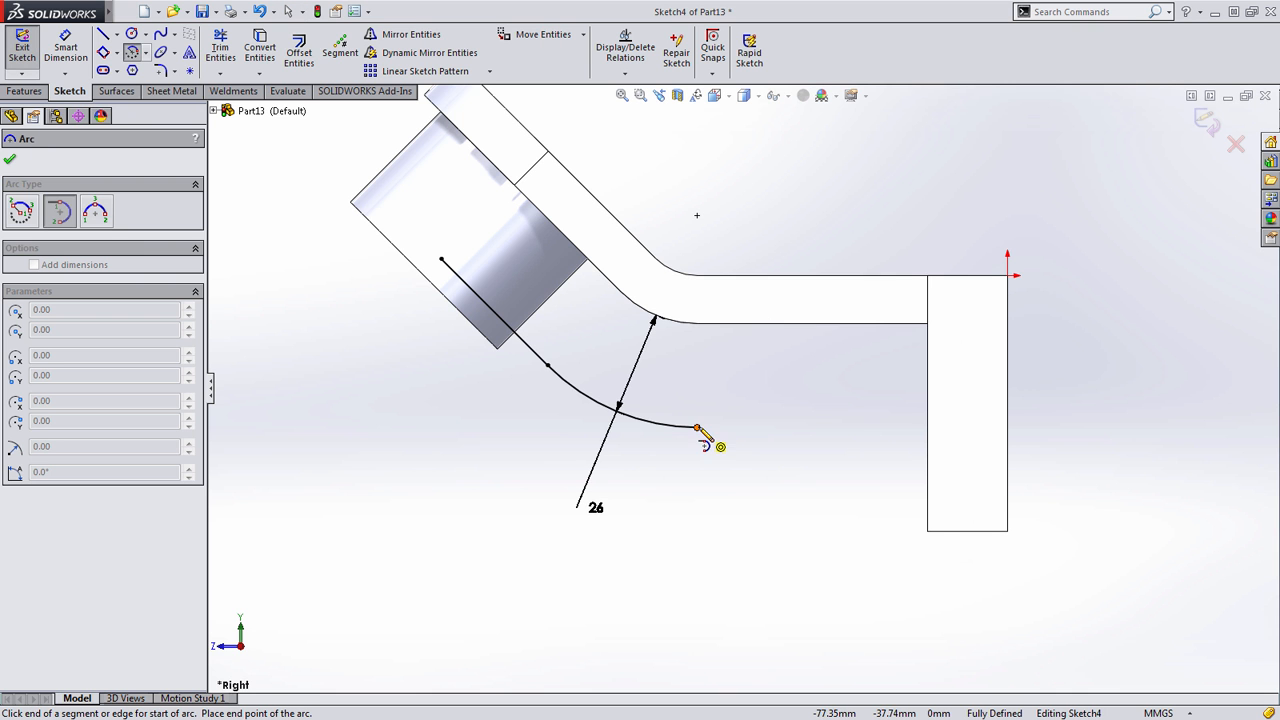
click(925, 530)
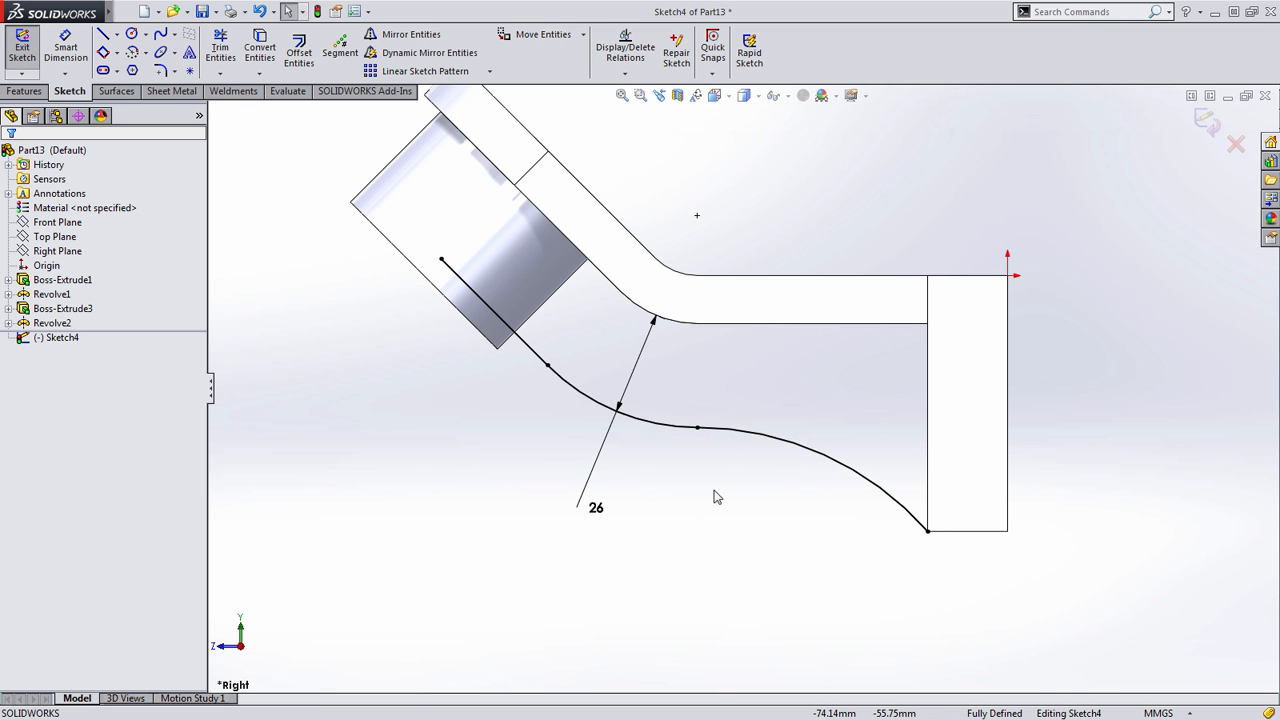
right_click(717, 497)
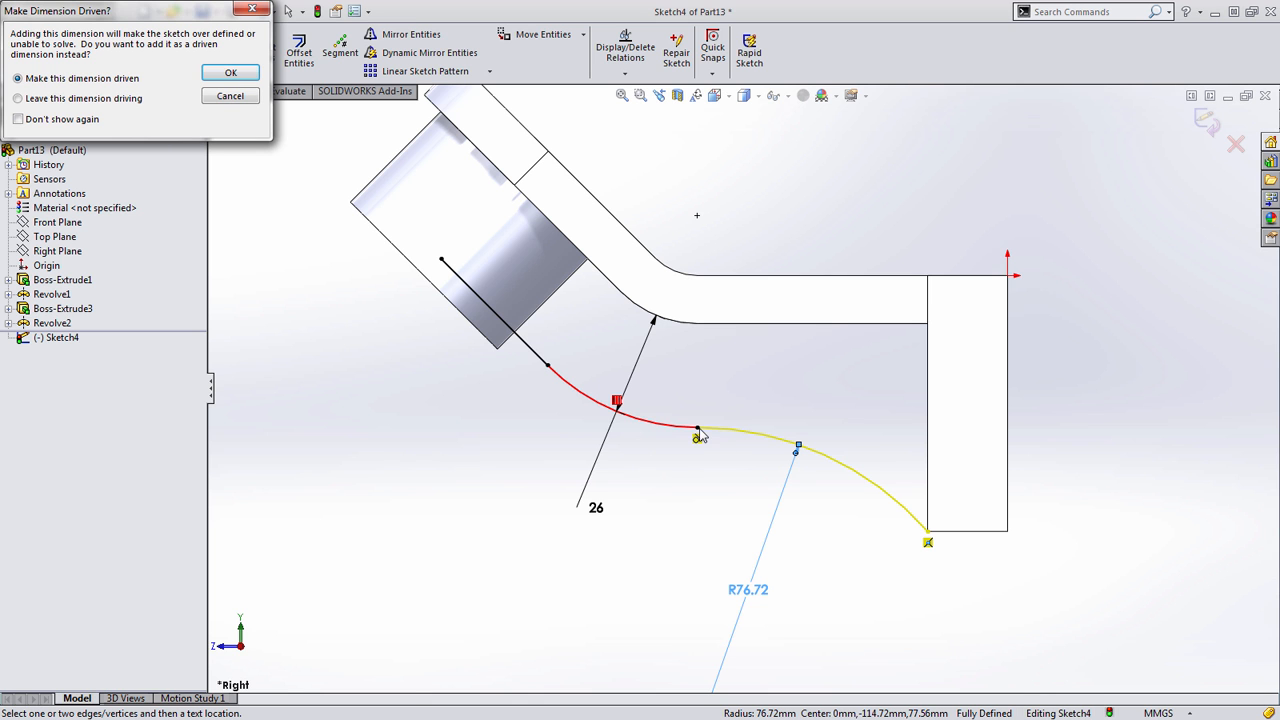
mouse_move(696, 445)
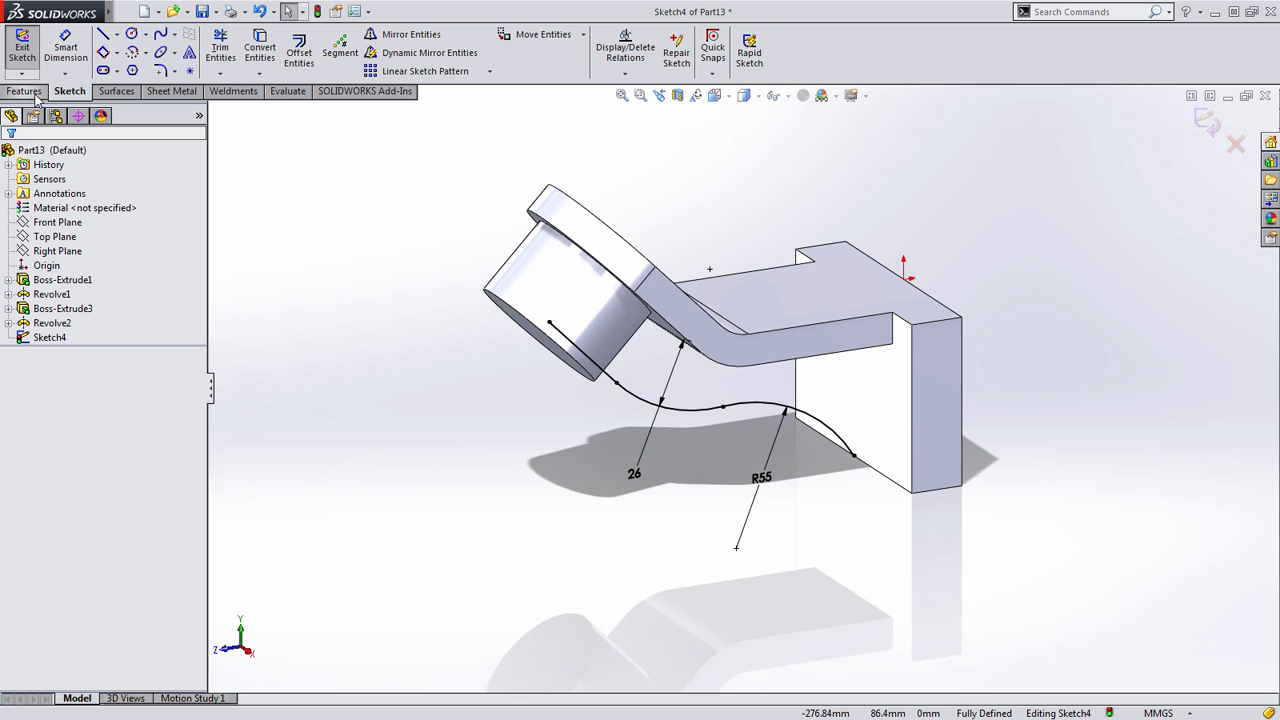
- Turn Sketch4 into a 12 mm Rib1 joining the hub to the base block
click(524, 44)
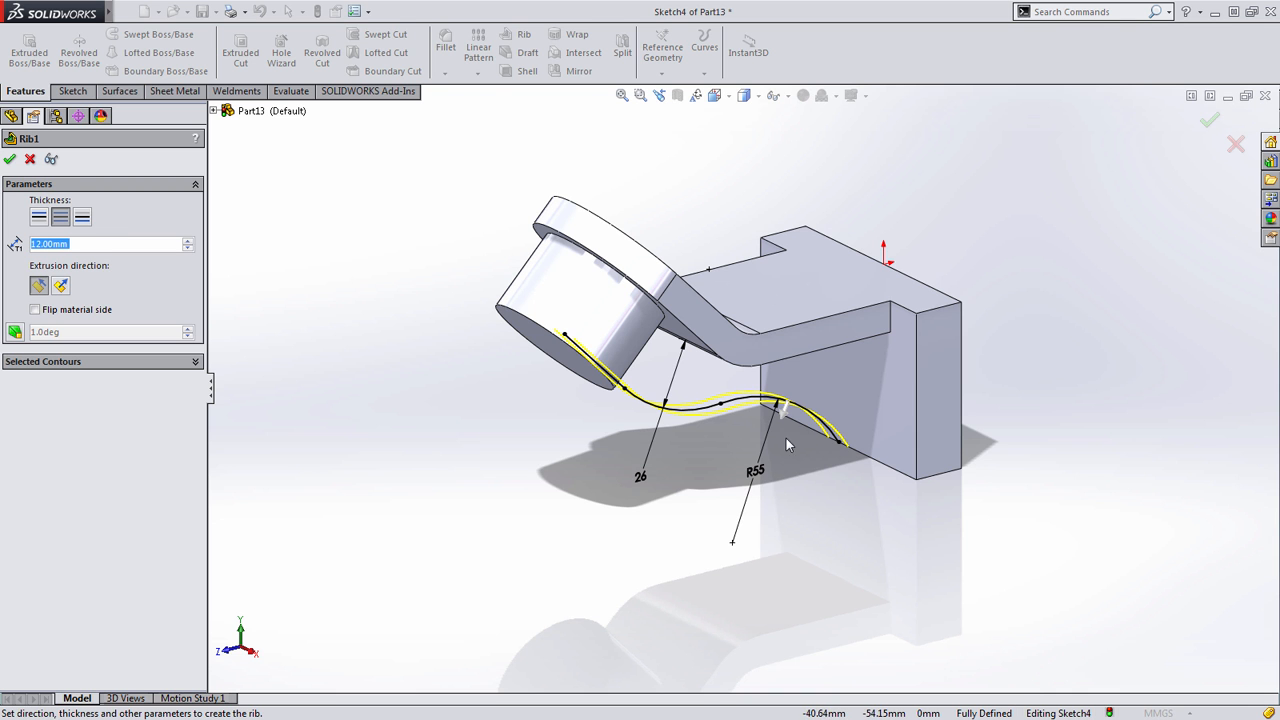
click(35, 309)
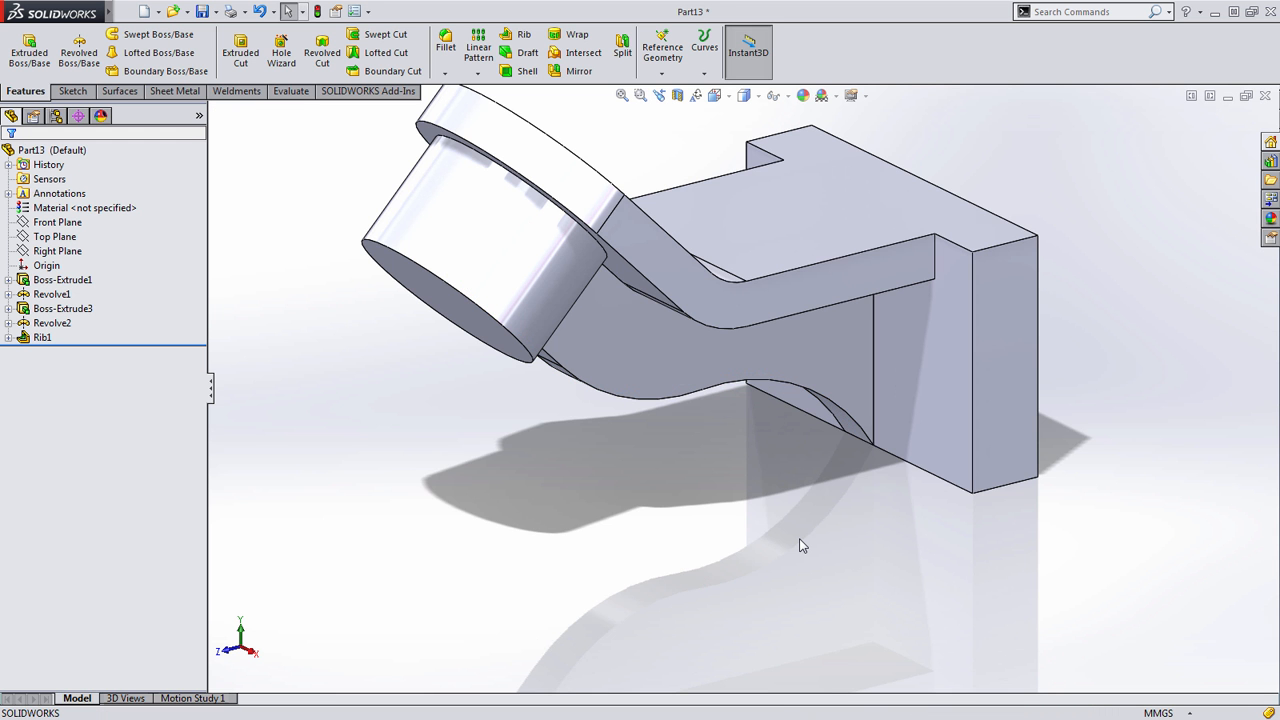
drag(800, 546, 537, 365)
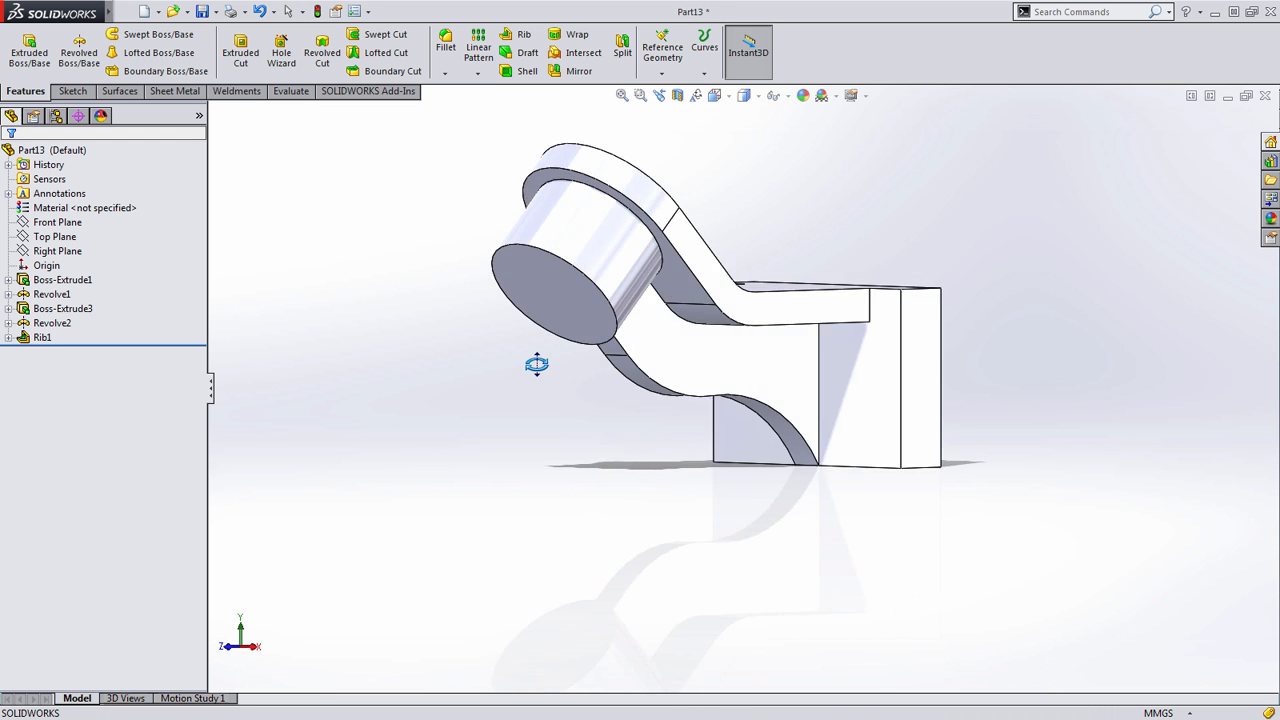
drag(537, 365, 493, 305)
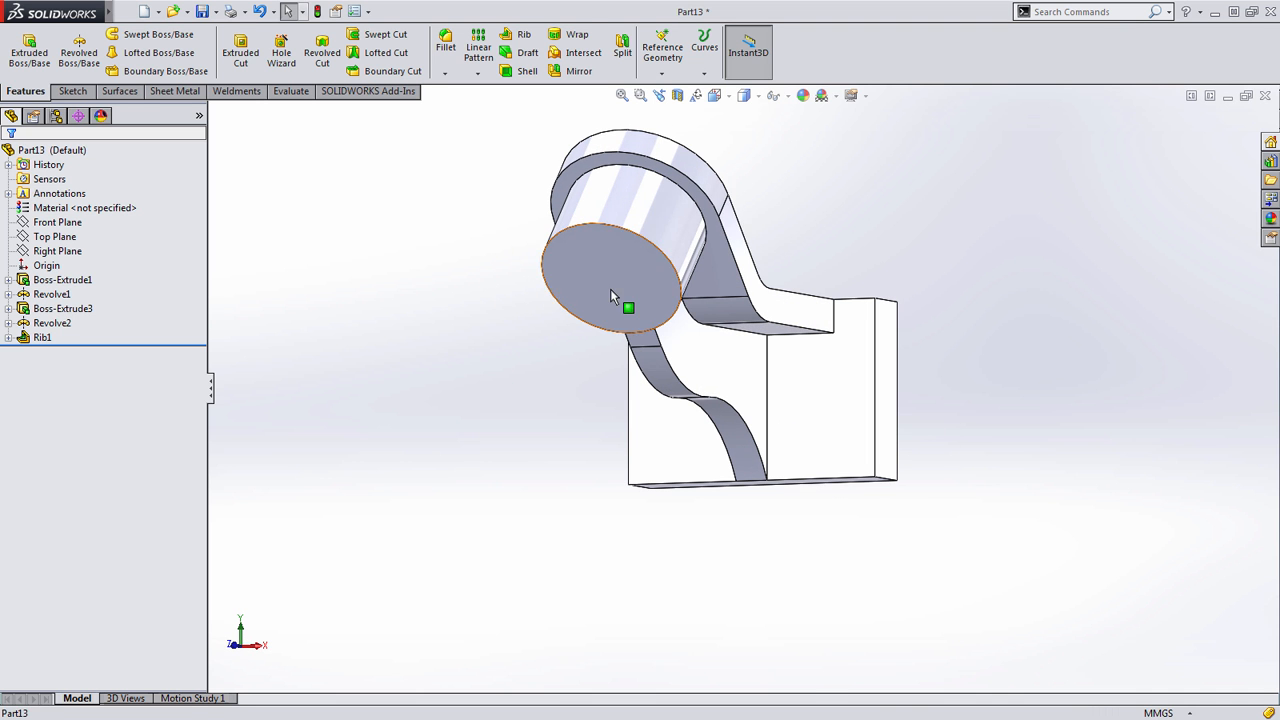
- Cut a Through All hole into the hub's end face, creating Cut-Extrude1
click(610, 280)
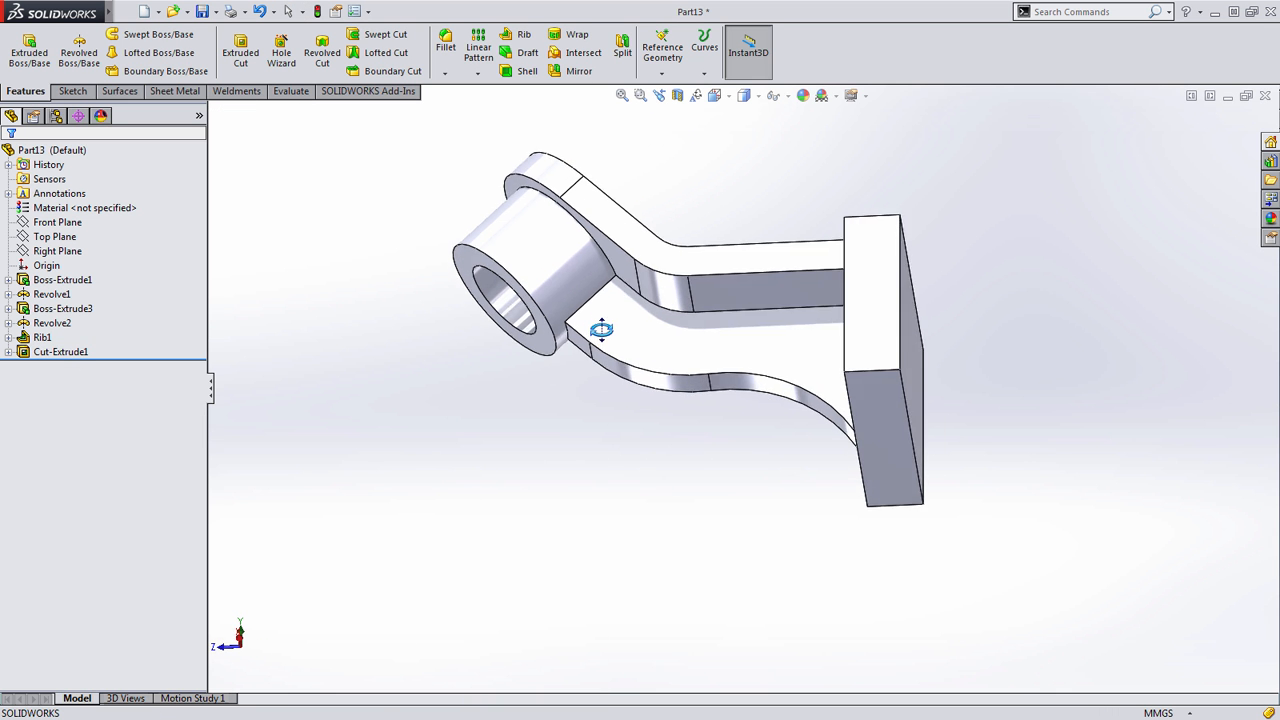
drag(602, 331, 668, 382)
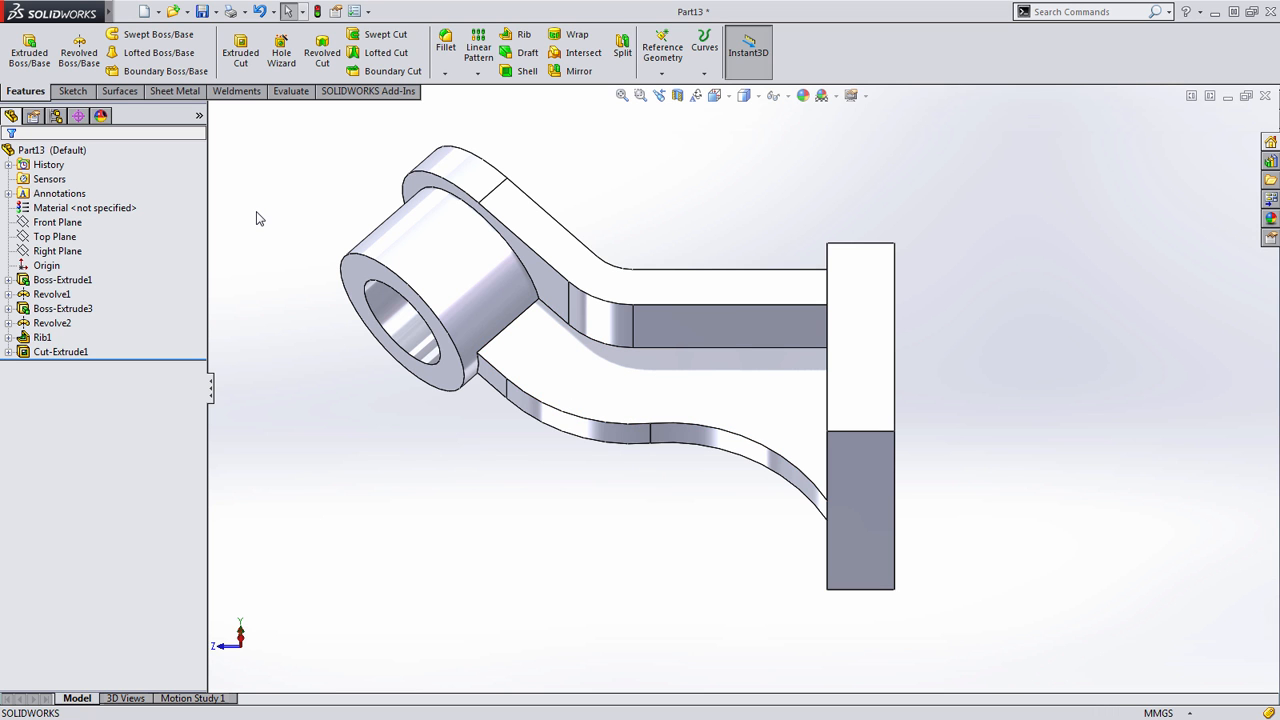
- Add a 1 mm Fillet2 on the rib and arm edges, plus Fillet3 at the arm-block joint
right_click(258, 218)
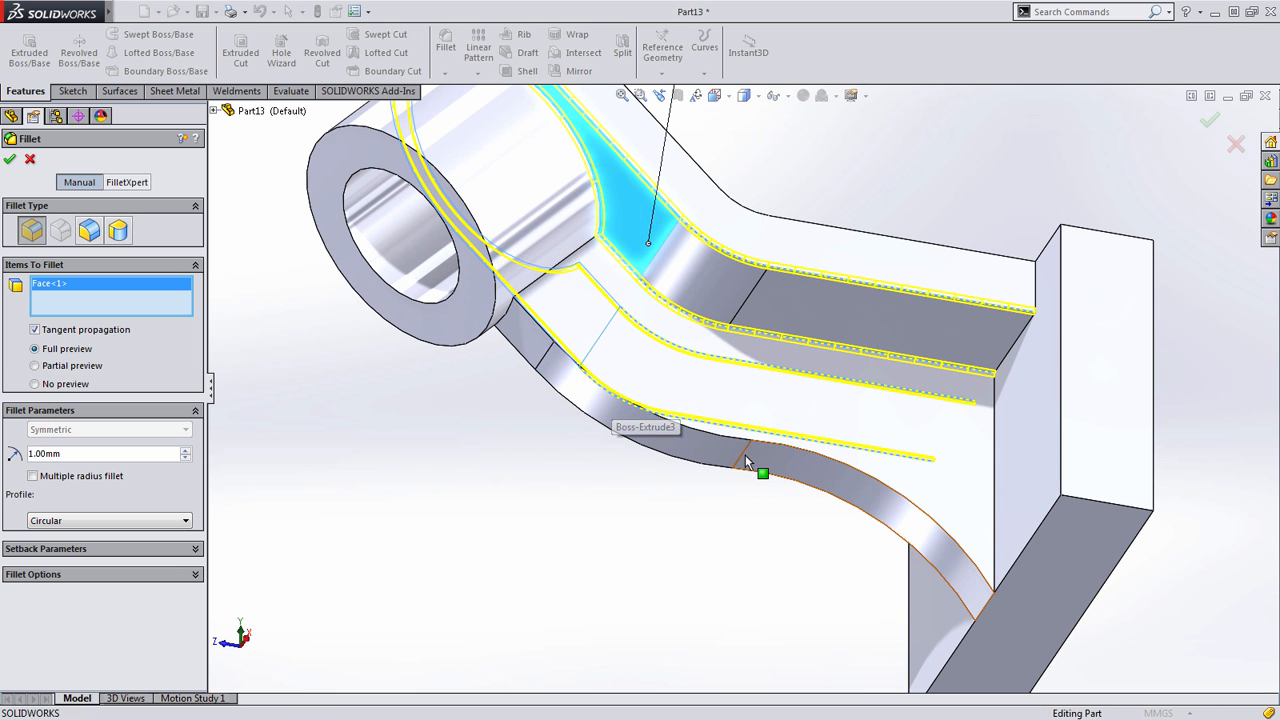
click(593, 419)
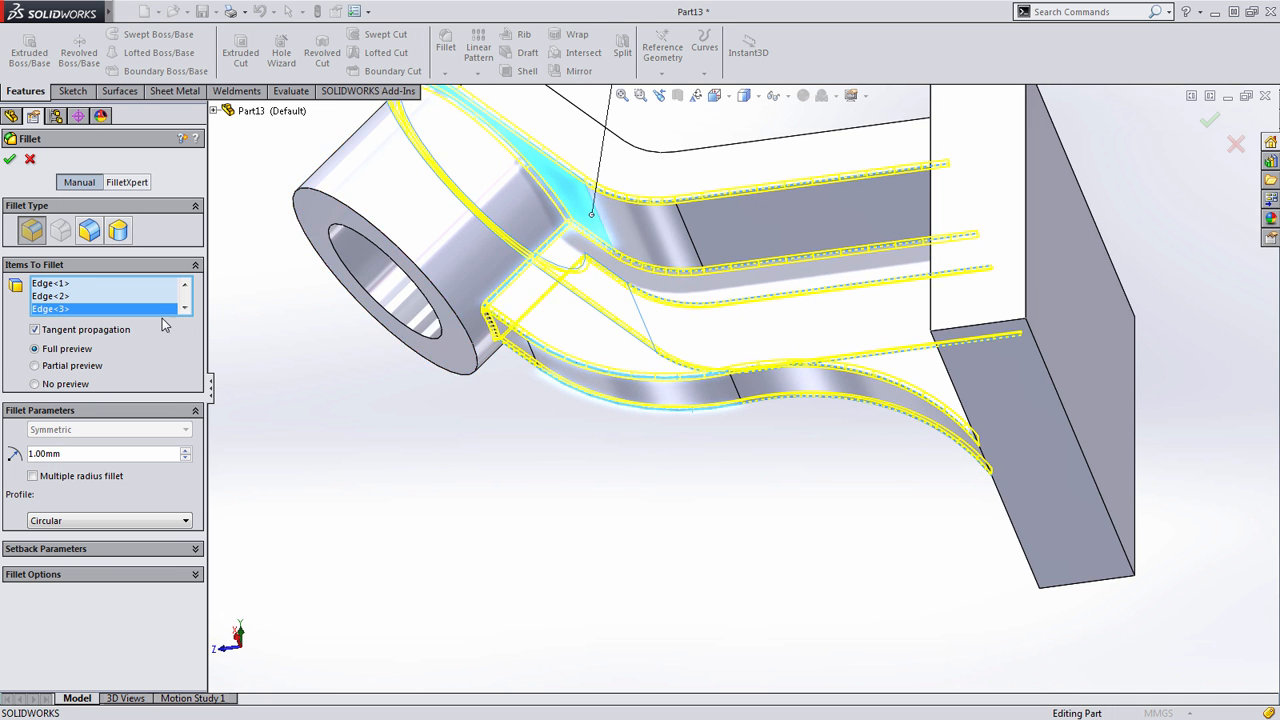
click(600, 380)
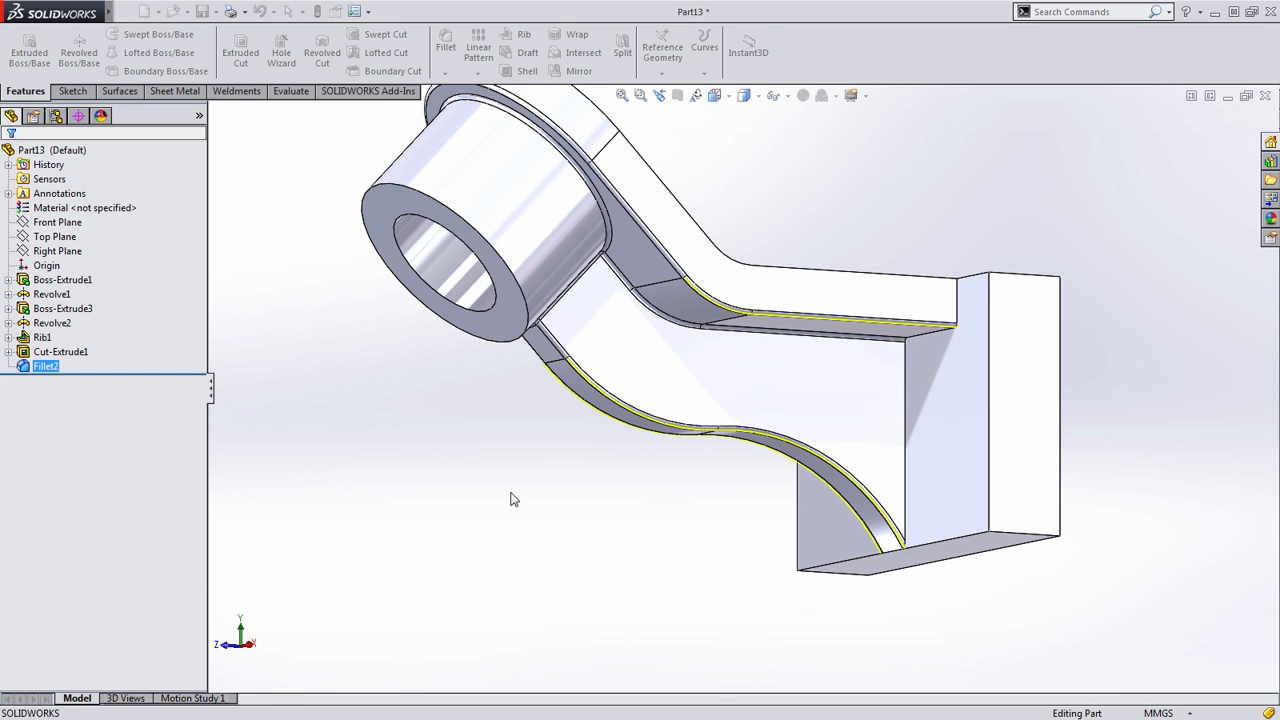
click(375, 401)
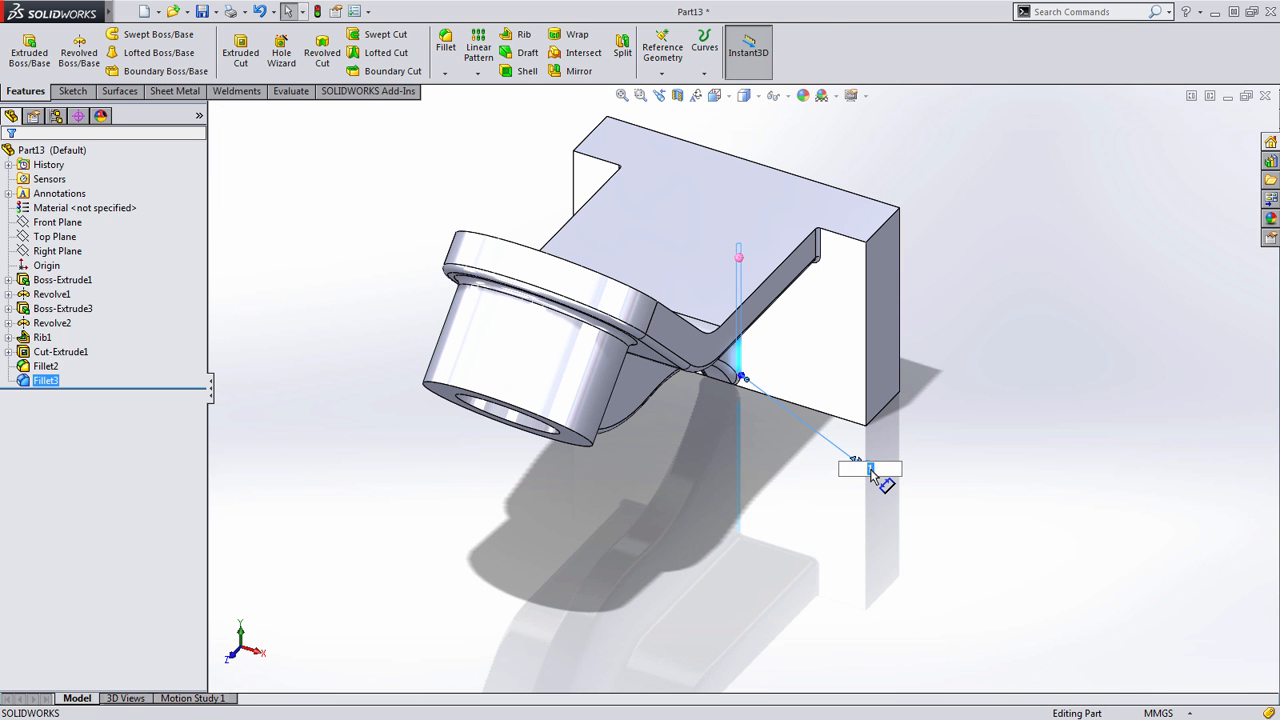
drag(740, 380, 685, 321)
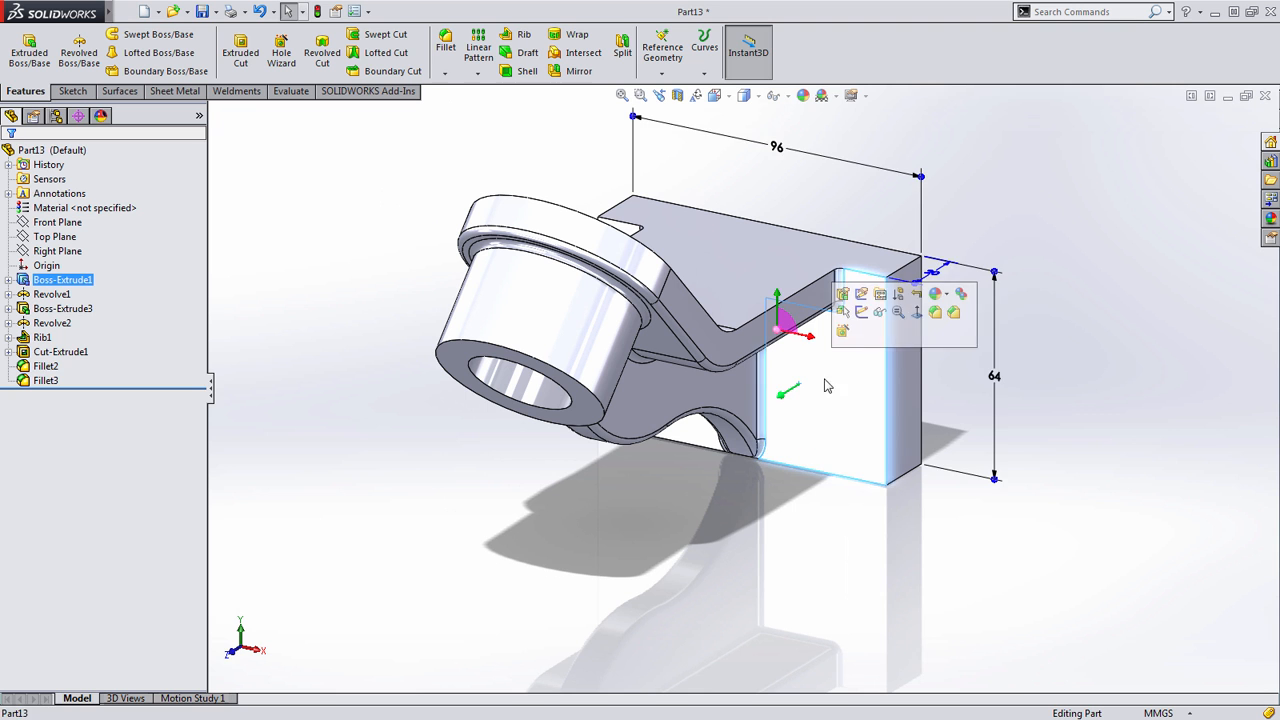
- Start an M6 counterbore hole on the mounting block face and place the first hole centre
click(281, 50)
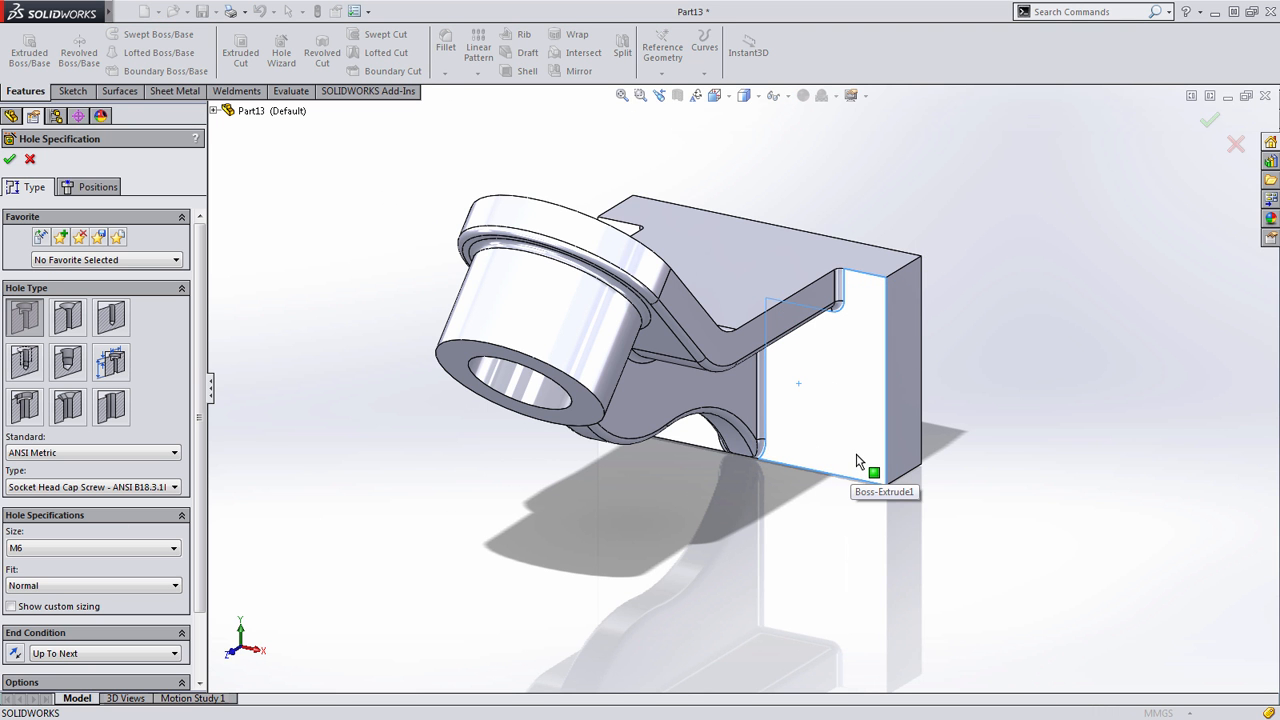
mouse_move(68, 470)
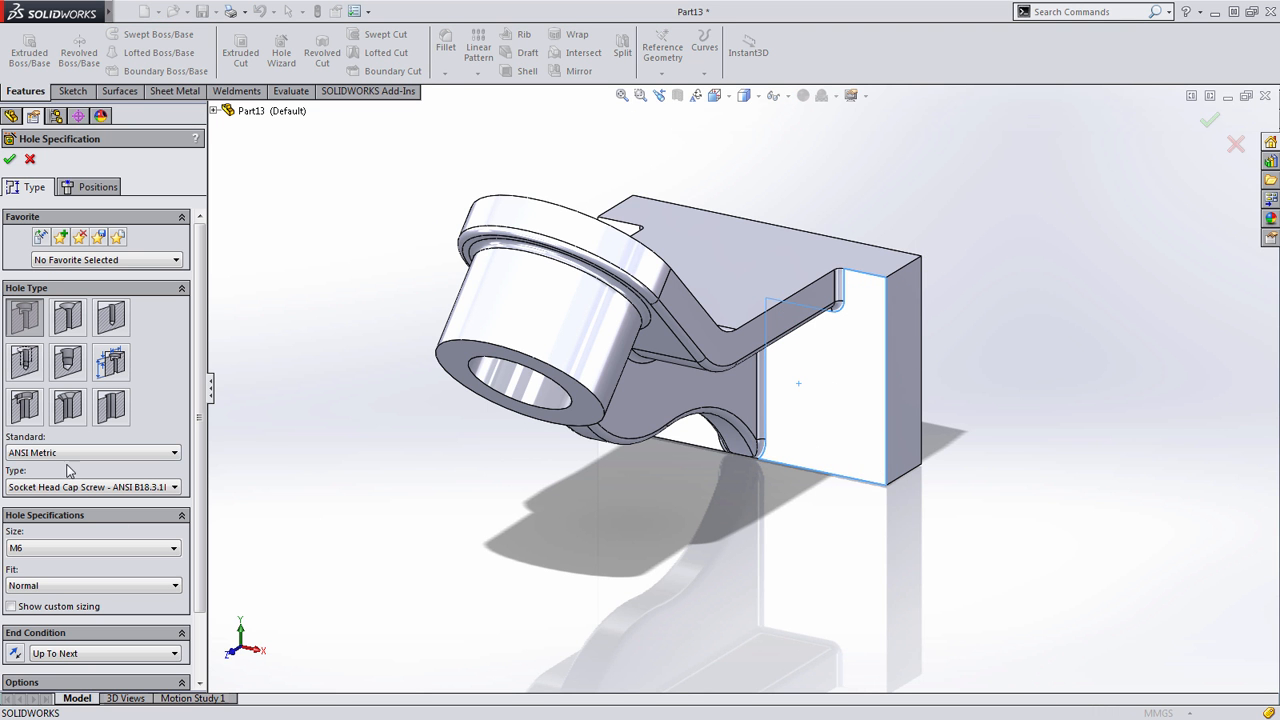
mouse_move(155, 495)
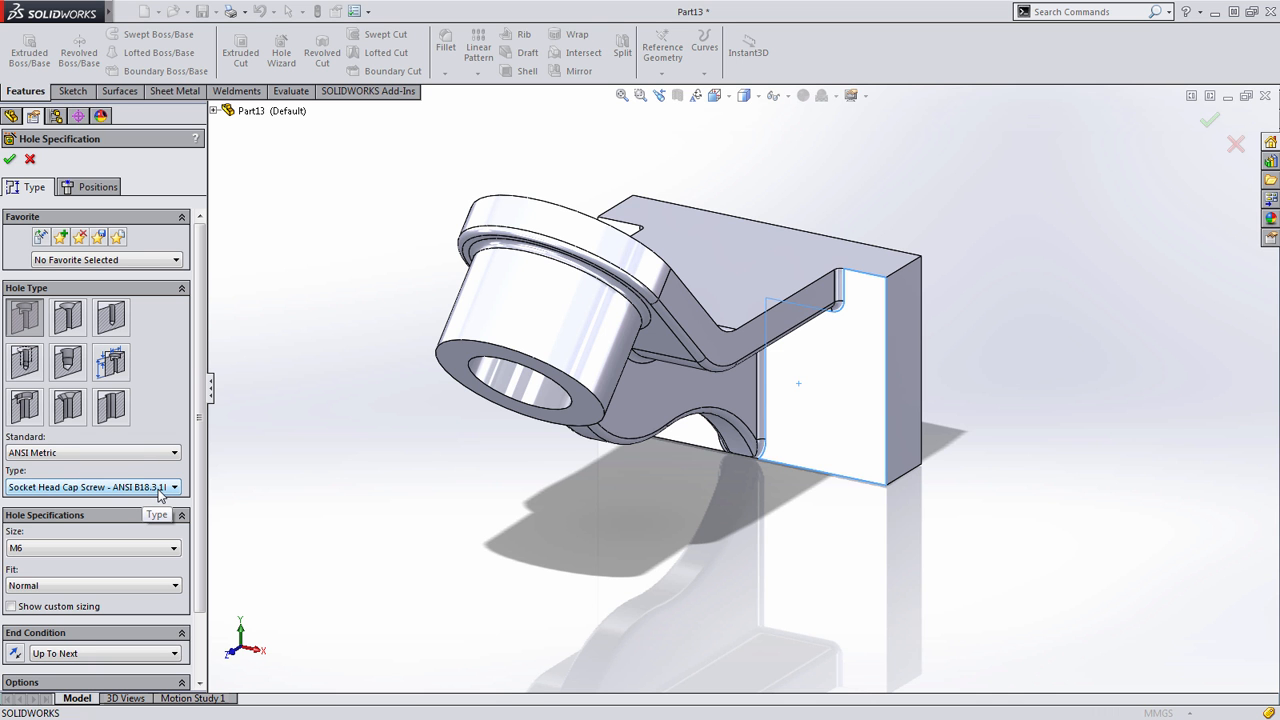
click(97, 187)
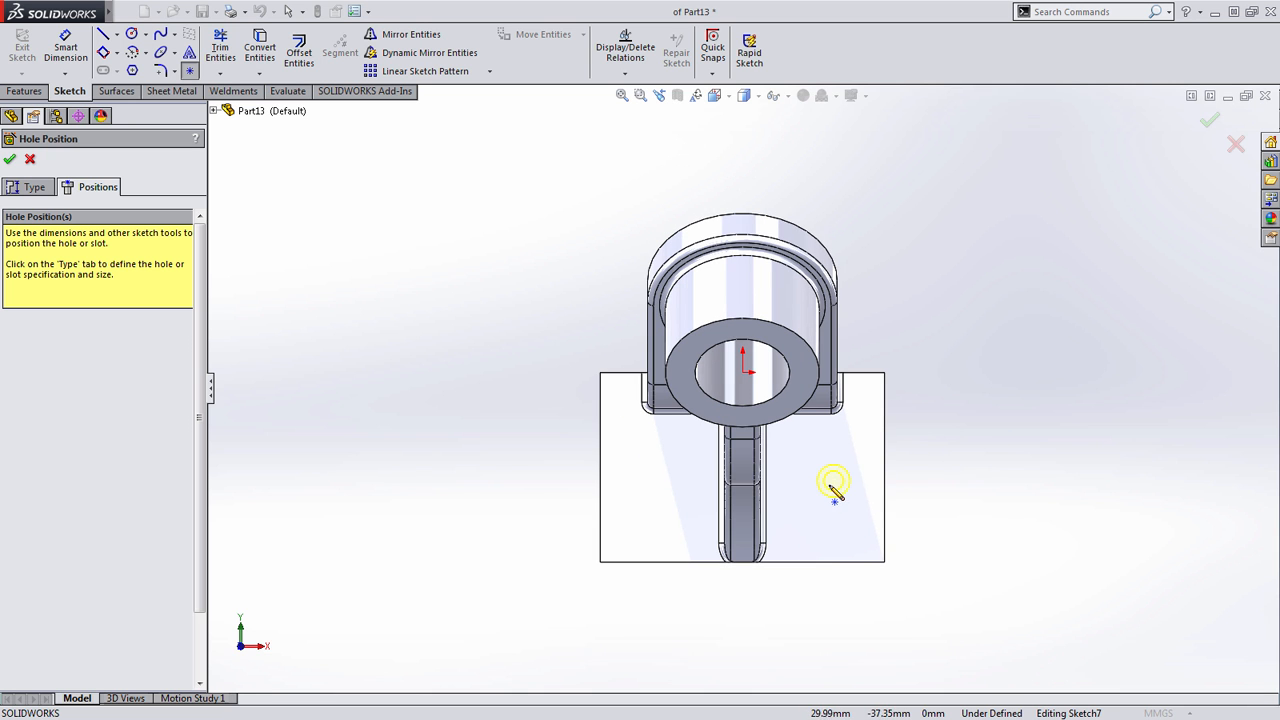
click(833, 483)
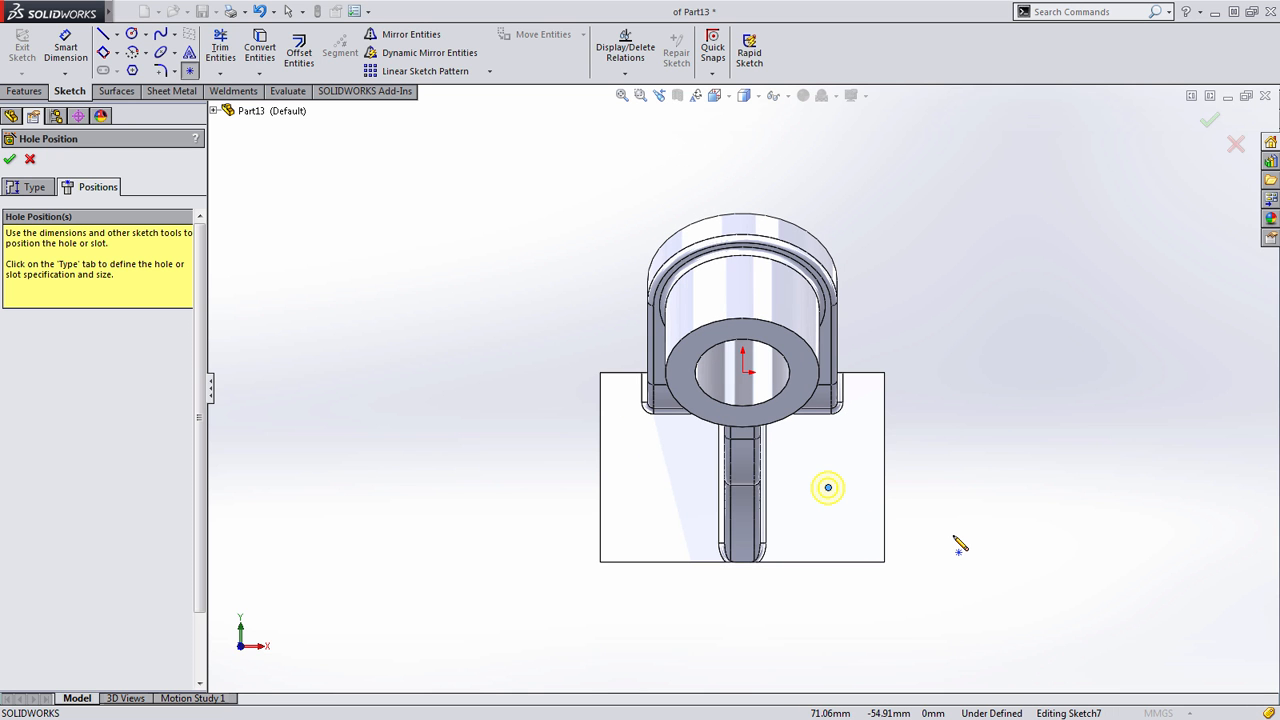
mouse_move(953, 535)
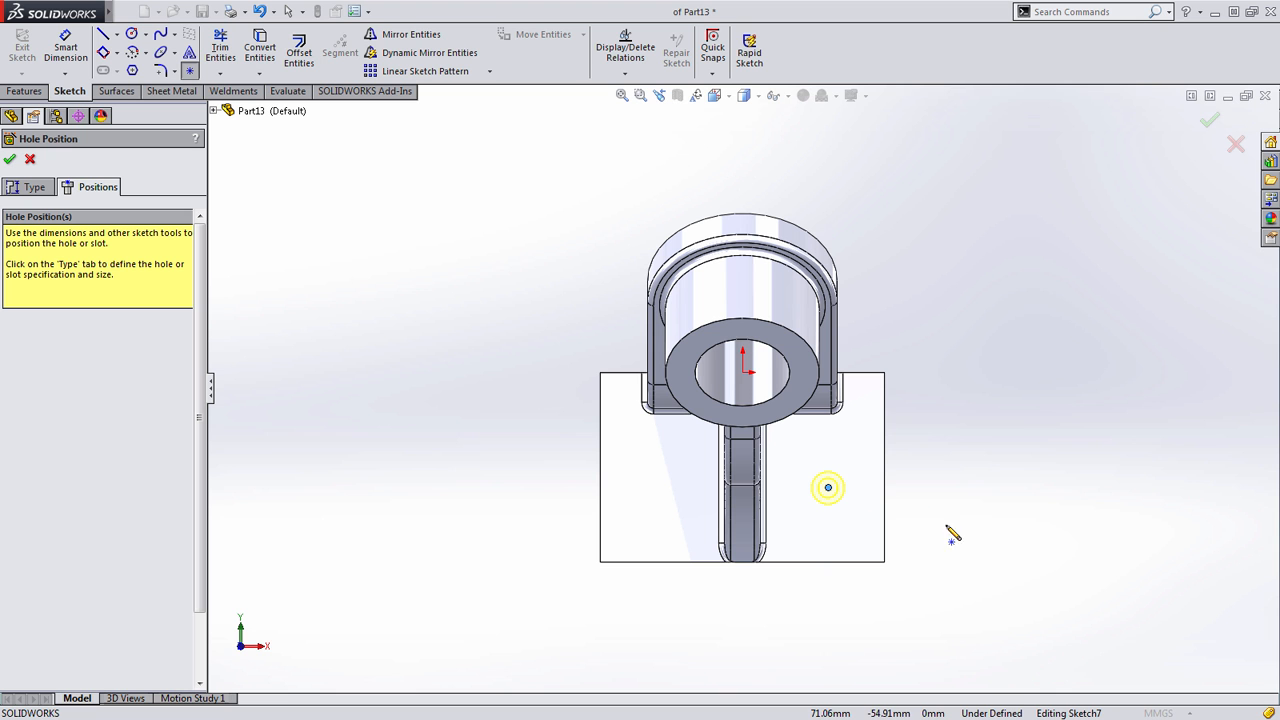
- Dimension the holes 60 mm apart and 32 mm above the base edge, then finish
click(600, 253)
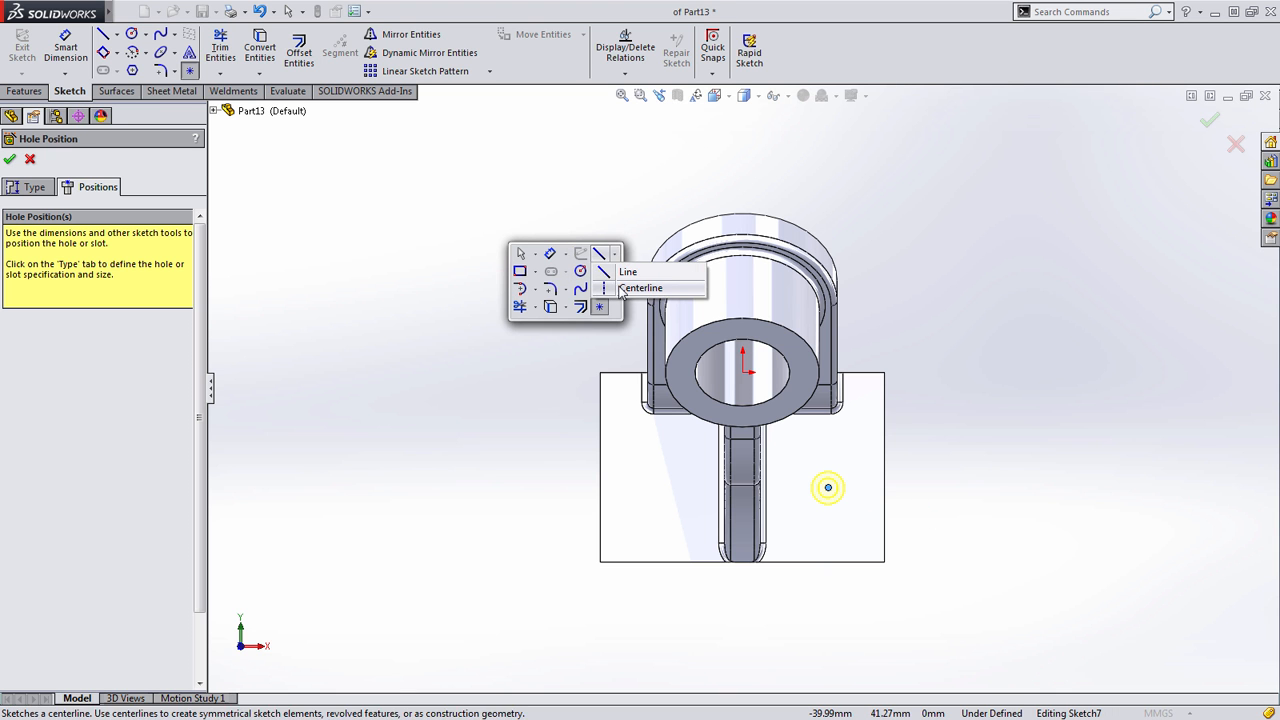
click(642, 288)
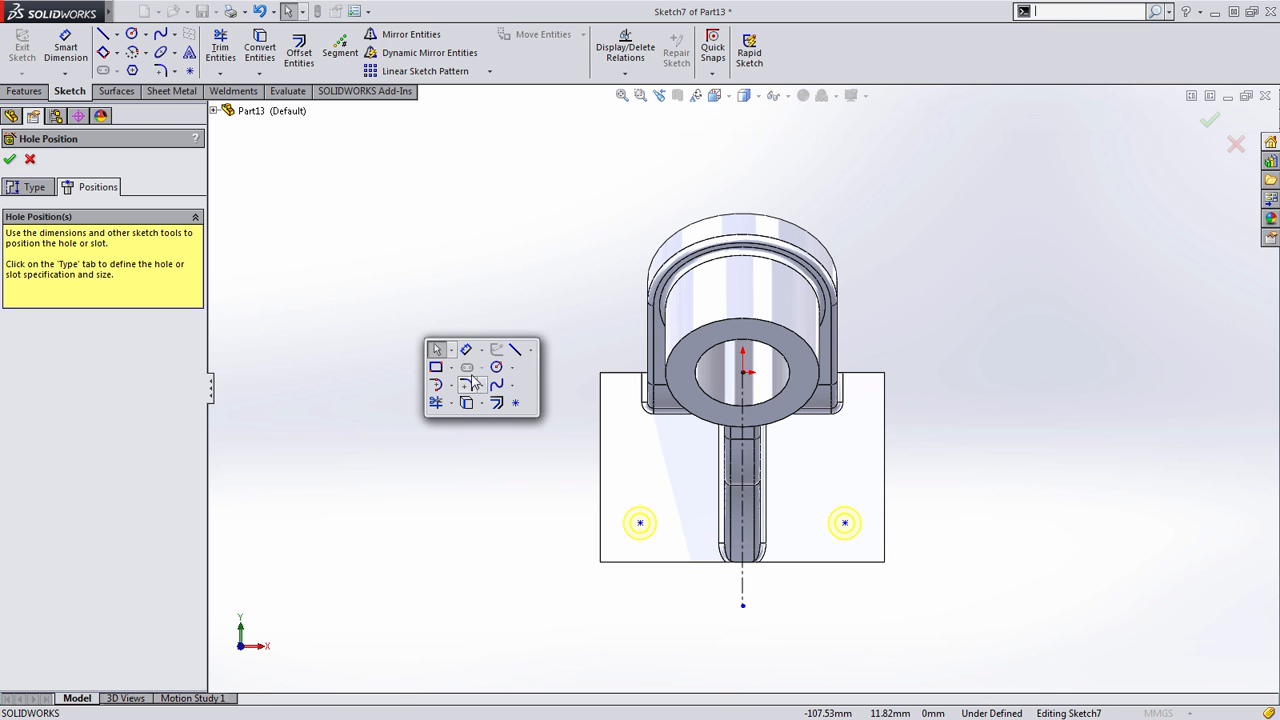
click(845, 522)
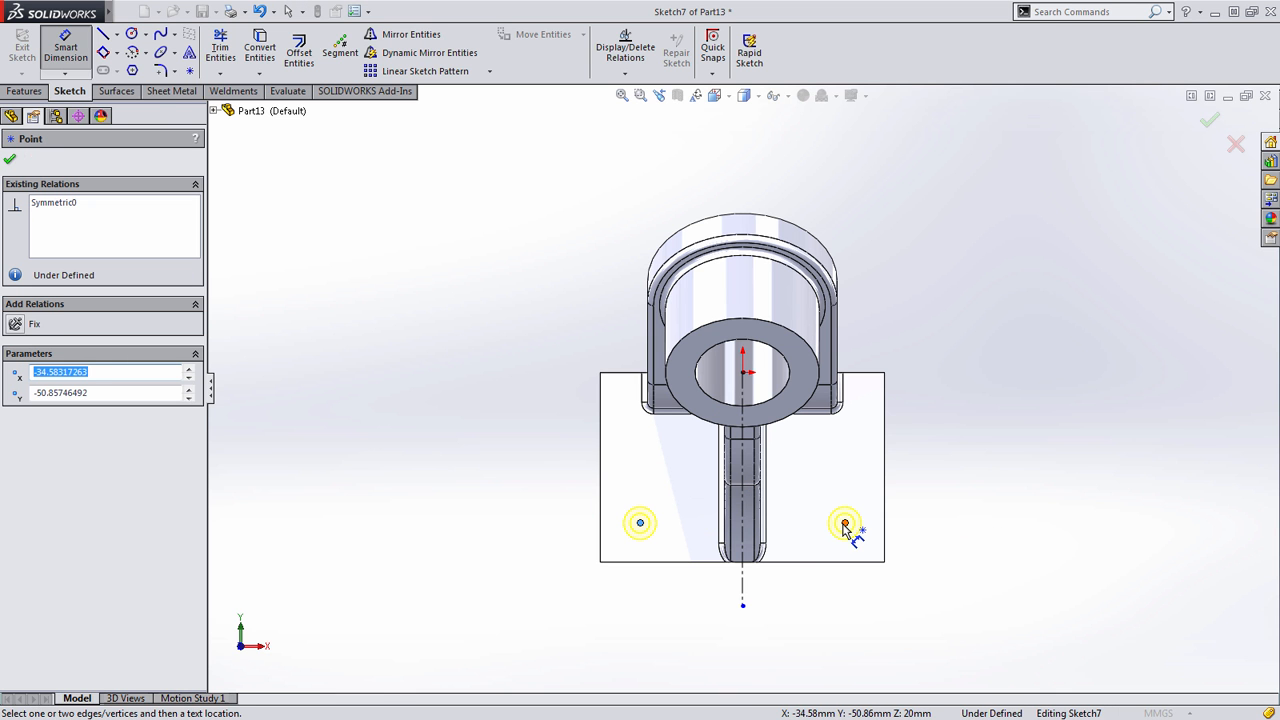
click(845, 525)
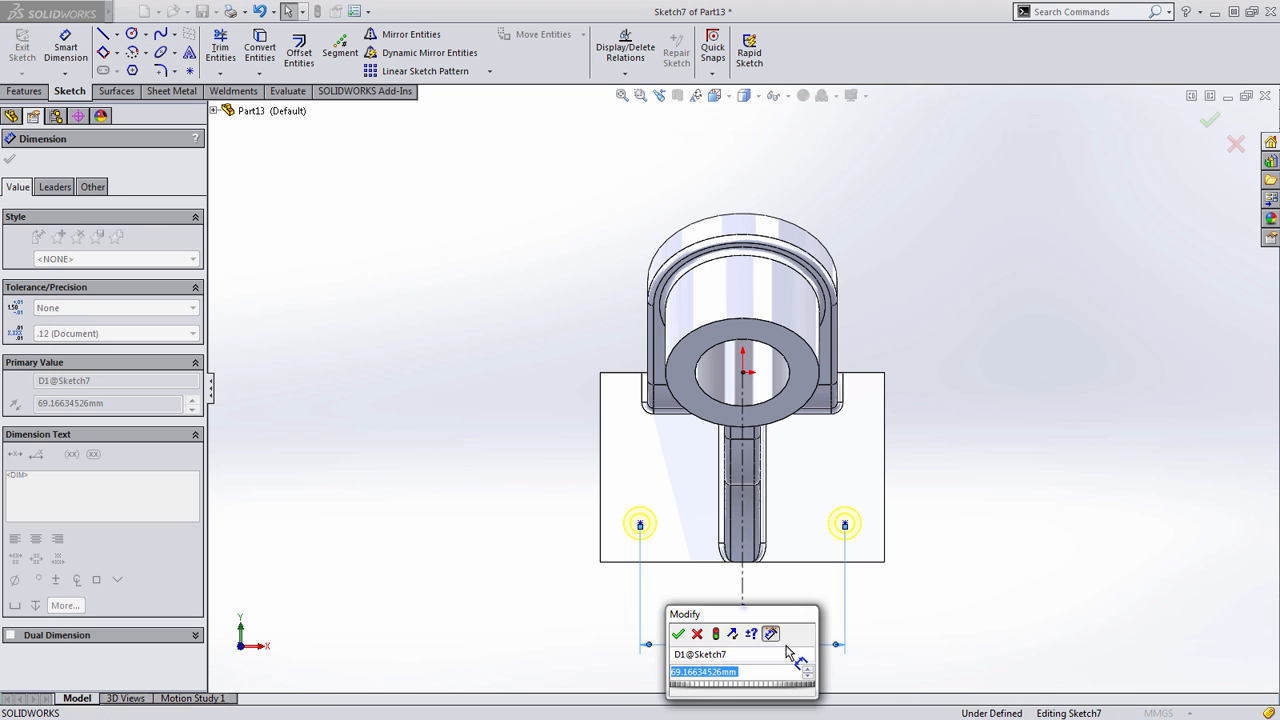
click(678, 633)
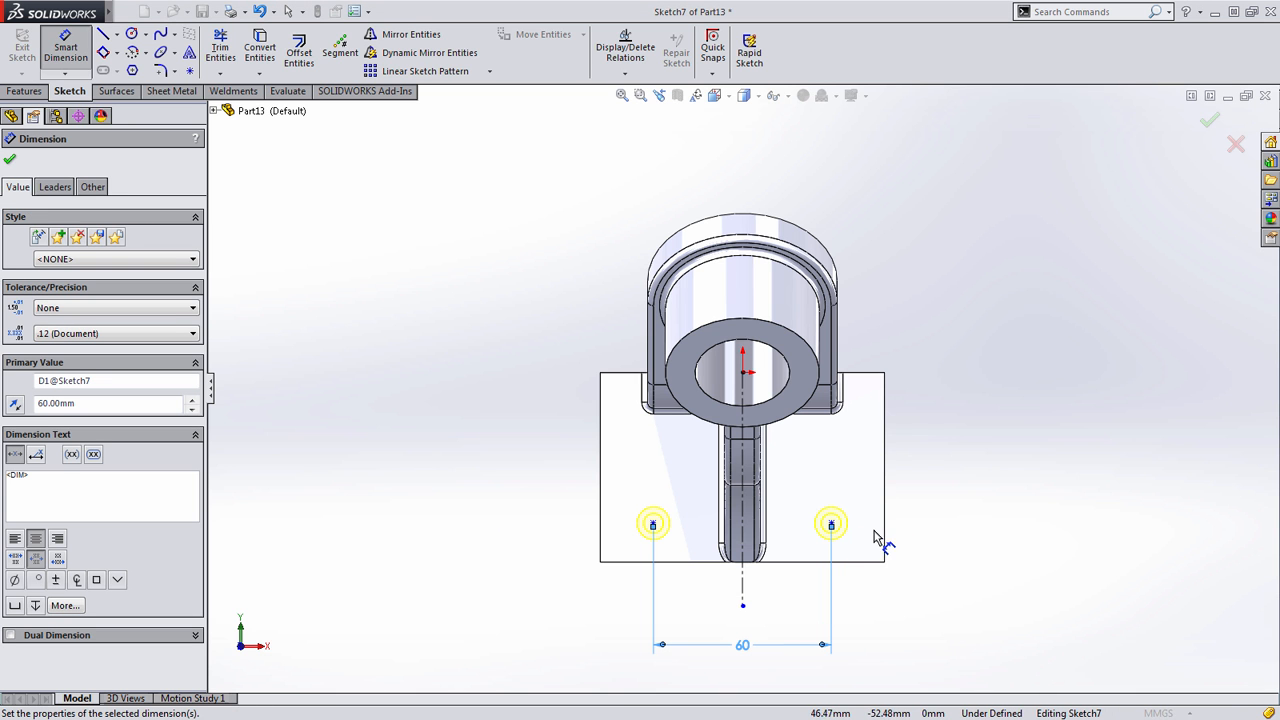
mouse_move(680, 562)
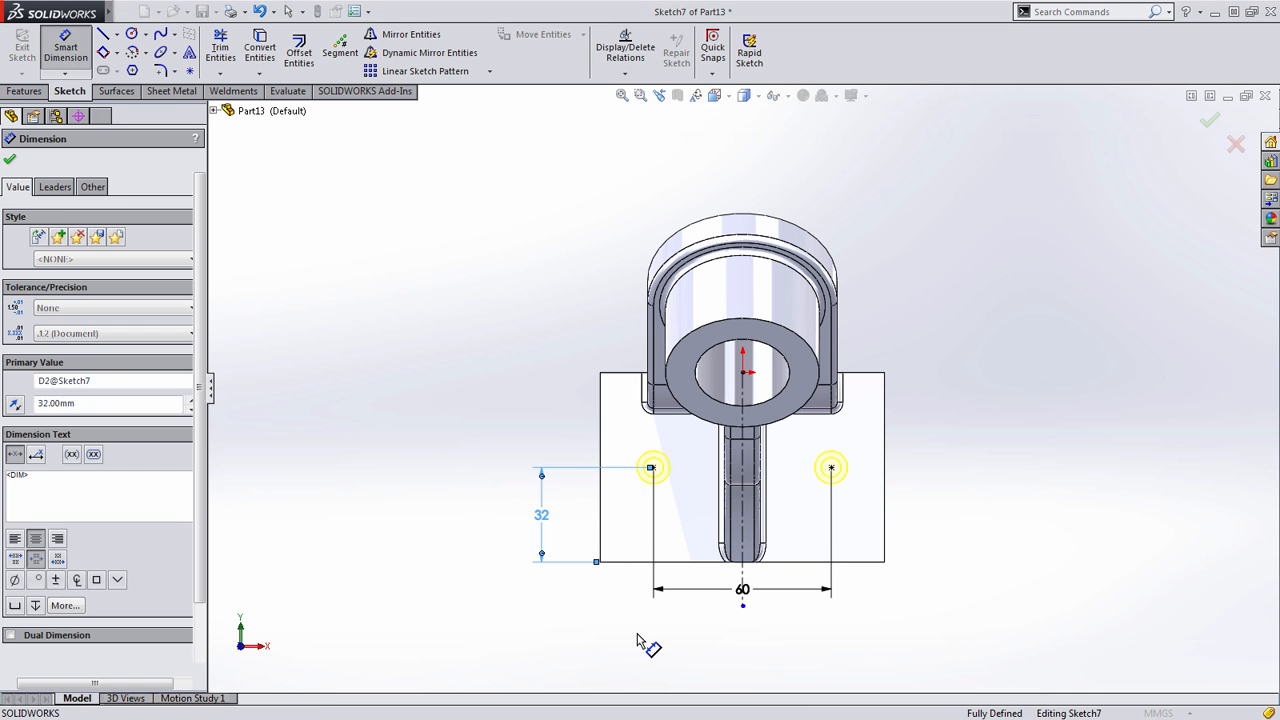
click(1209, 120)
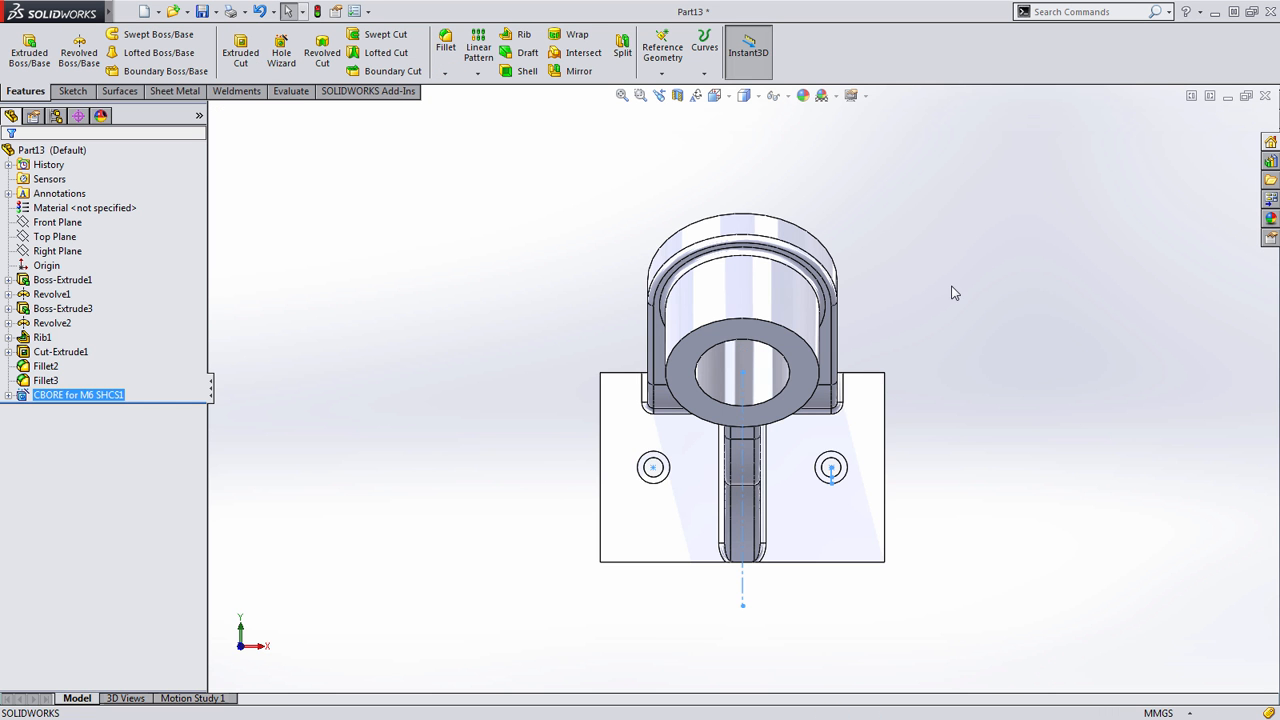
- Orbit the bracket to an angled view showing Boss-Extrude1's 96 and 64 dimensions
drag(740, 390, 955, 333)
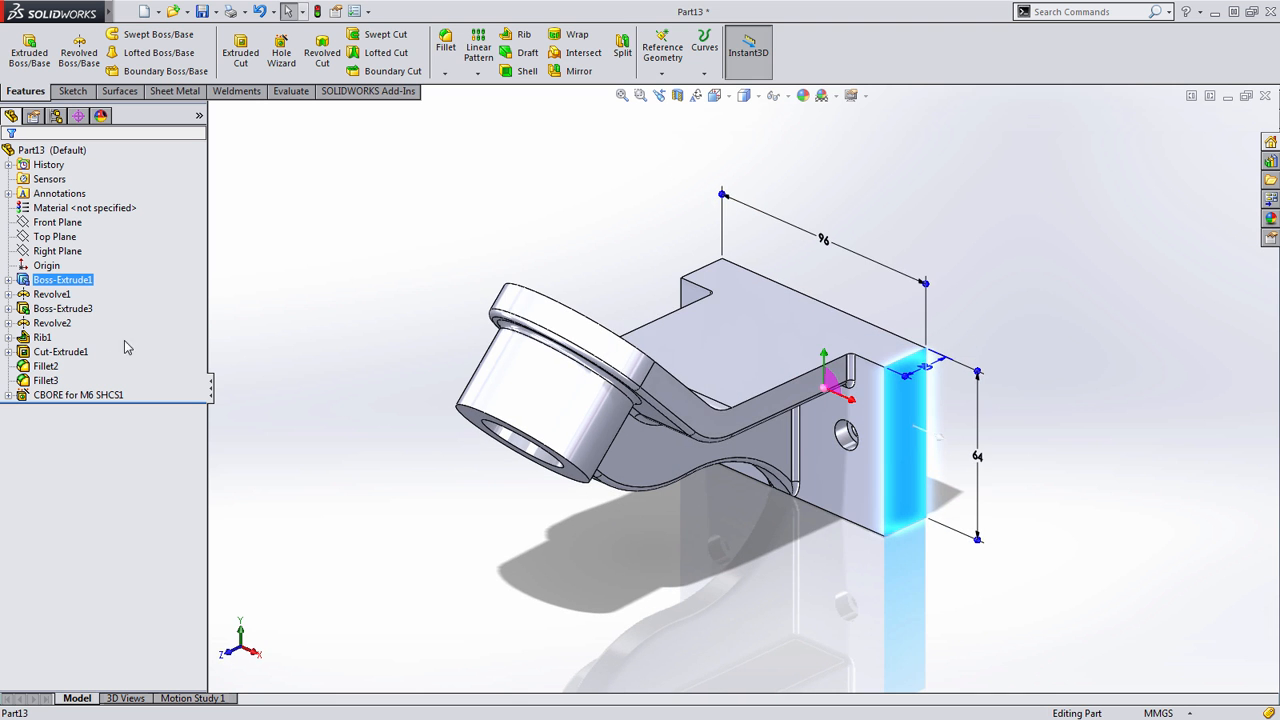
- Change Revolve1's 64 mm arm height to 46
click(51, 293)
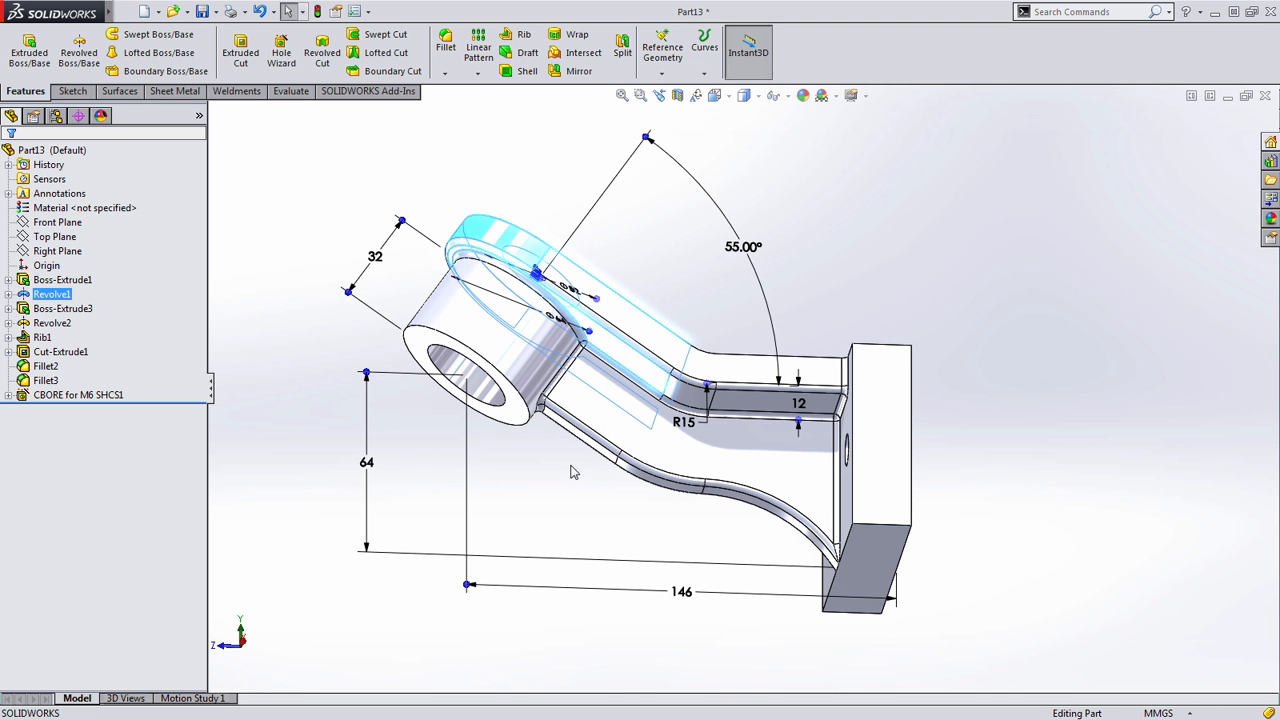
double_click(367, 462)
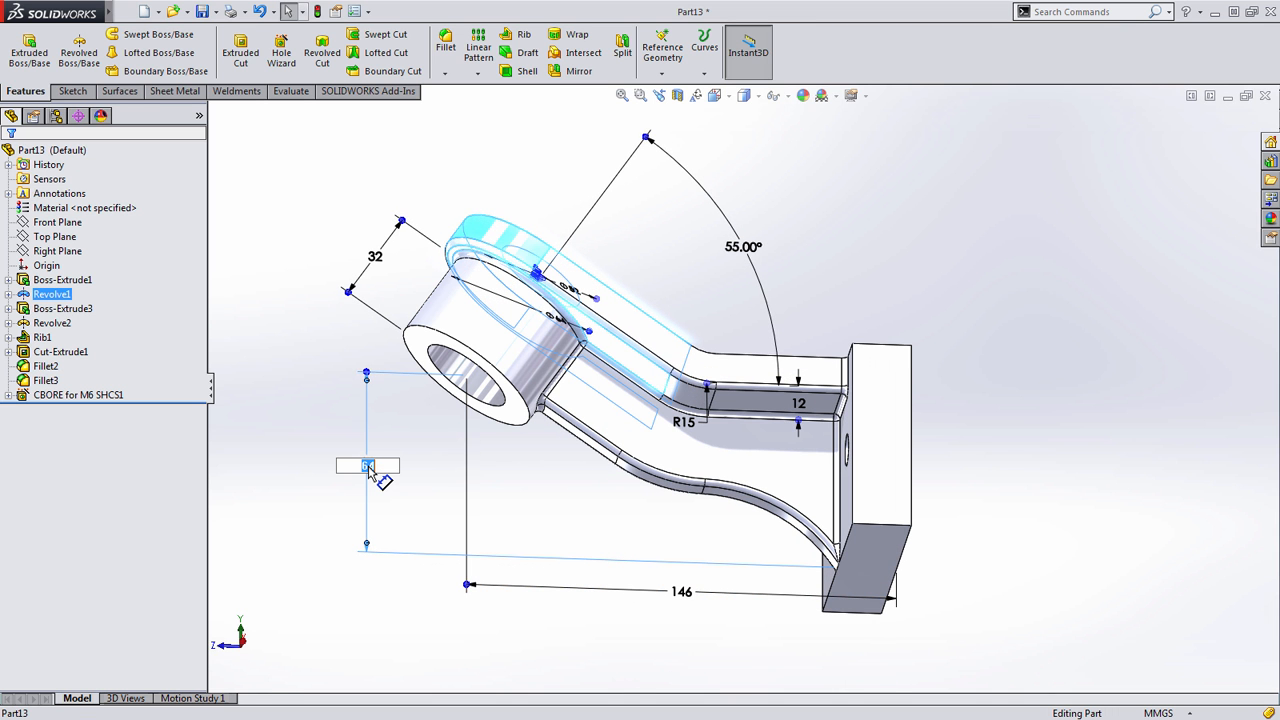
text(46)
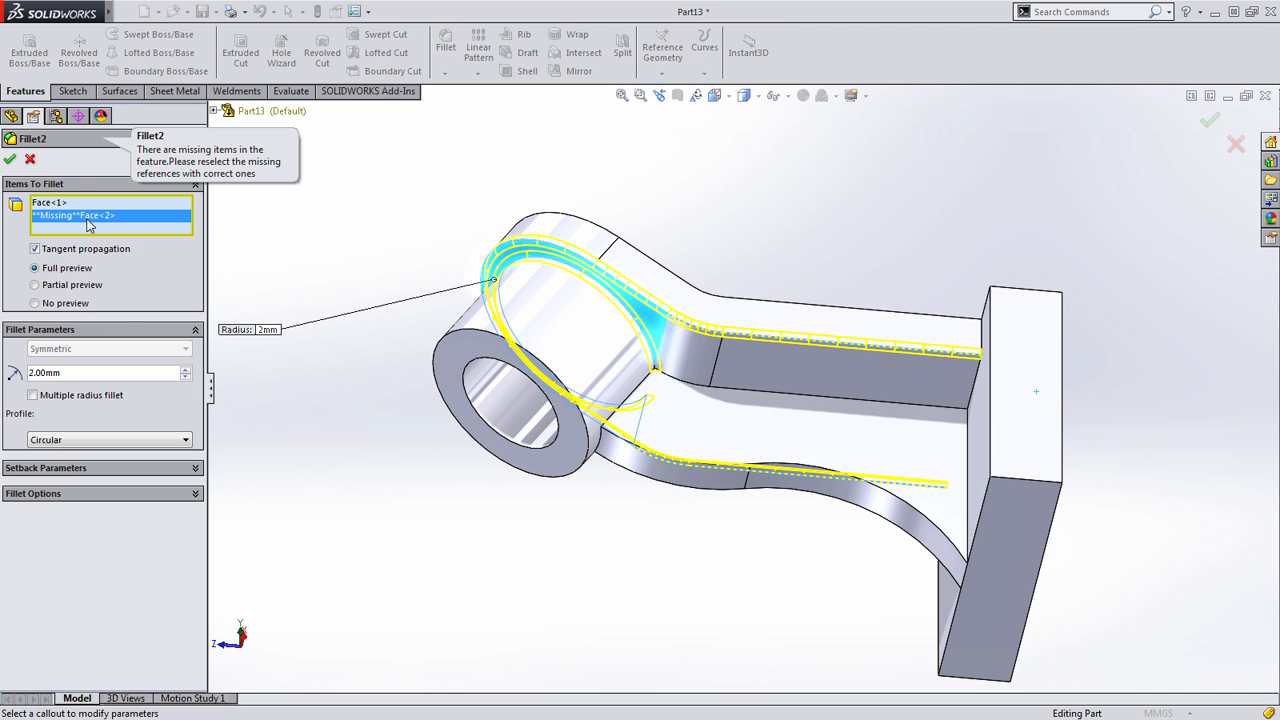
- Reselect Fillet2's missing face, add the rib edge, and apply the fillet
click(620, 460)
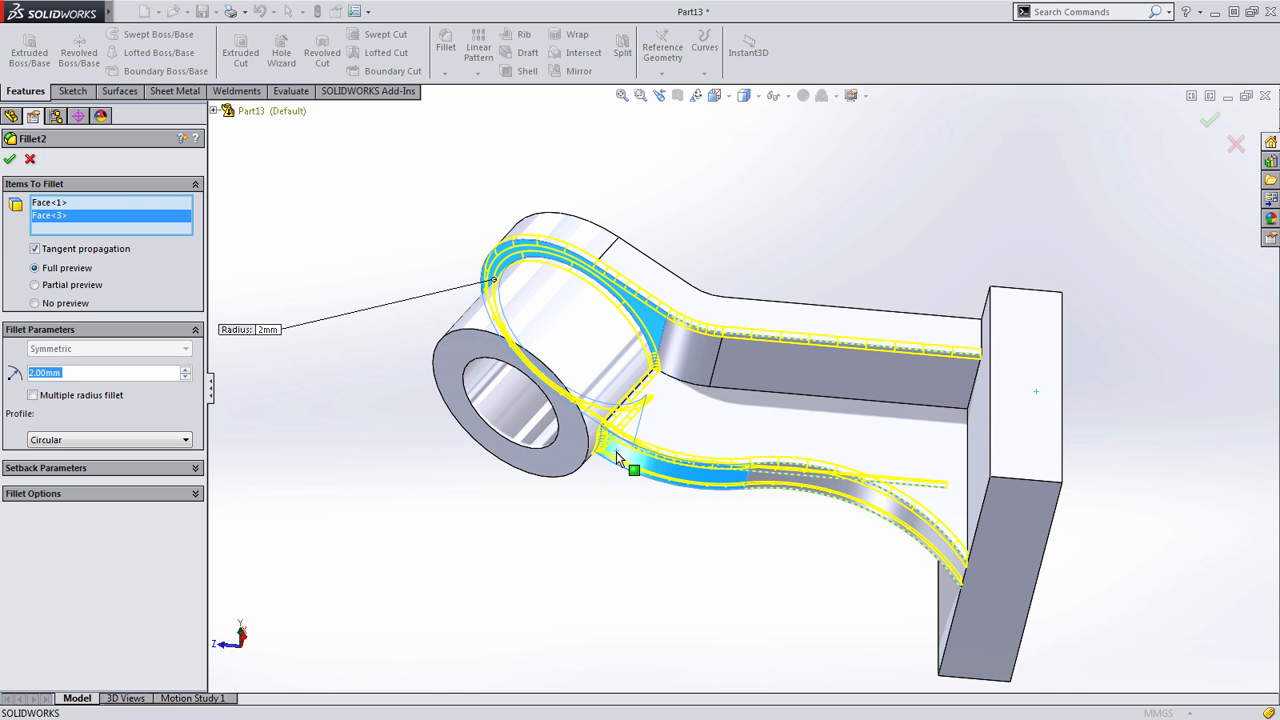
mouse_move(750, 395)
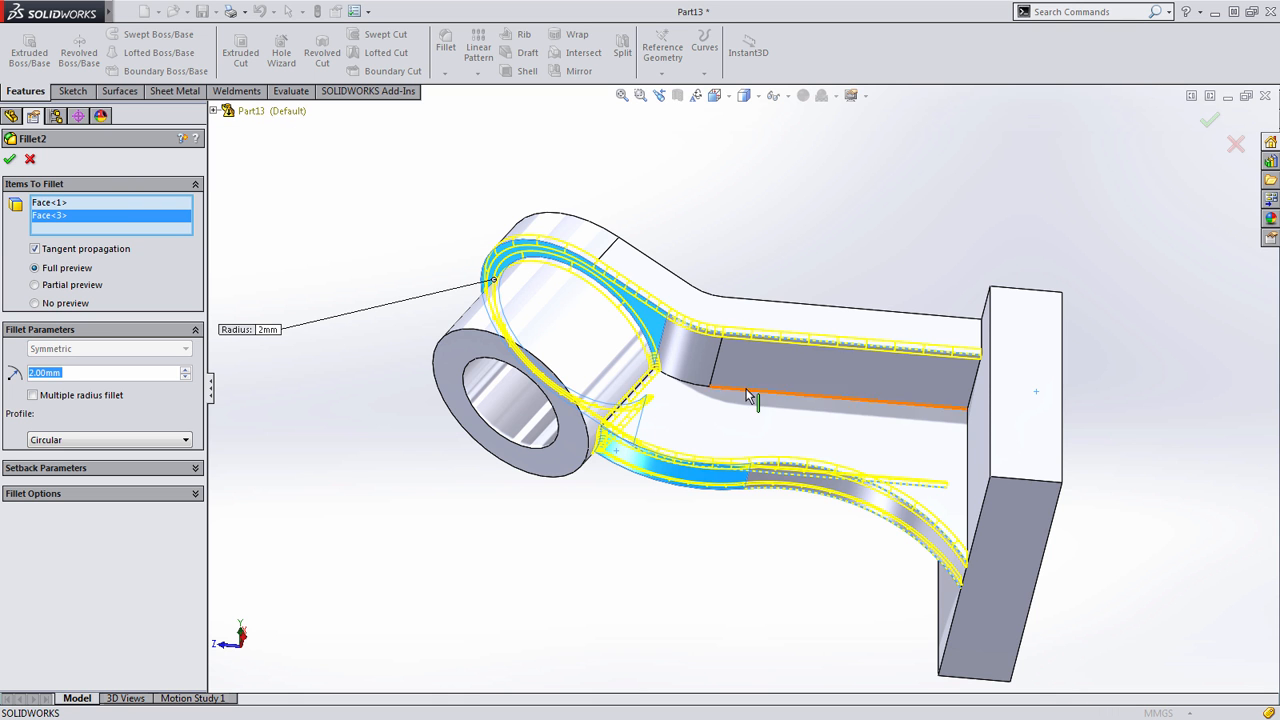
mouse_move(750, 395)
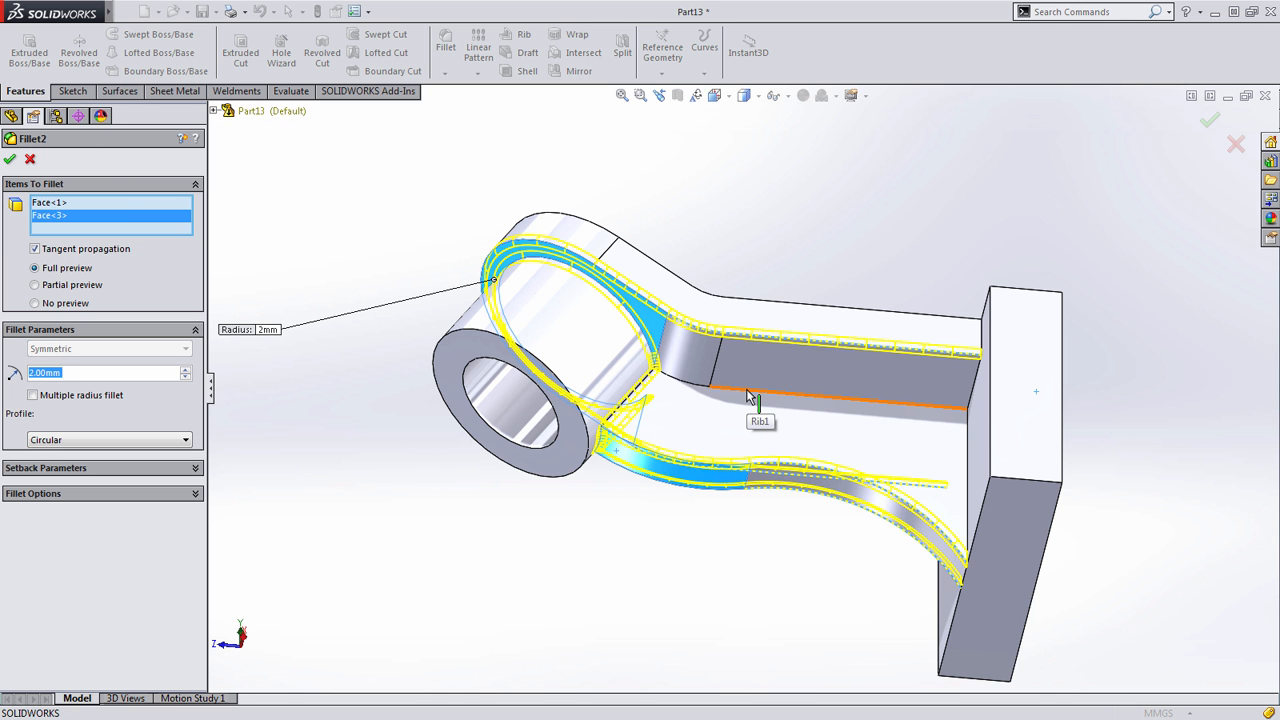
click(748, 390)
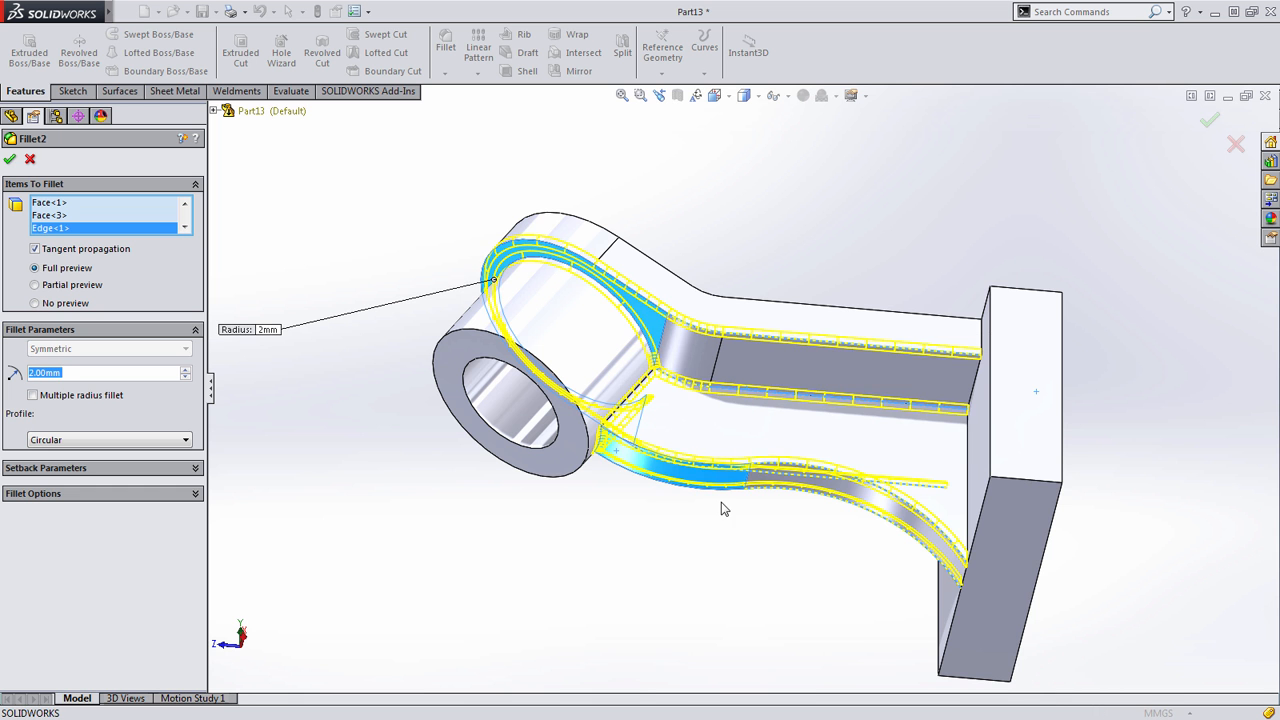
drag(725, 509, 690, 430)
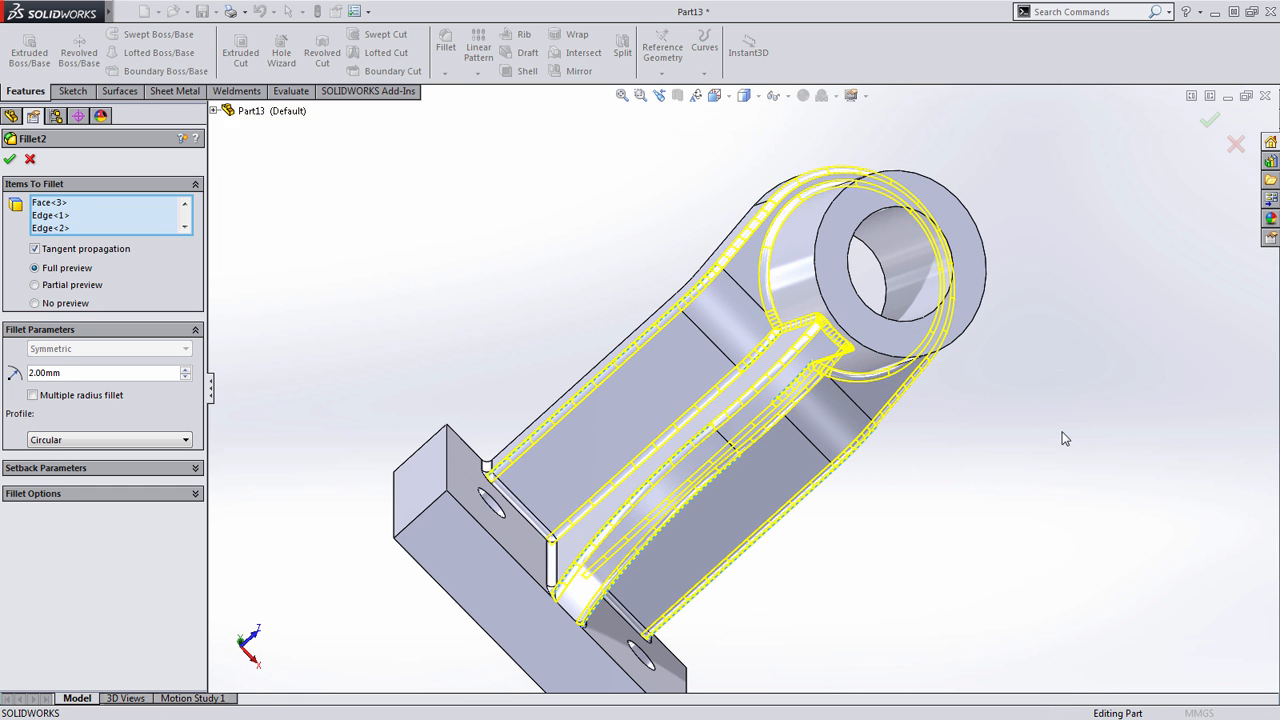
click(9, 159)
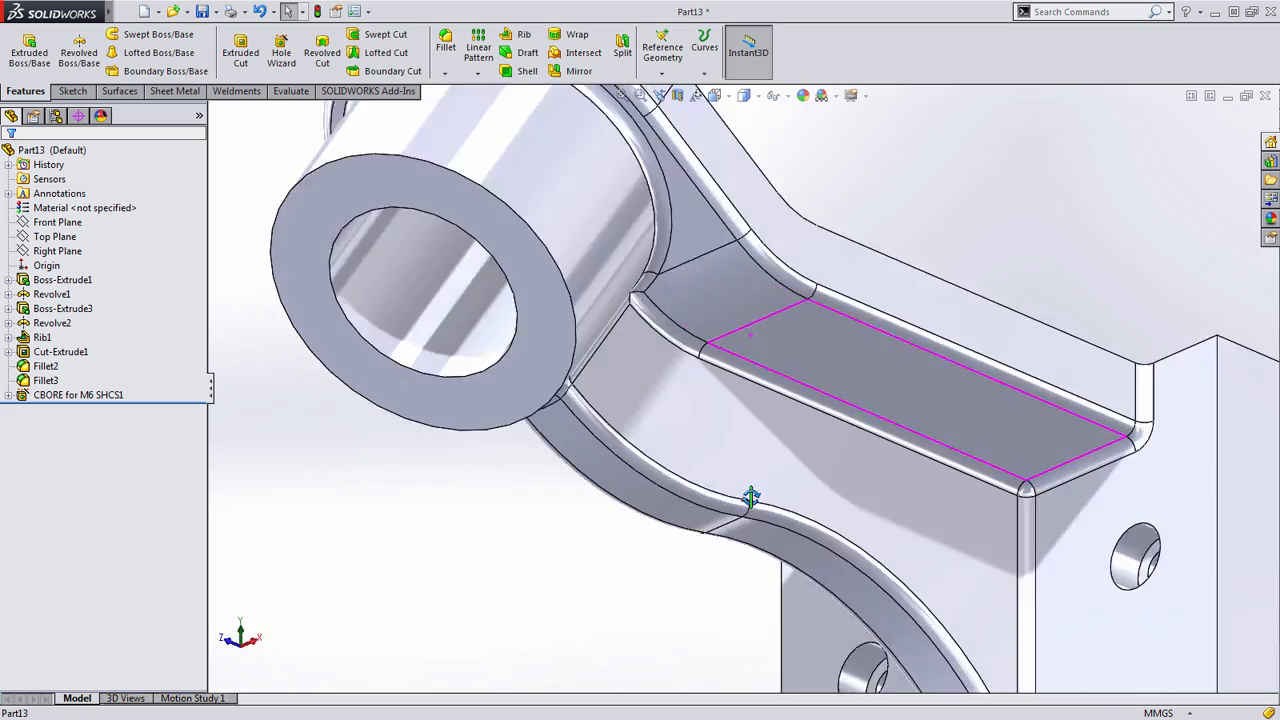
- Add a Fillet4 feature after Fillet3 and orbit the bracket to see it
click(45, 380)
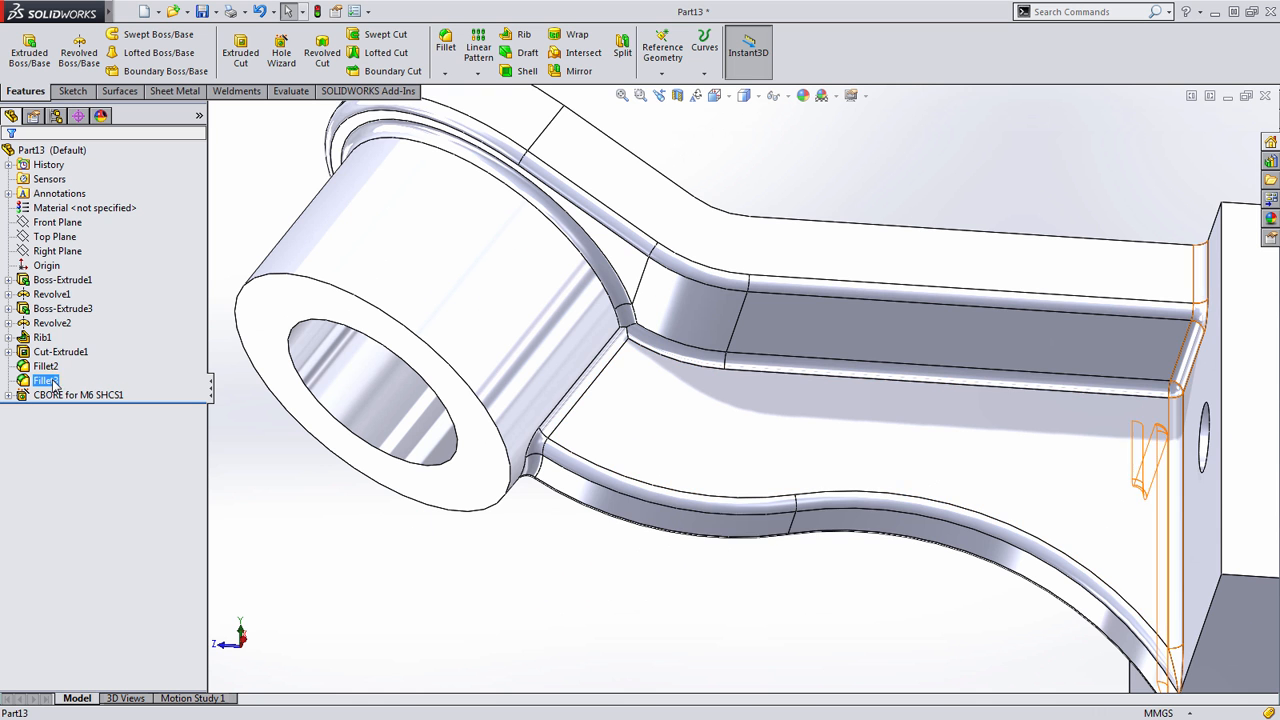
click(45, 380)
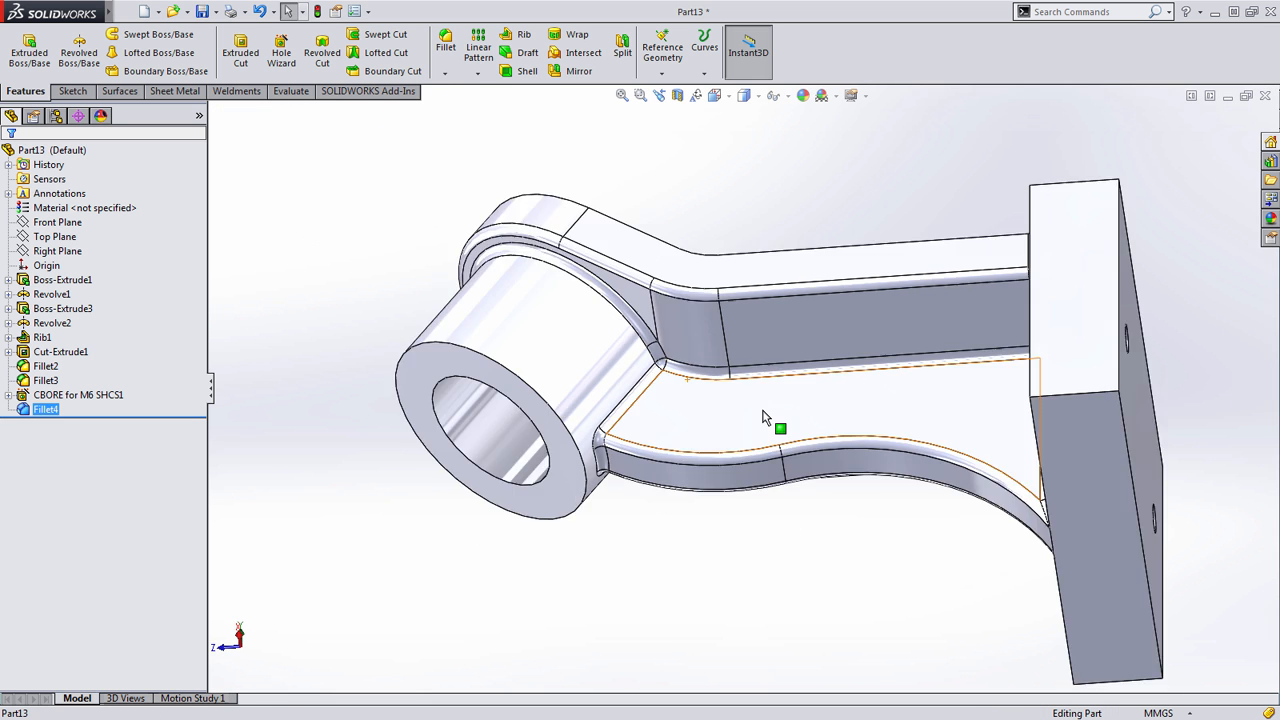
drag(780, 430, 825, 435)
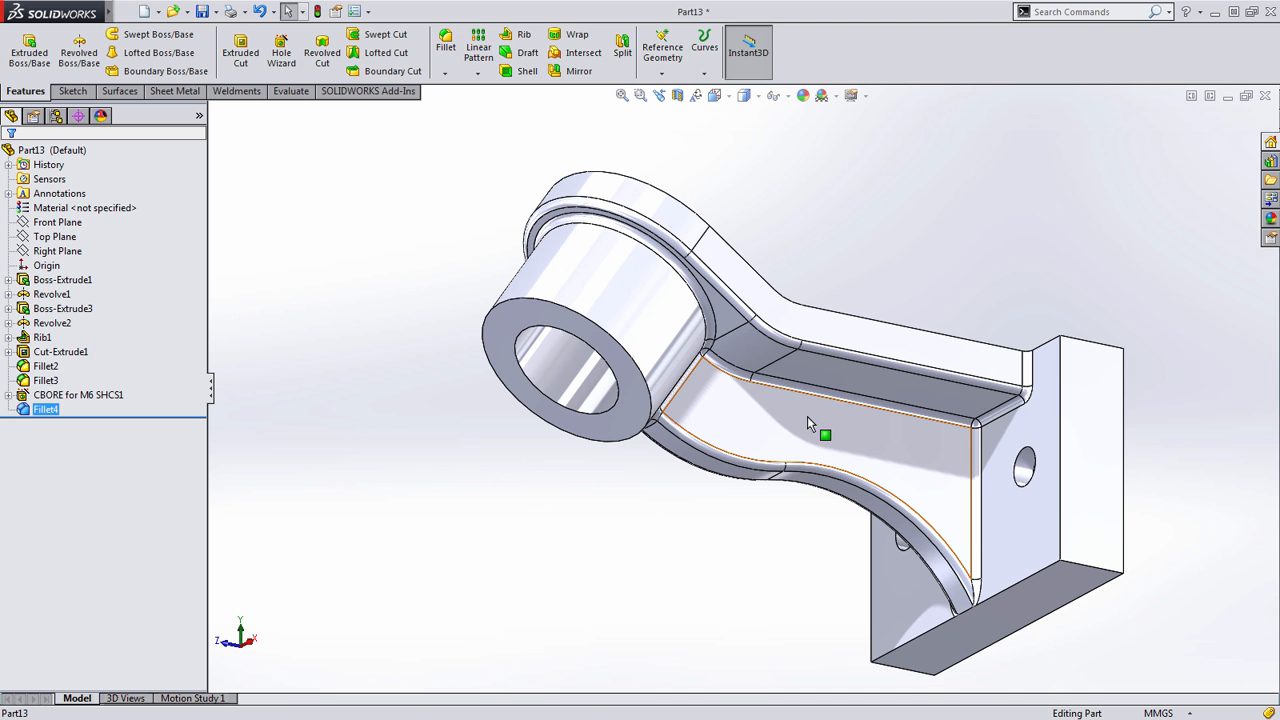
drag(824, 434, 775, 407)
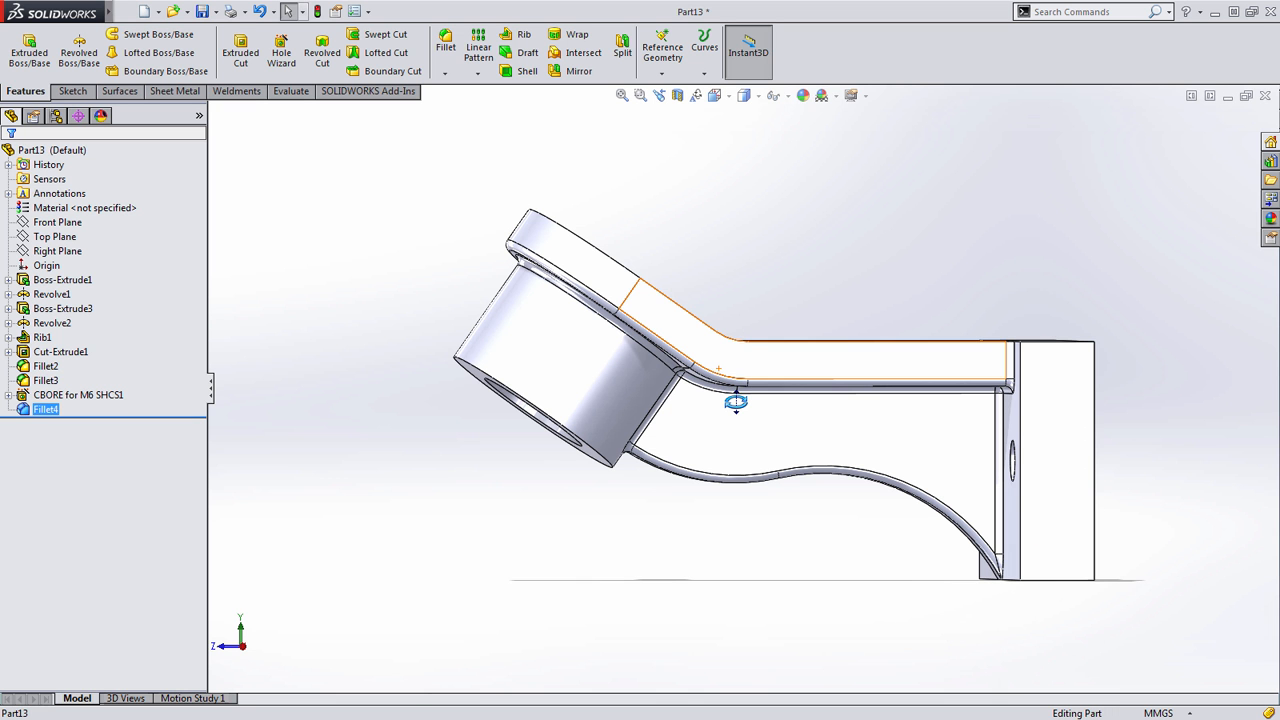
- Turn the bracket side-on and show Rib1's Sketch4 with its 26 and R55 dimensions
drag(735, 402, 795, 547)
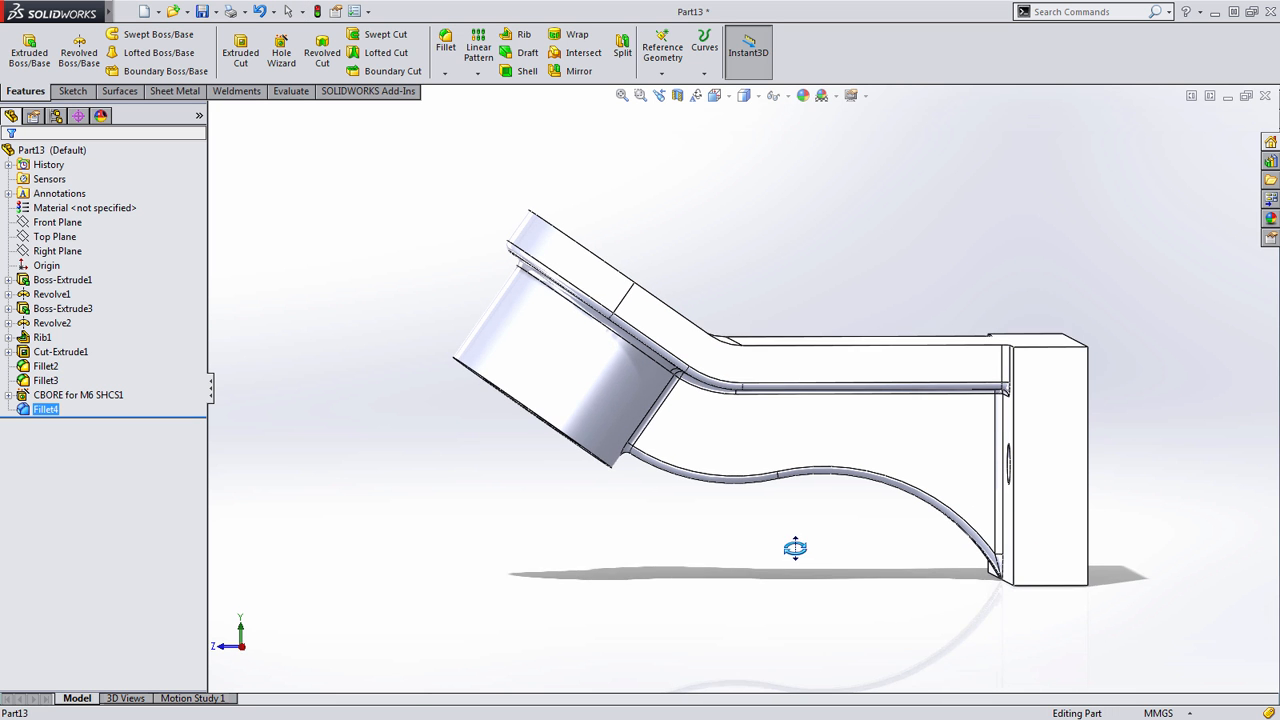
click(51, 322)
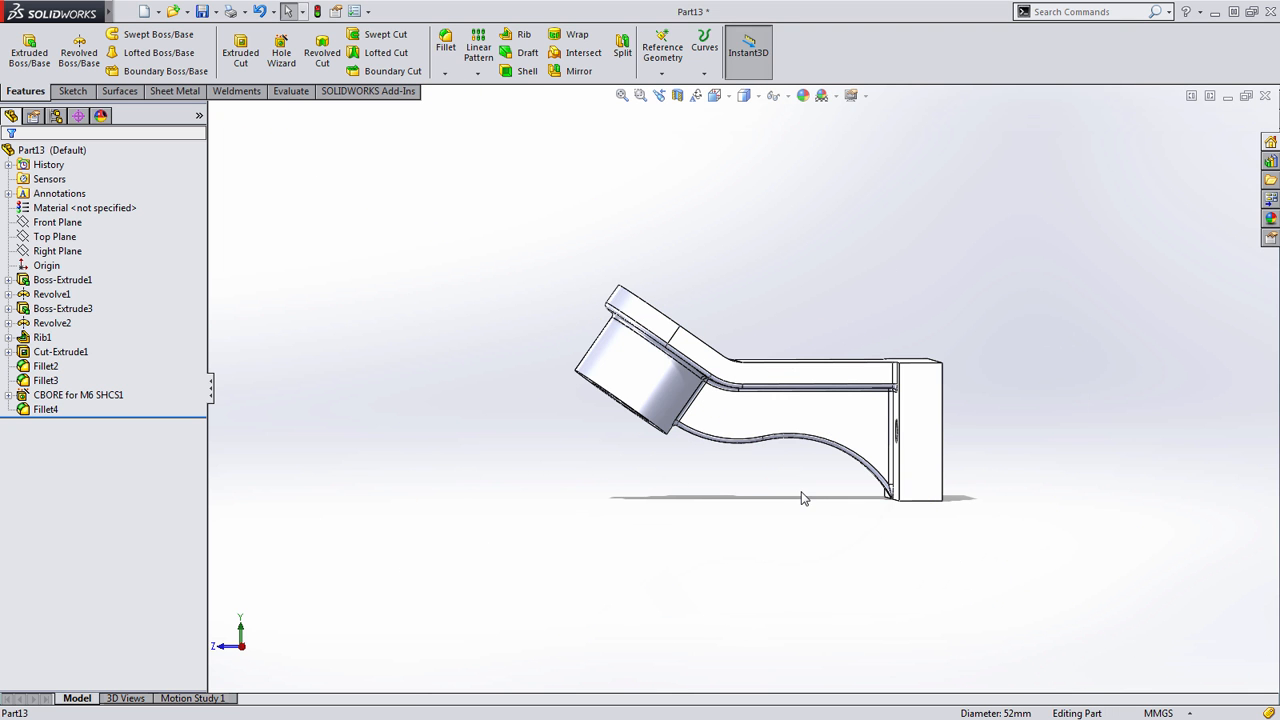
click(78, 394)
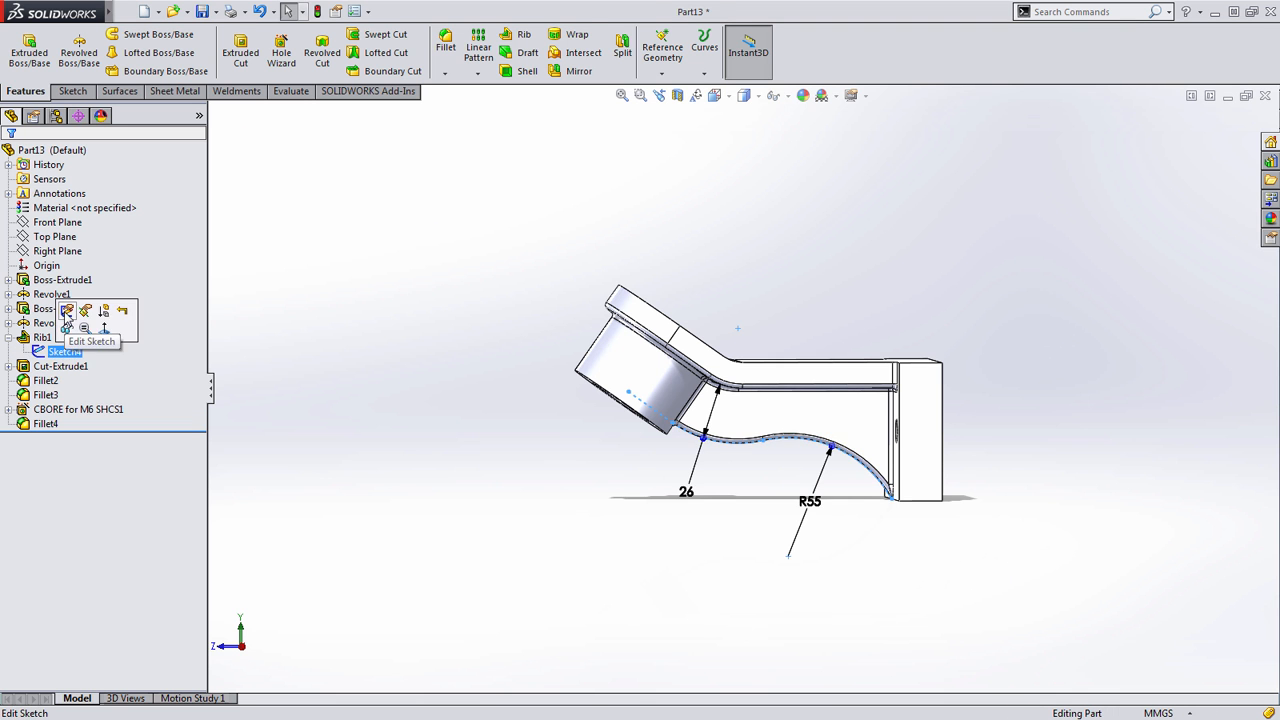
- Edit Rib1's Sketch4 to add a horizontal flat line in the lower curve, then rebuild the rib
click(91, 341)
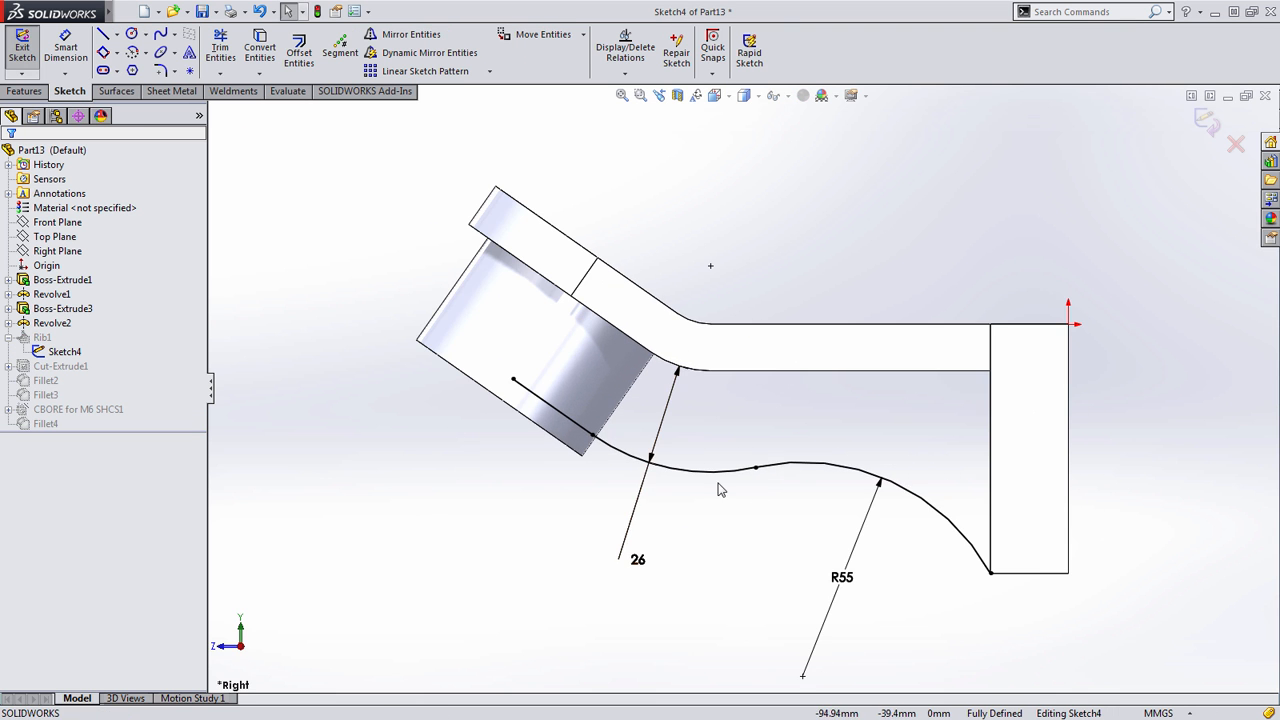
mouse_move(826, 521)
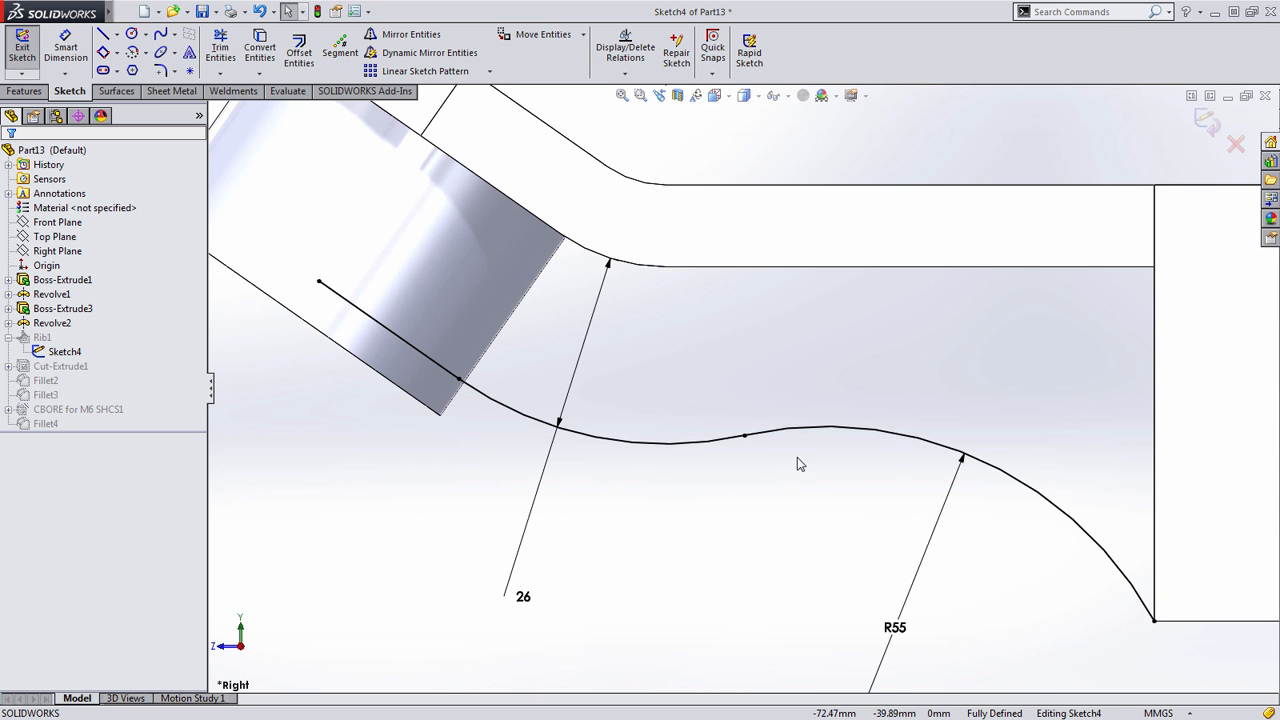
right_click(800, 463)
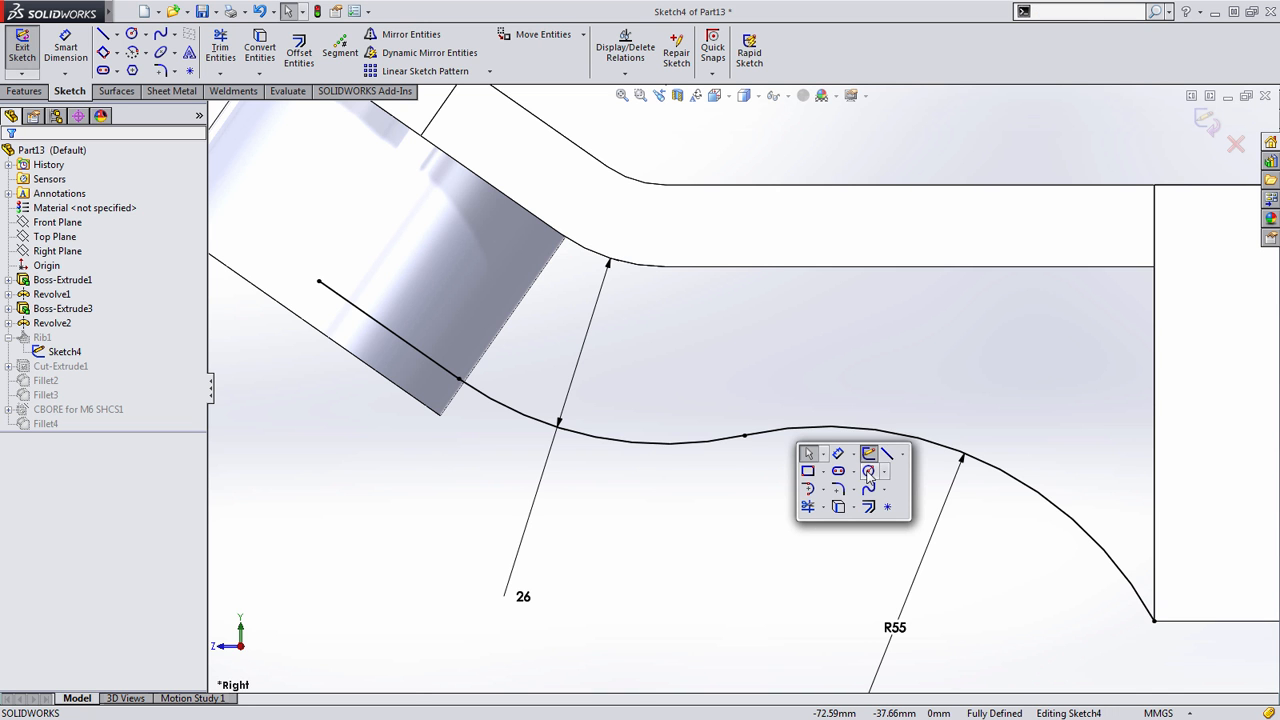
click(888, 453)
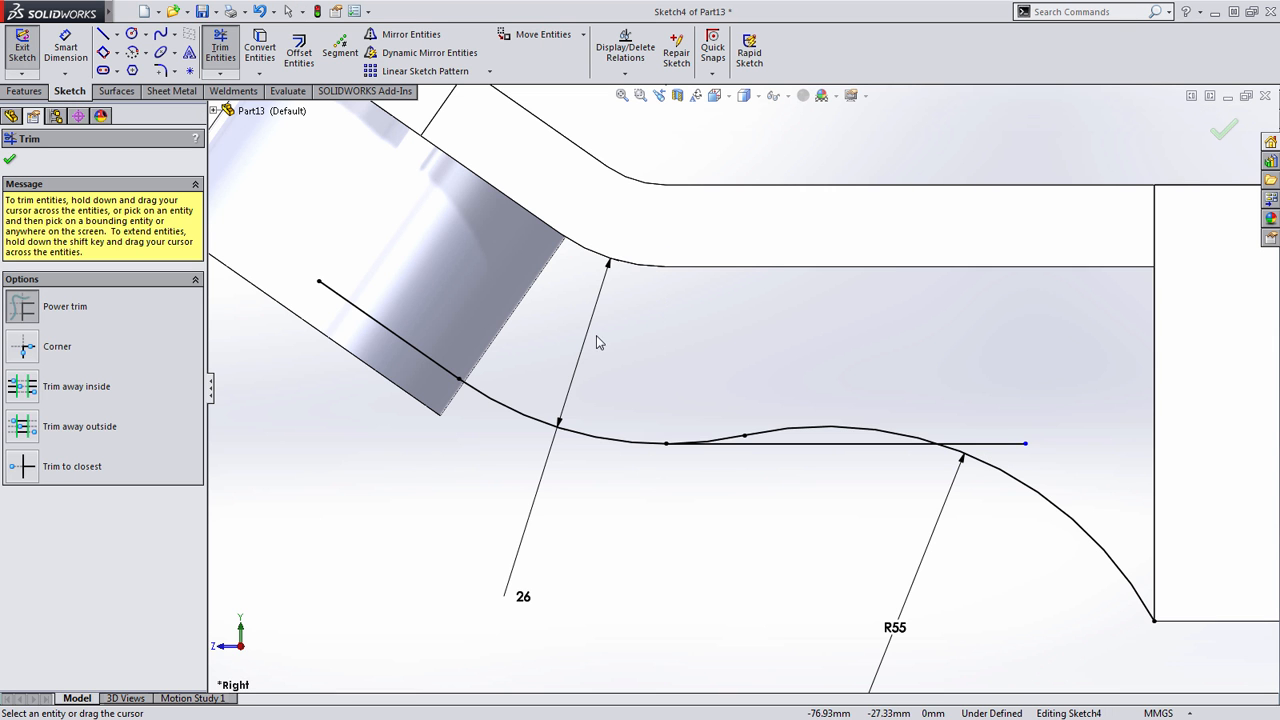
mouse_move(967, 435)
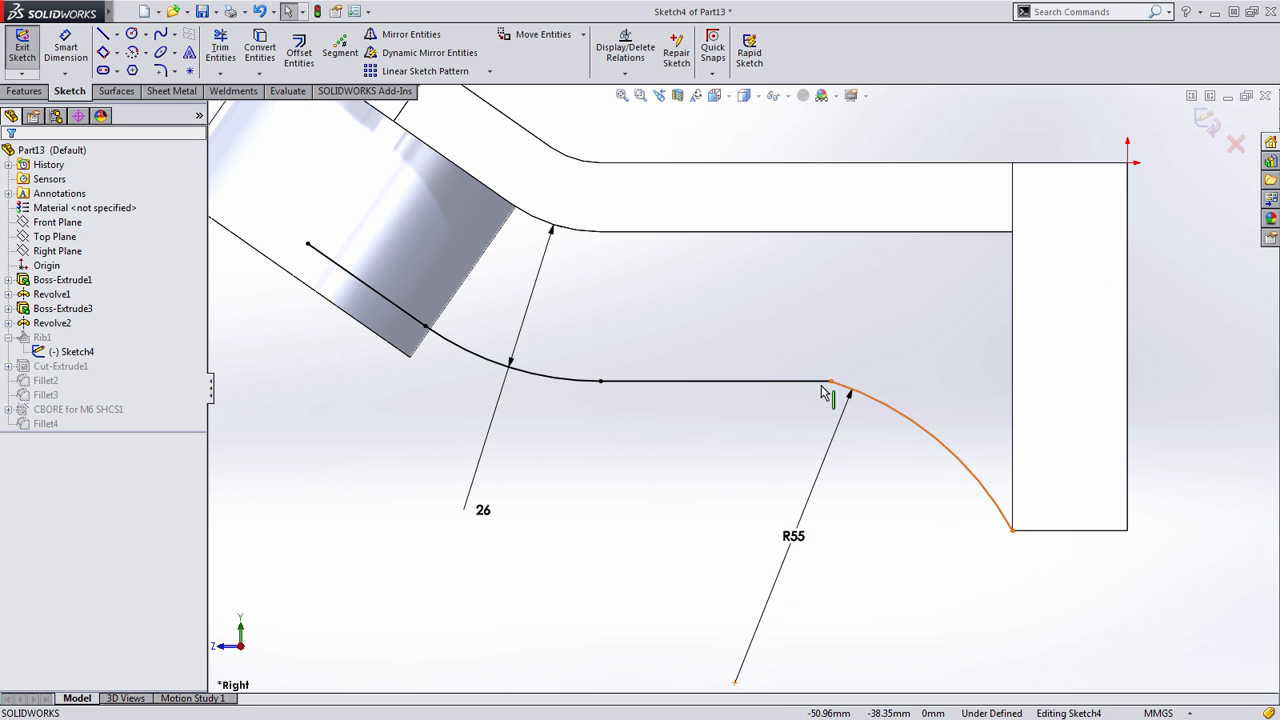
click(830, 383)
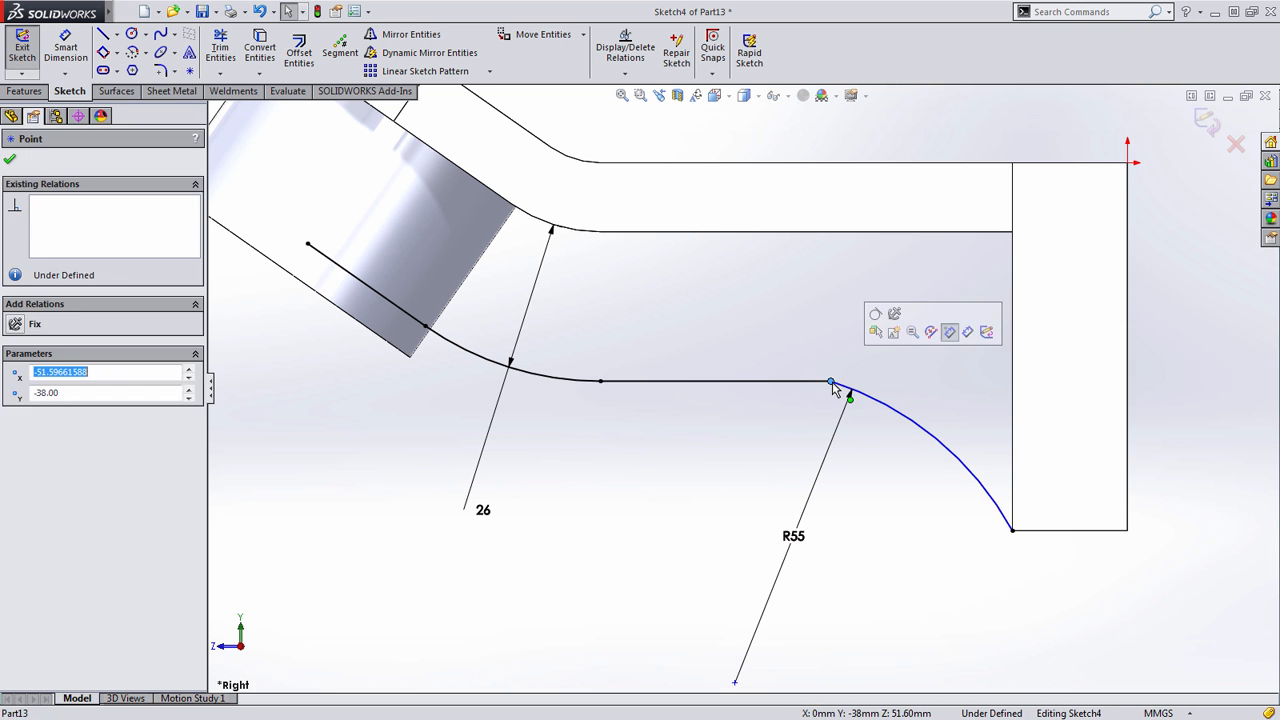
mouse_move(847, 371)
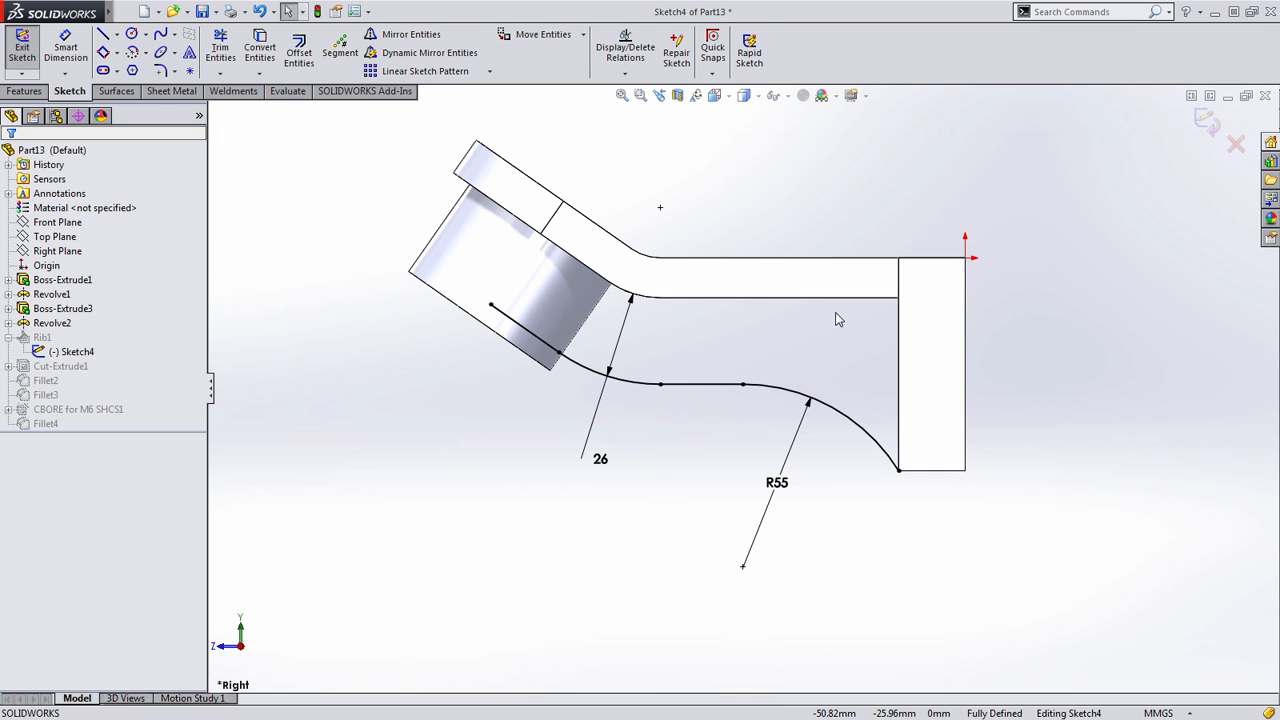
click(22, 50)
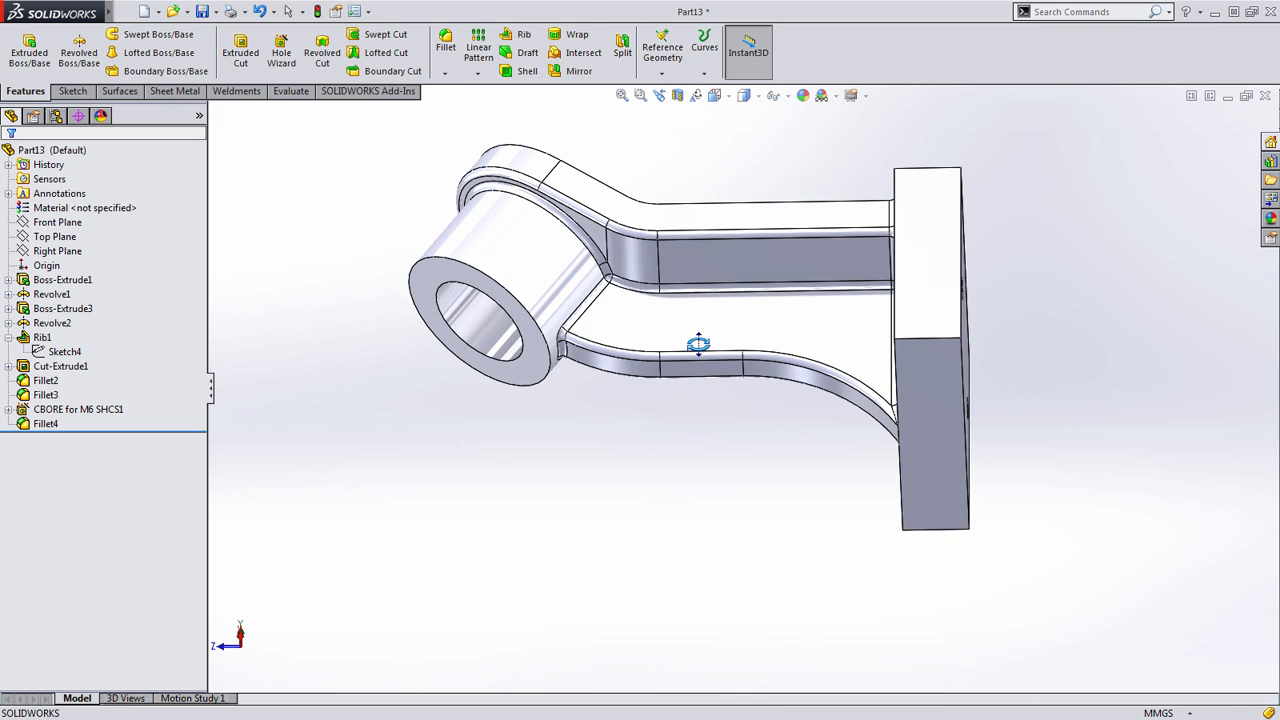
drag(698, 345, 755, 531)
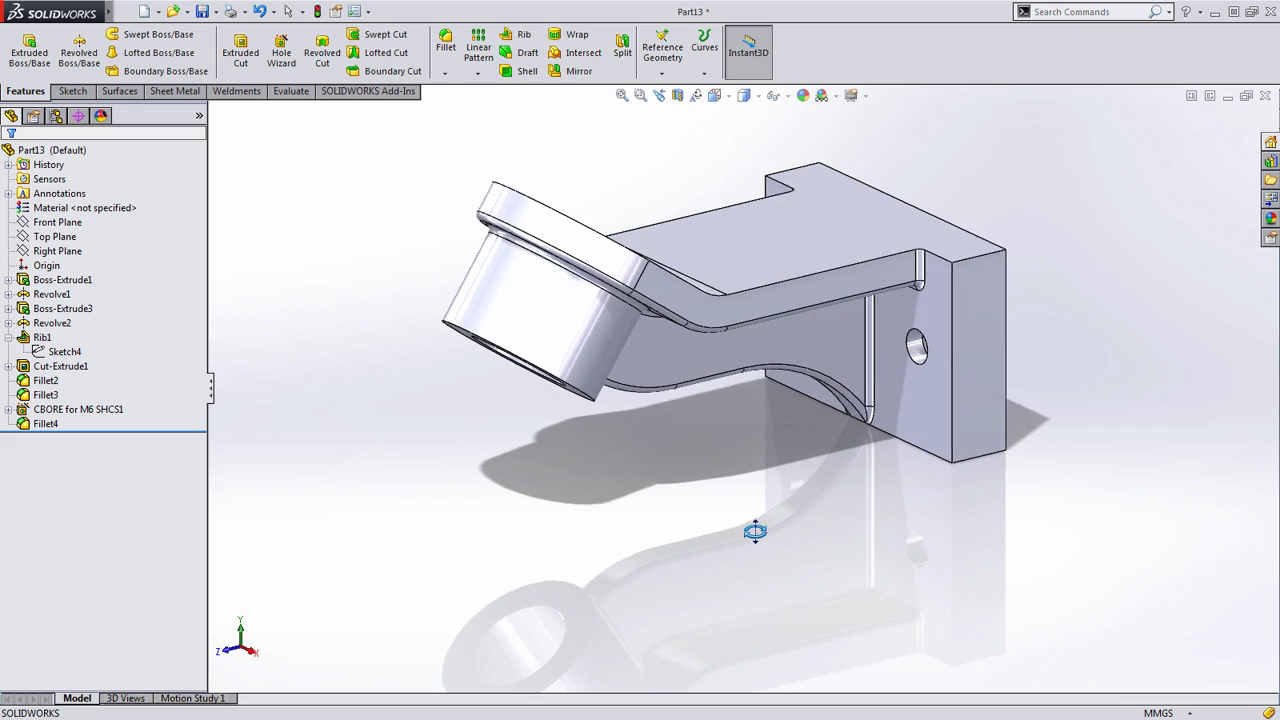